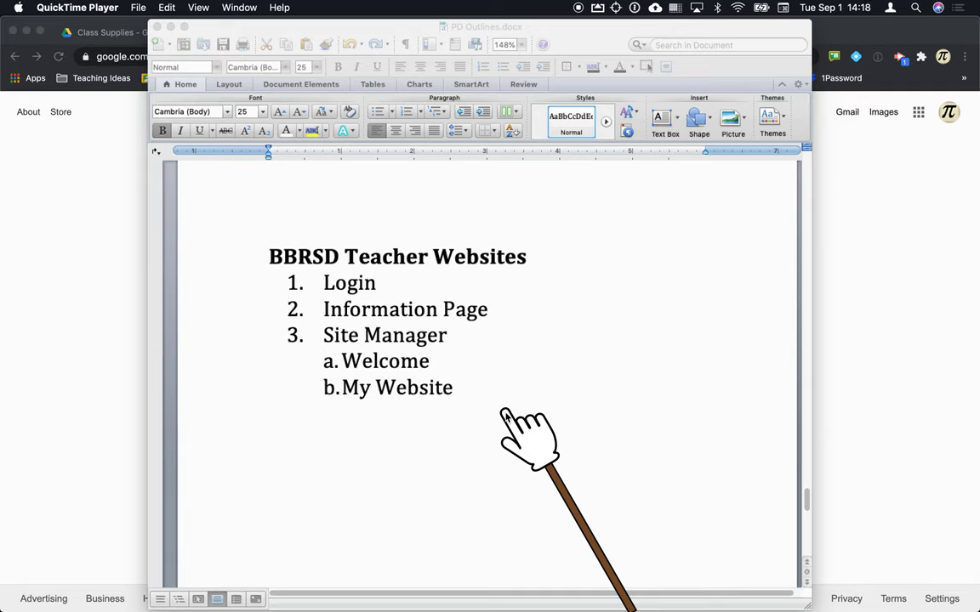
{"action": "mouse_move", "coordinate": [383, 319]}
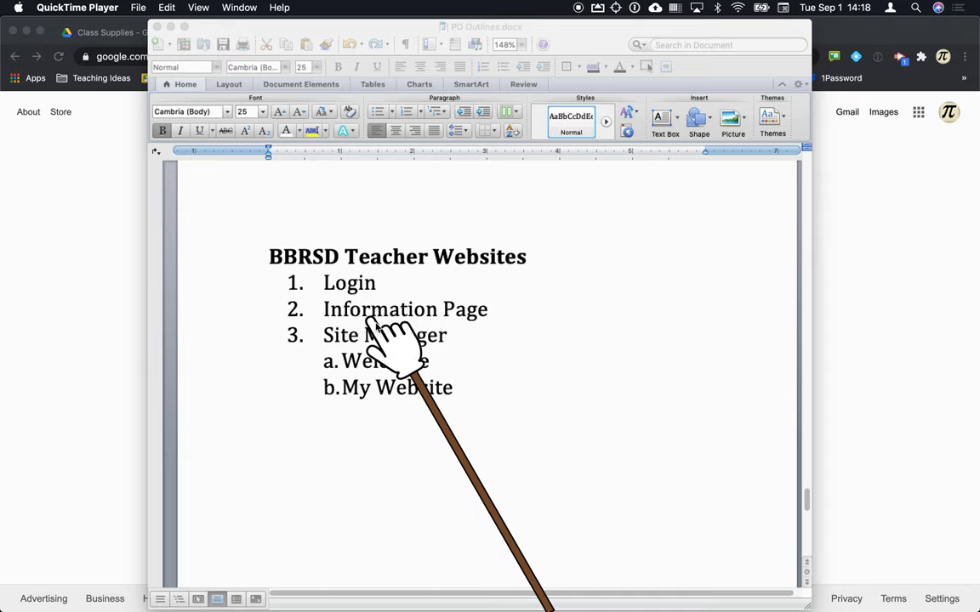
{"action": "mouse_move", "coordinate": [387, 340]}
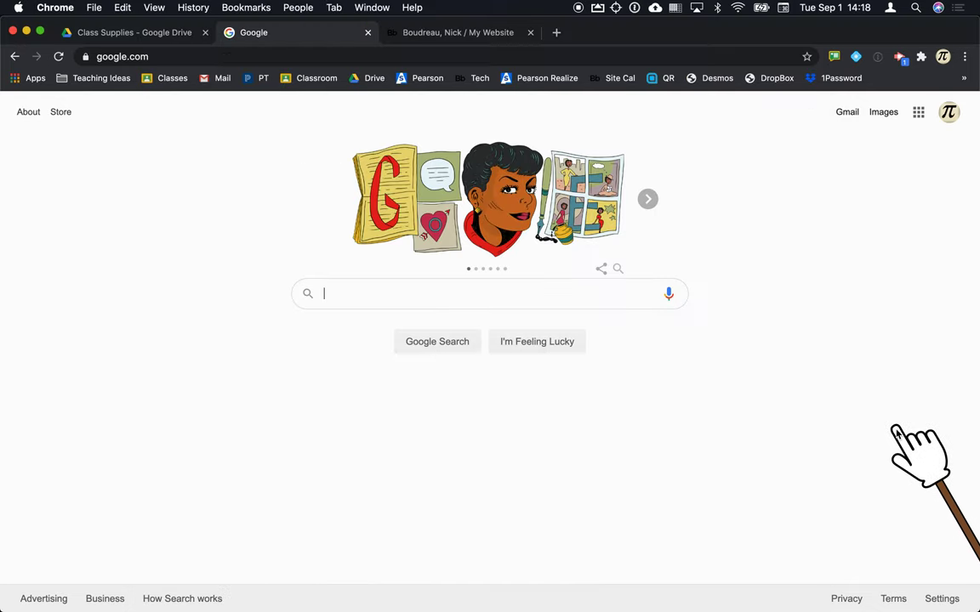
- Review the teacher's Welcome page on the My Website tab, scrolling through it
{"action": "left_click", "coordinate": [457, 33]}
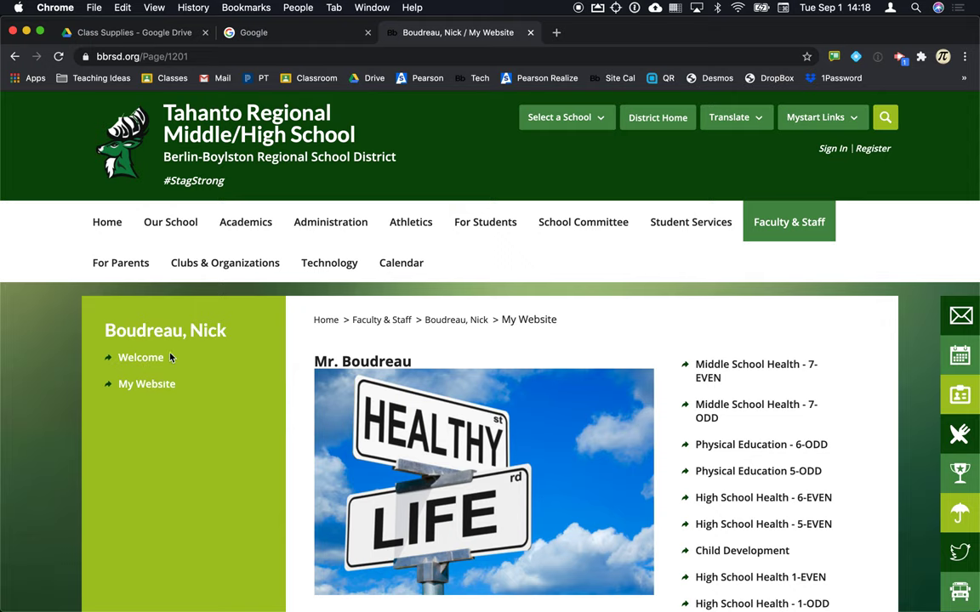
{"action": "left_click", "coordinate": [140, 357]}
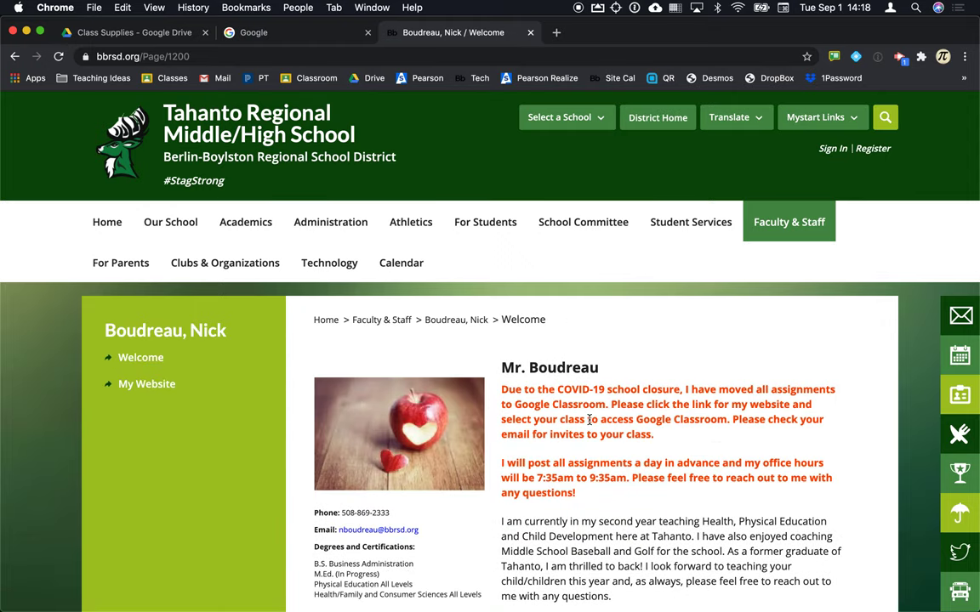
{"action": "scroll", "scroll_direction": "down", "scroll_amount": 3}
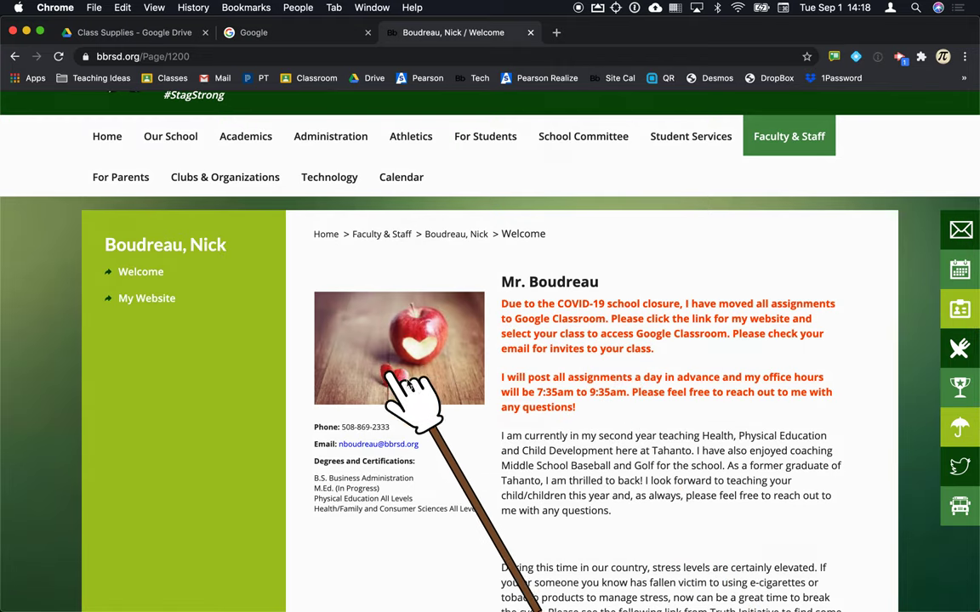
{"action": "mouse_move", "coordinate": [391, 511]}
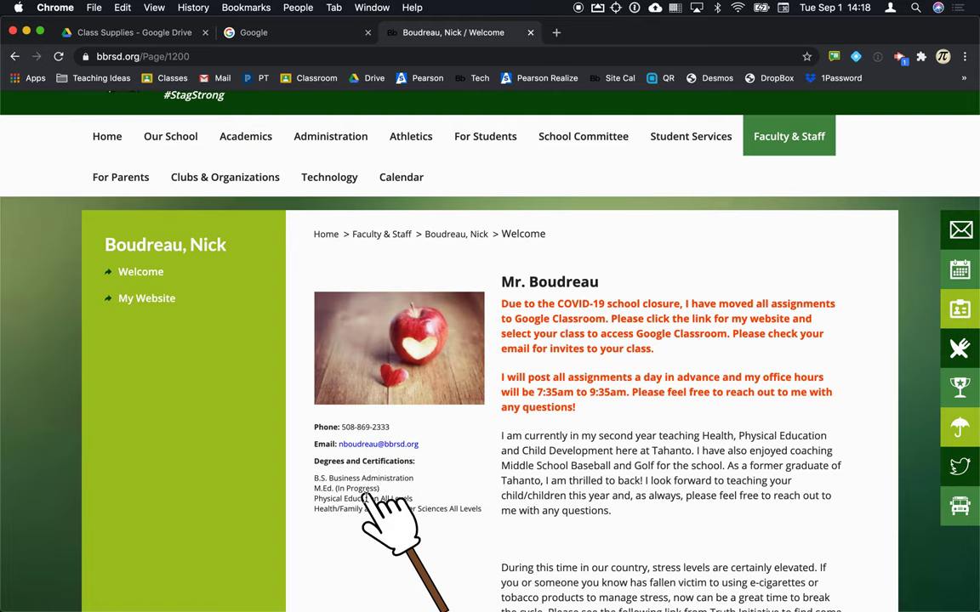
{"action": "mouse_move", "coordinate": [391, 485]}
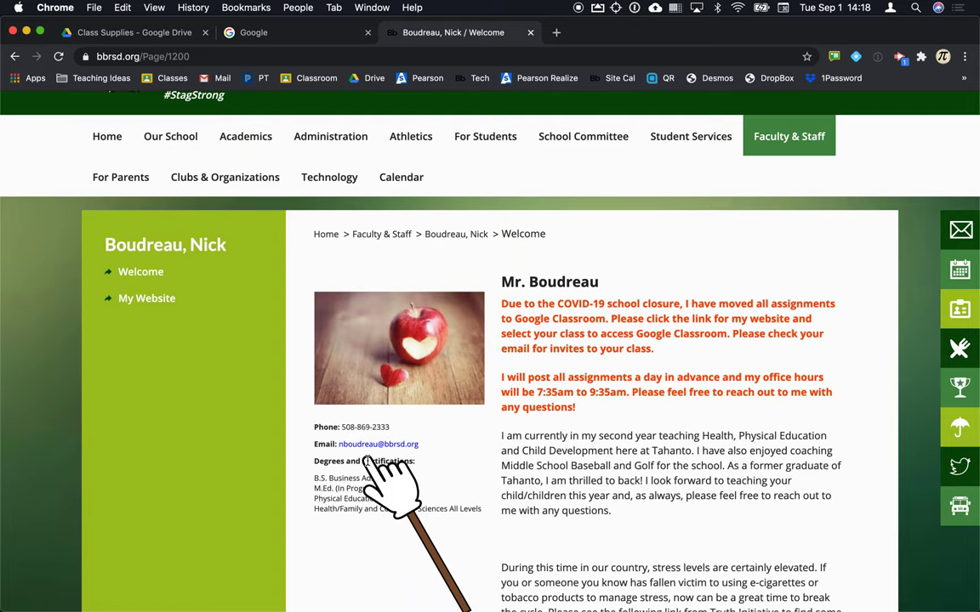
{"action": "scroll", "scroll_direction": "down", "scroll_amount": 3}
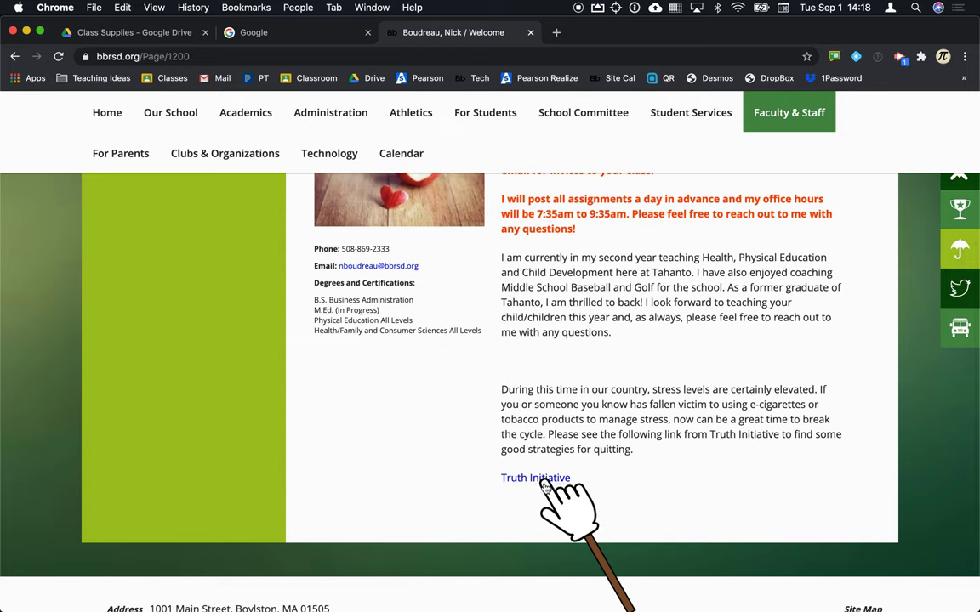
{"action": "scroll", "scroll_direction": "up", "scroll_amount": 3}
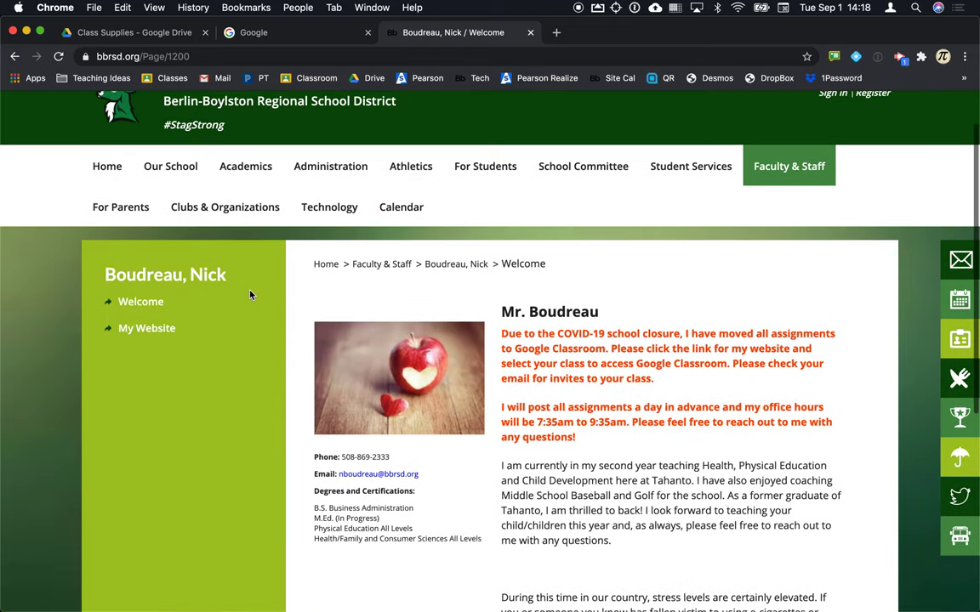
- Return to the My Website page and scroll through its class links and syllabi
{"action": "left_click", "coordinate": [146, 327]}
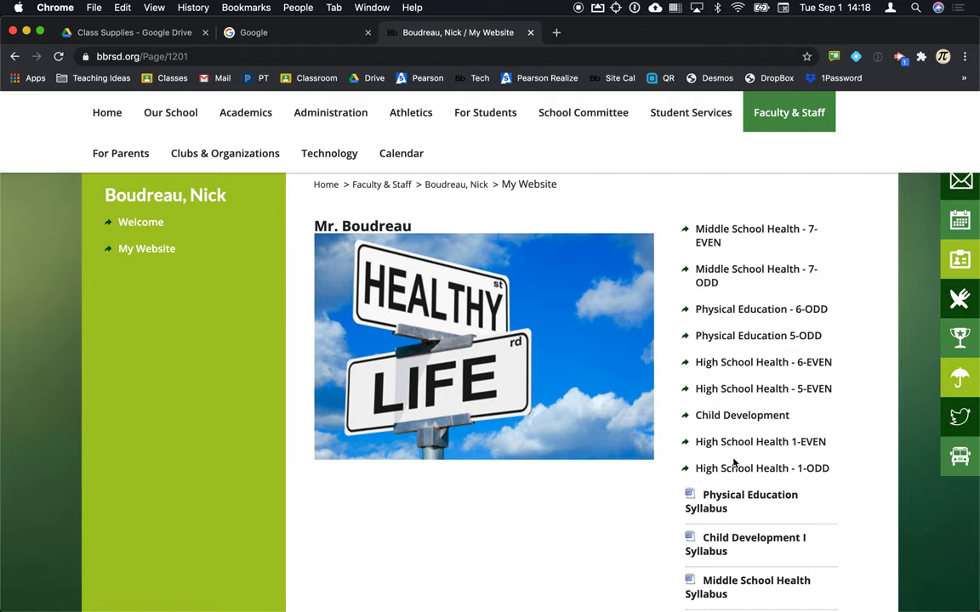
{"action": "scroll", "scroll_direction": "down", "scroll_amount": 3}
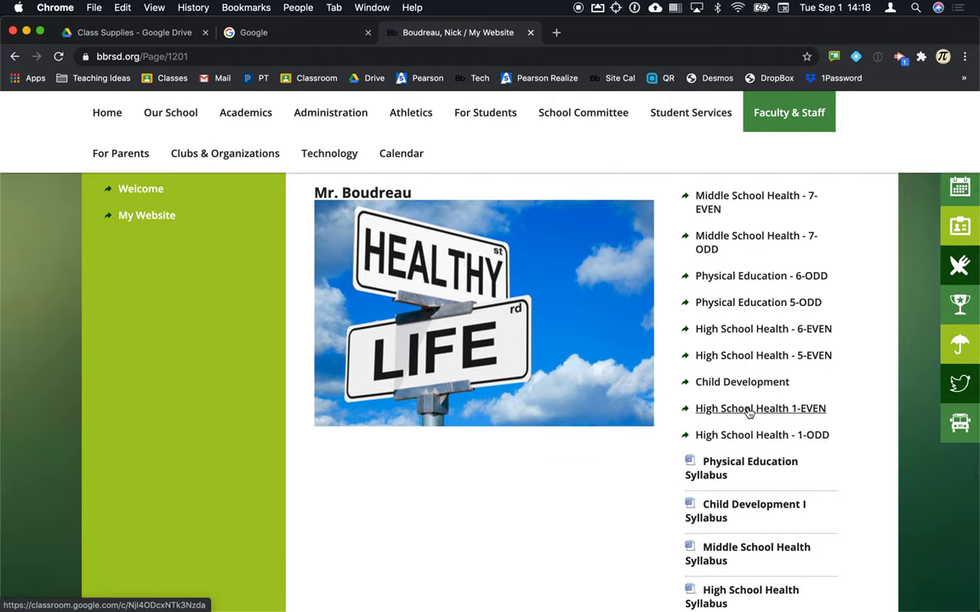
{"action": "scroll", "scroll_direction": "down", "scroll_amount": 3}
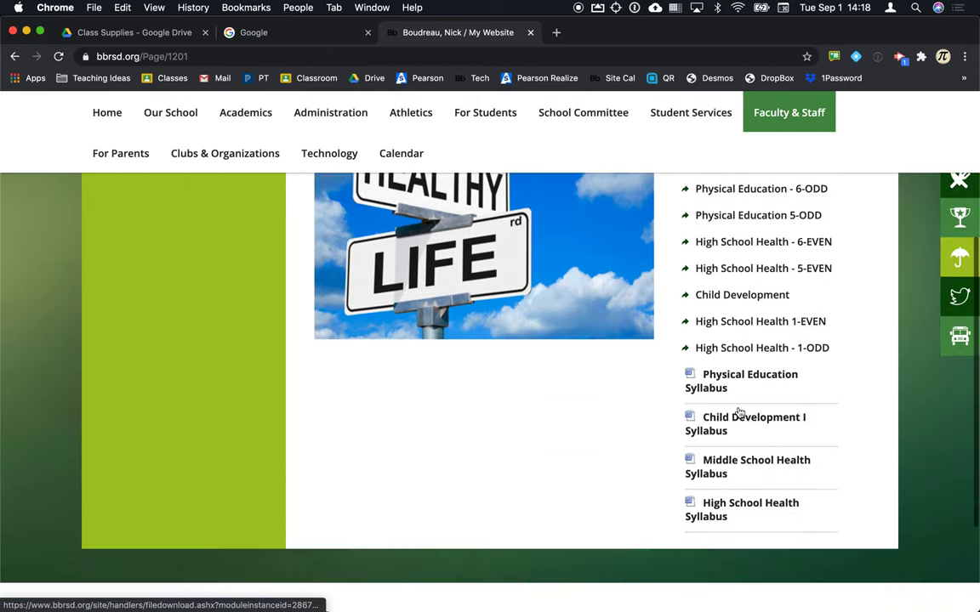
{"action": "scroll", "scroll_direction": "up", "scroll_amount": 3}
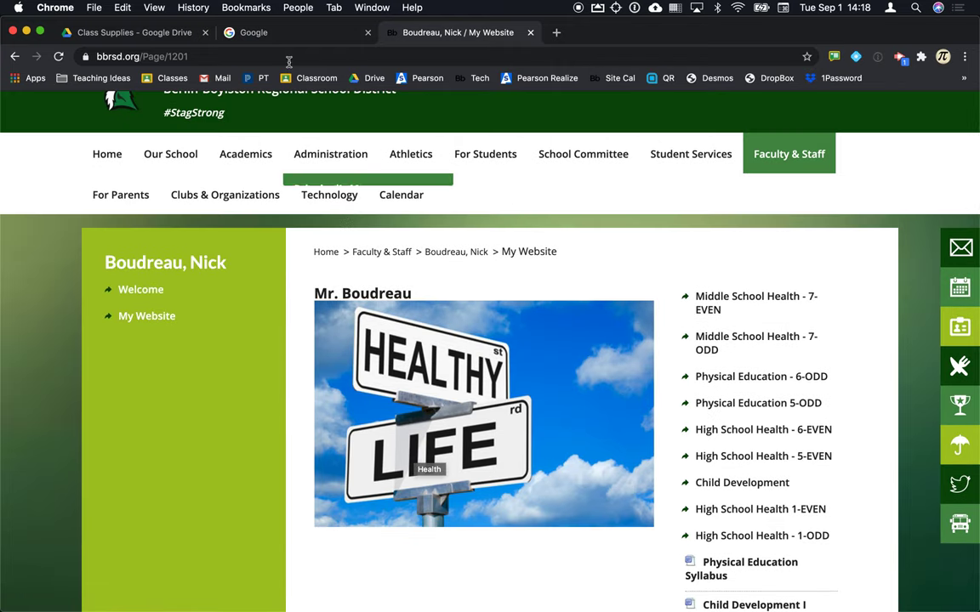
{"action": "left_click", "coordinate": [253, 32]}
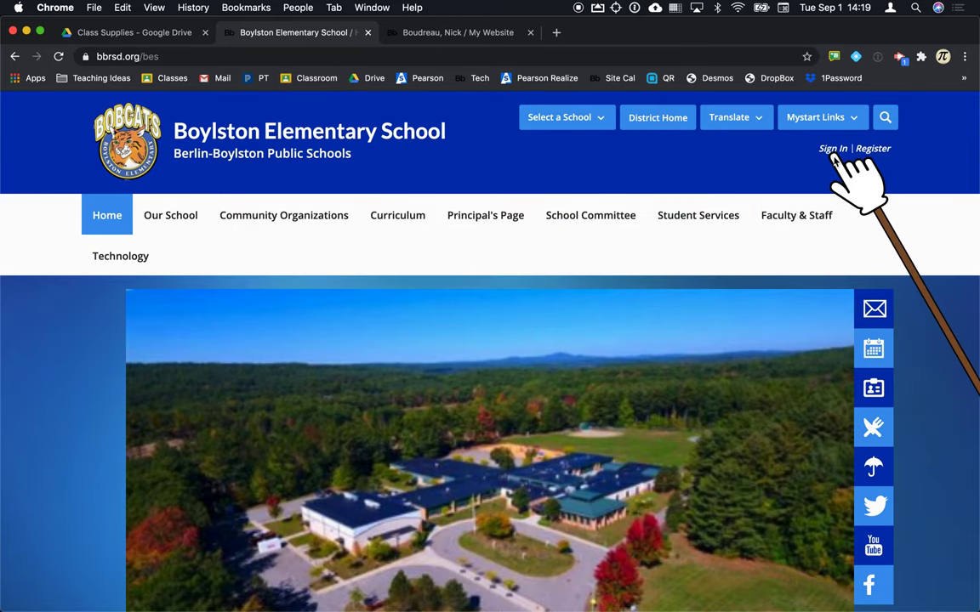
{"action": "mouse_move", "coordinate": [832, 148]}
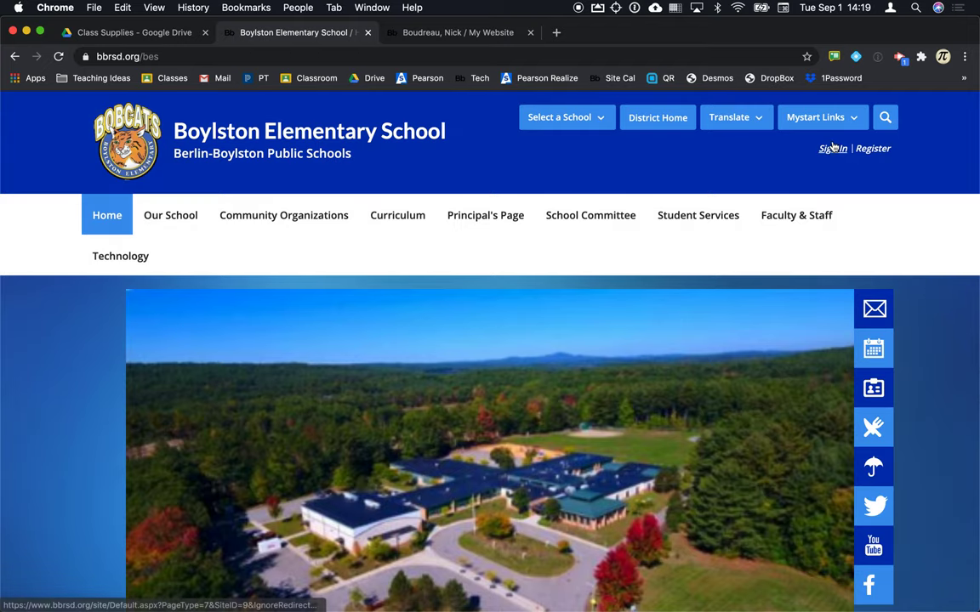
{"action": "left_click", "coordinate": [832, 148]}
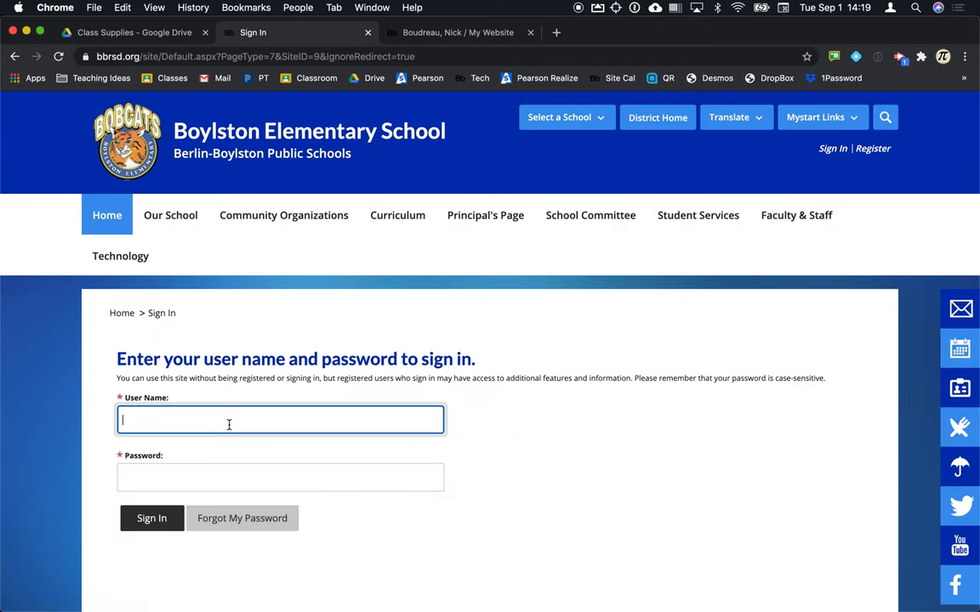
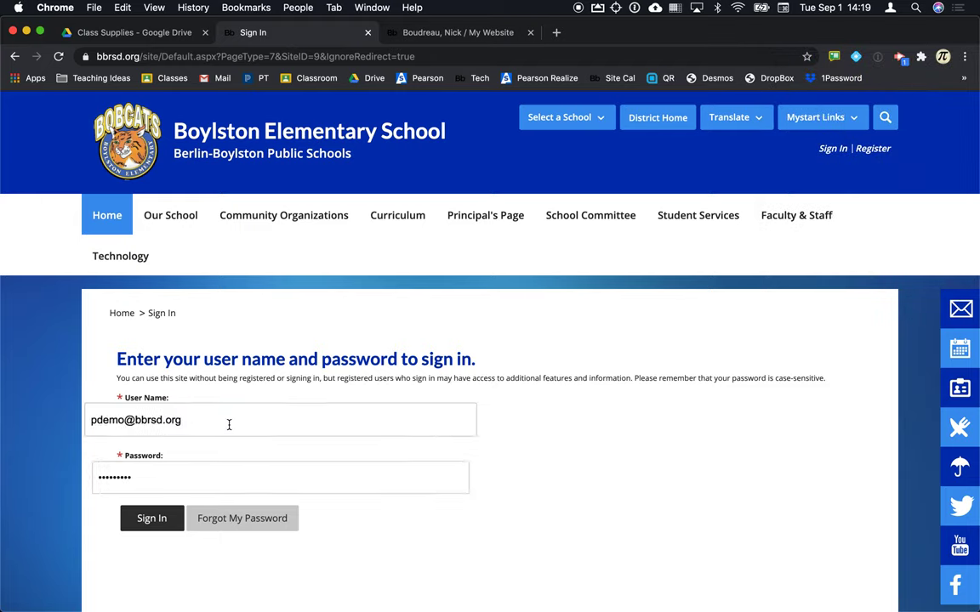
{"action": "left_click", "coordinate": [151, 518]}
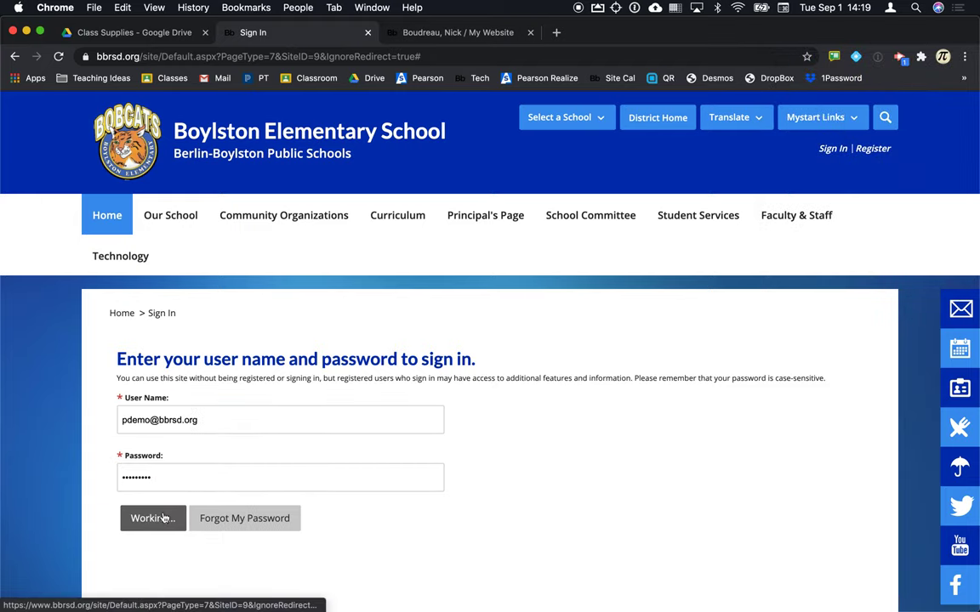
{"action": "left_click", "coordinate": [153, 518]}
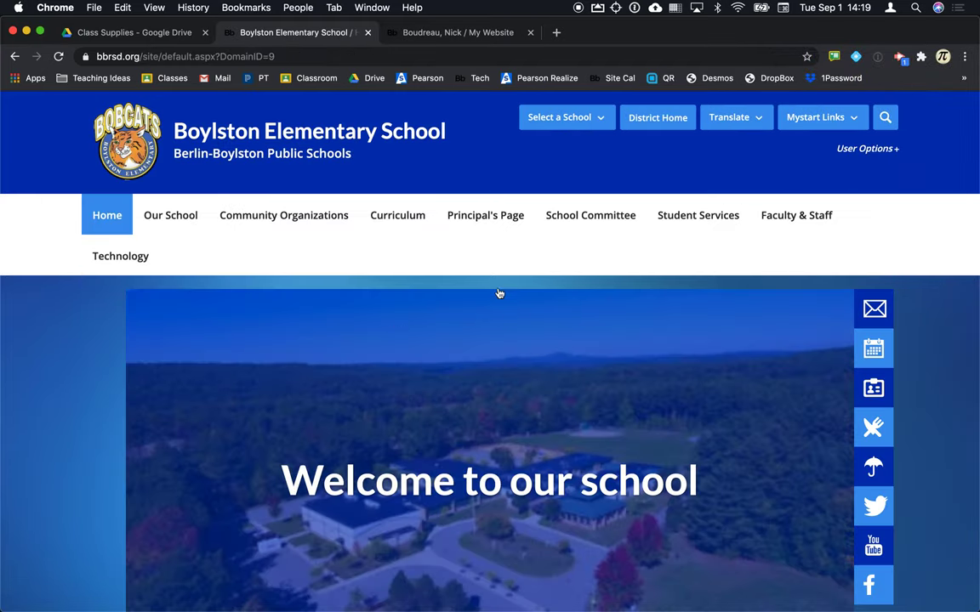
{"action": "left_click", "coordinate": [283, 215]}
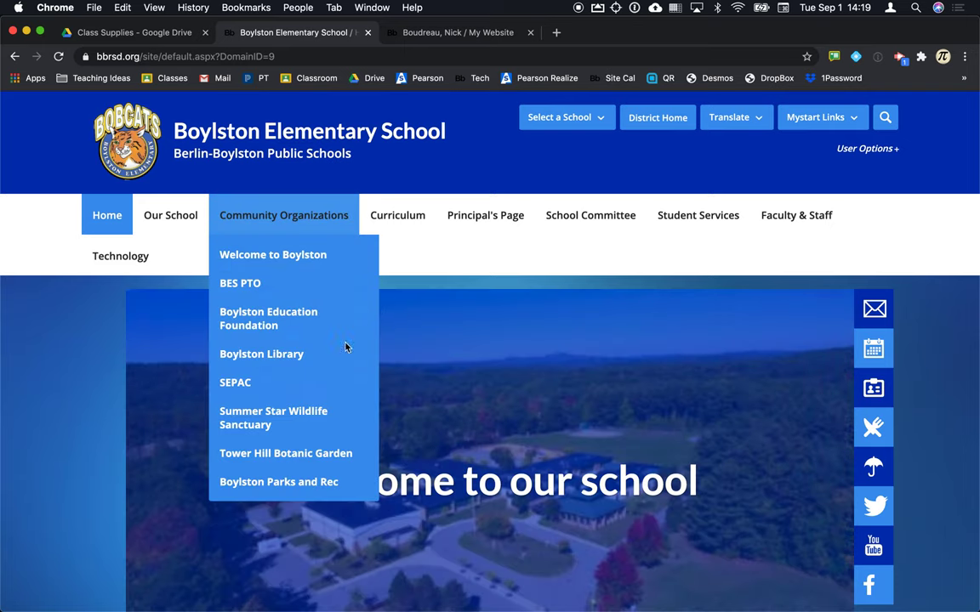
{"action": "mouse_move", "coordinate": [838, 176]}
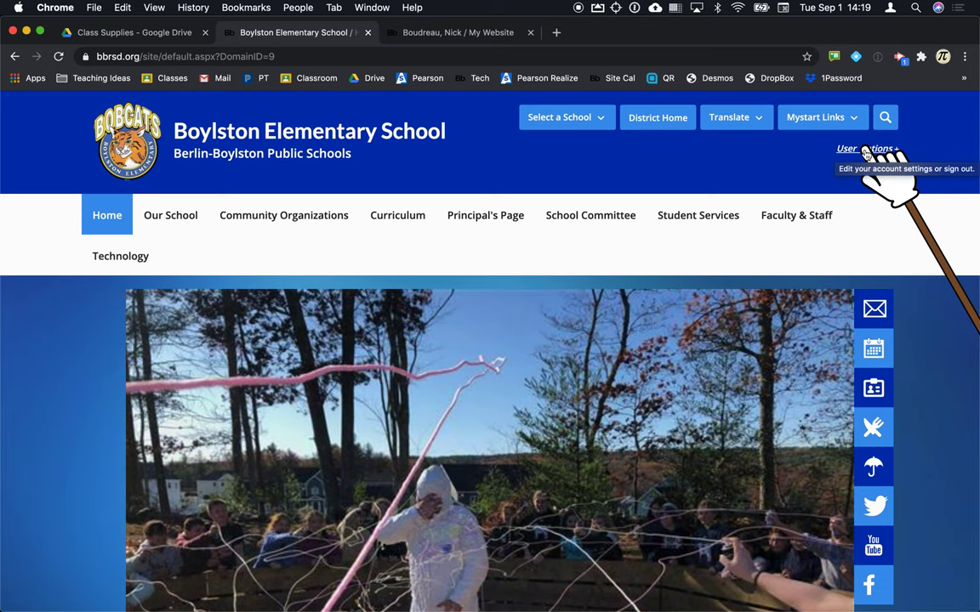
- View Edit Account Settings for Boylston Elementary via User Options
{"action": "left_click", "coordinate": [867, 148]}
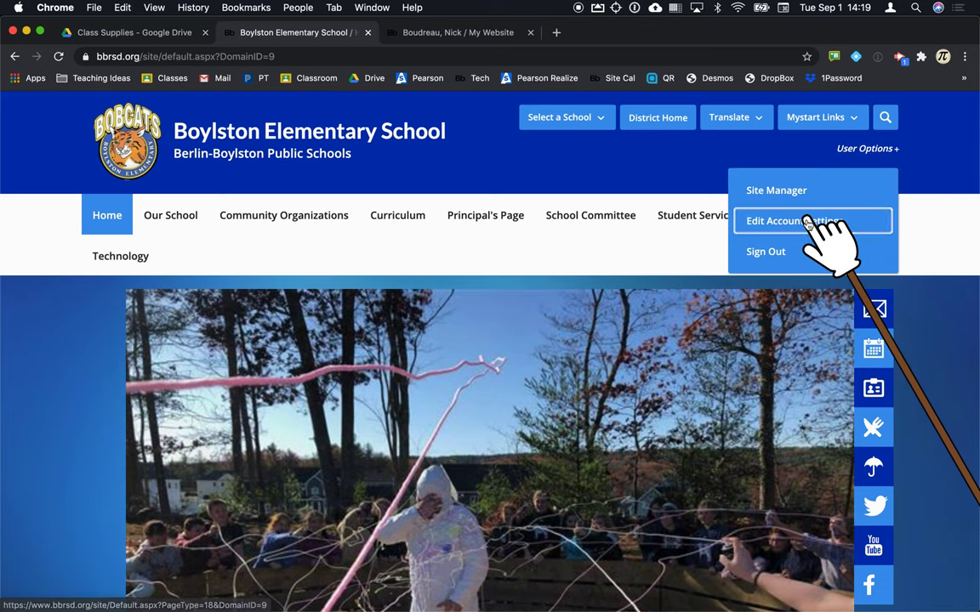
{"action": "left_click", "coordinate": [792, 221]}
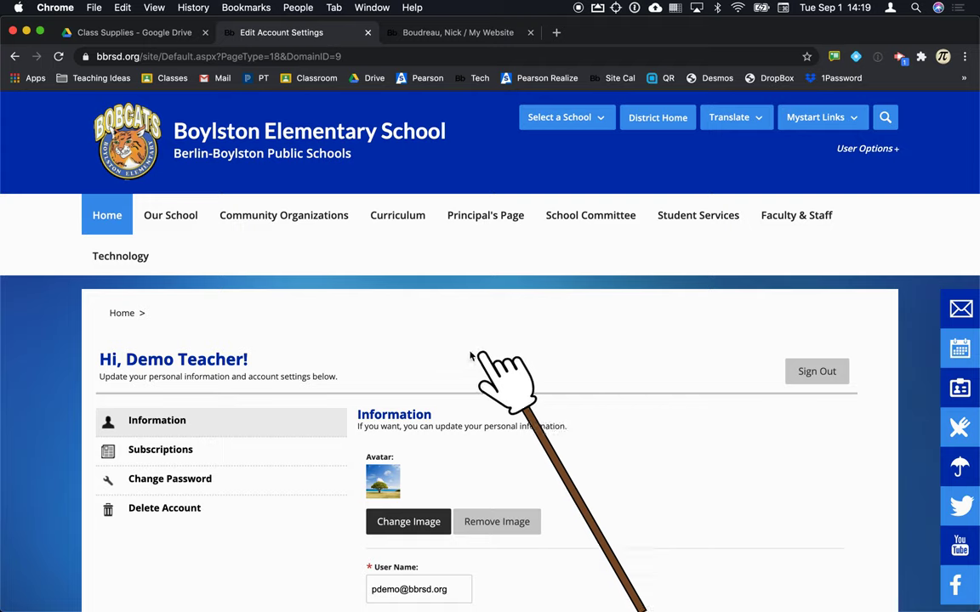
{"action": "mouse_move", "coordinate": [489, 357]}
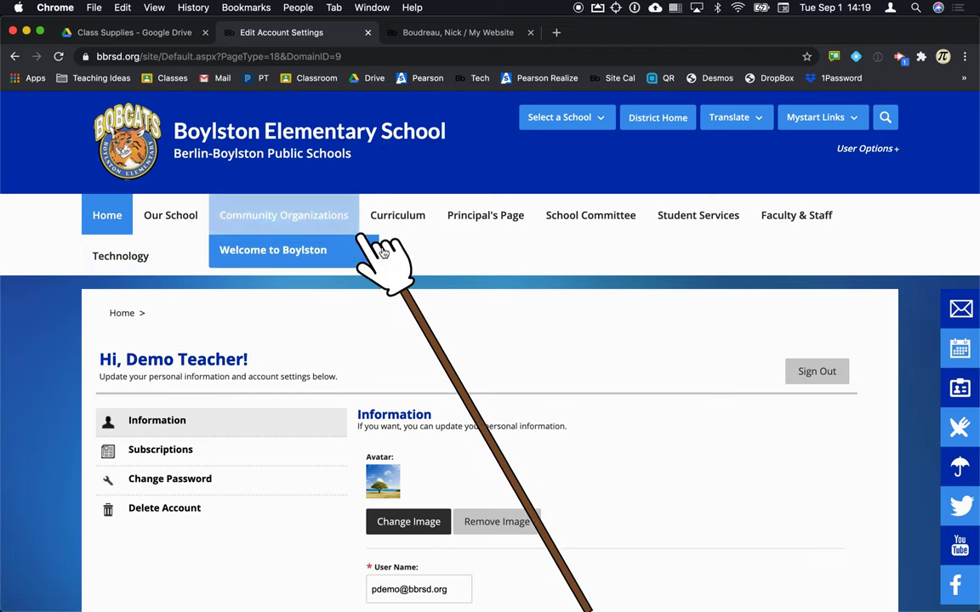
{"action": "mouse_move", "coordinate": [497, 489]}
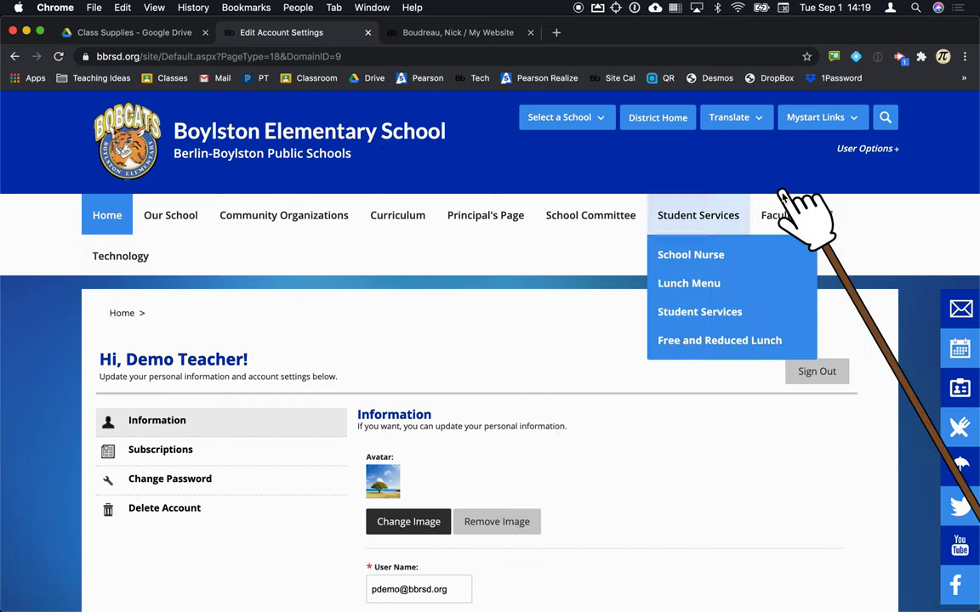
{"action": "left_click", "coordinate": [566, 117]}
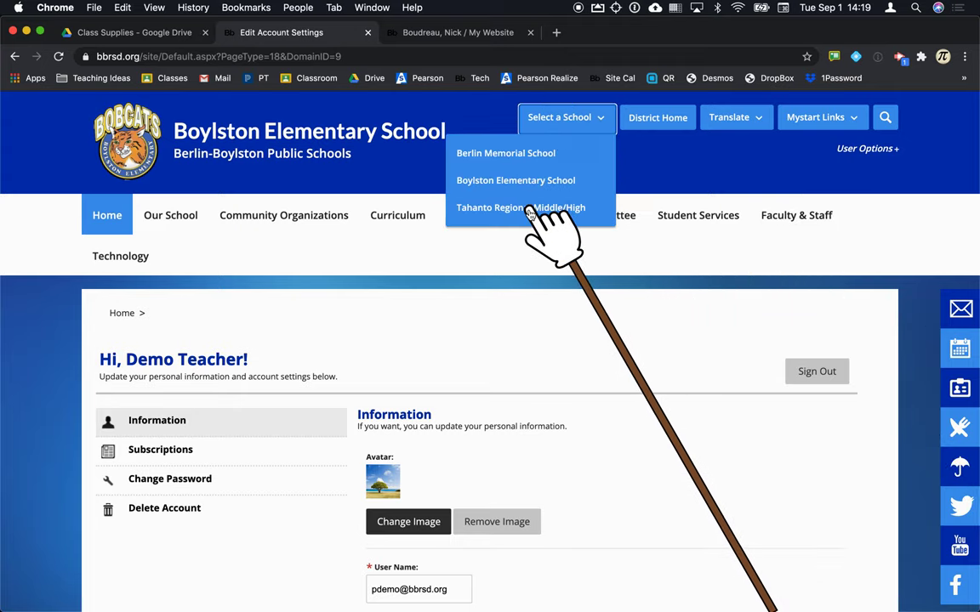
- Switch to the Tahanto Regional Middle/High site and view its Edit Account Settings
{"action": "left_click", "coordinate": [519, 207]}
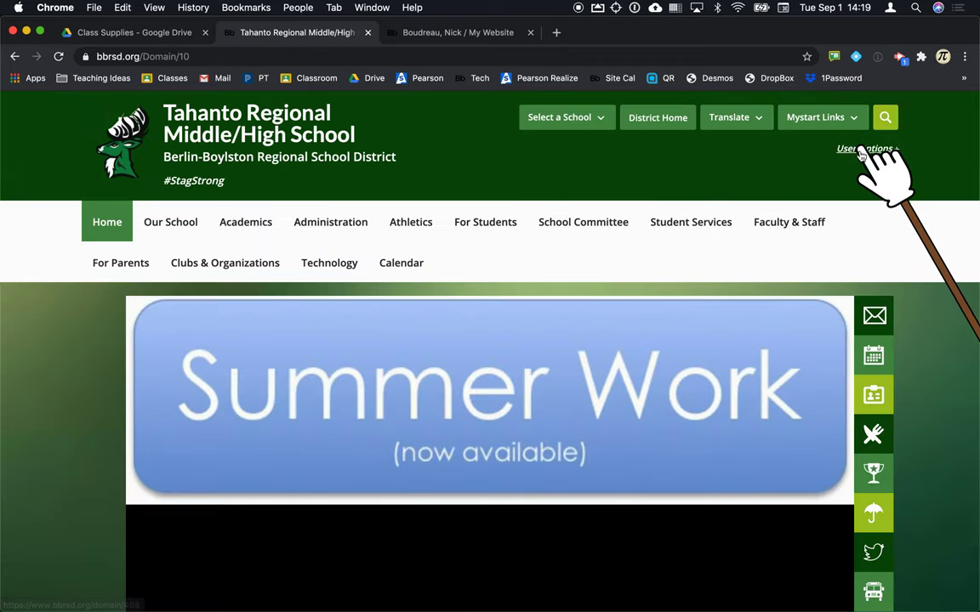
{"action": "left_click", "coordinate": [866, 147]}
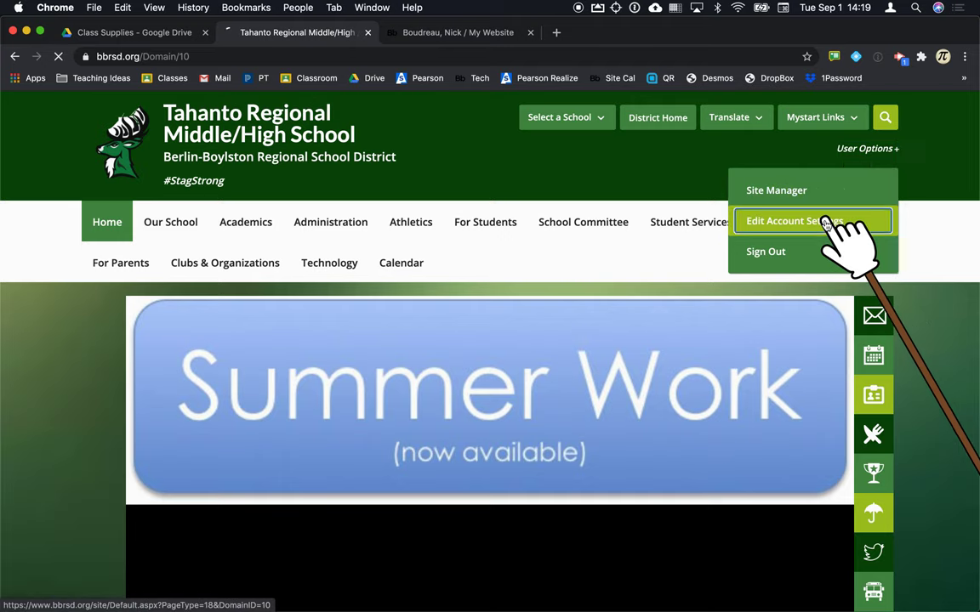
{"action": "left_click", "coordinate": [793, 221]}
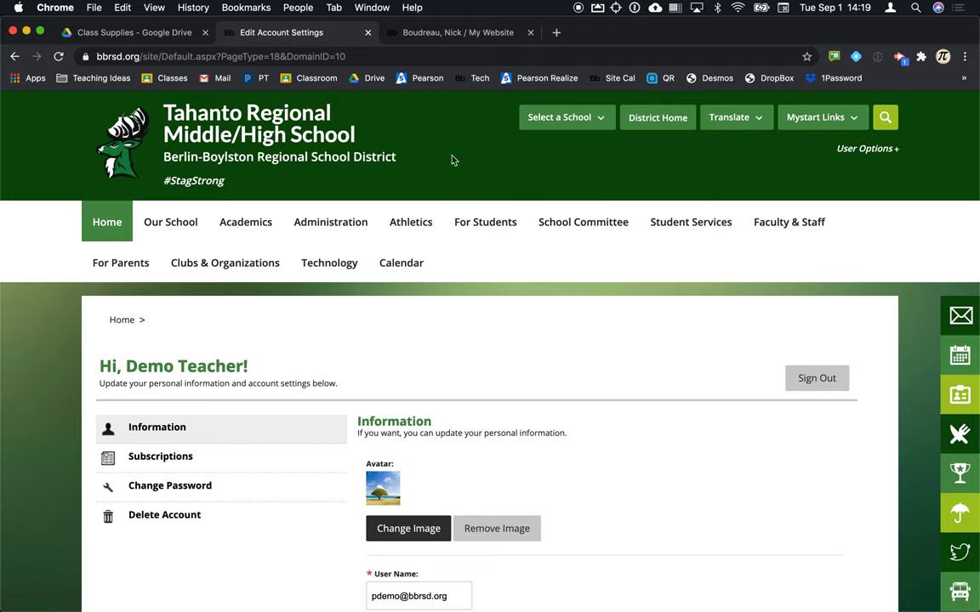
- Change the account avatar from the tree picture to the piano keys image
{"action": "scroll", "scroll_direction": "down", "scroll_amount": 3}
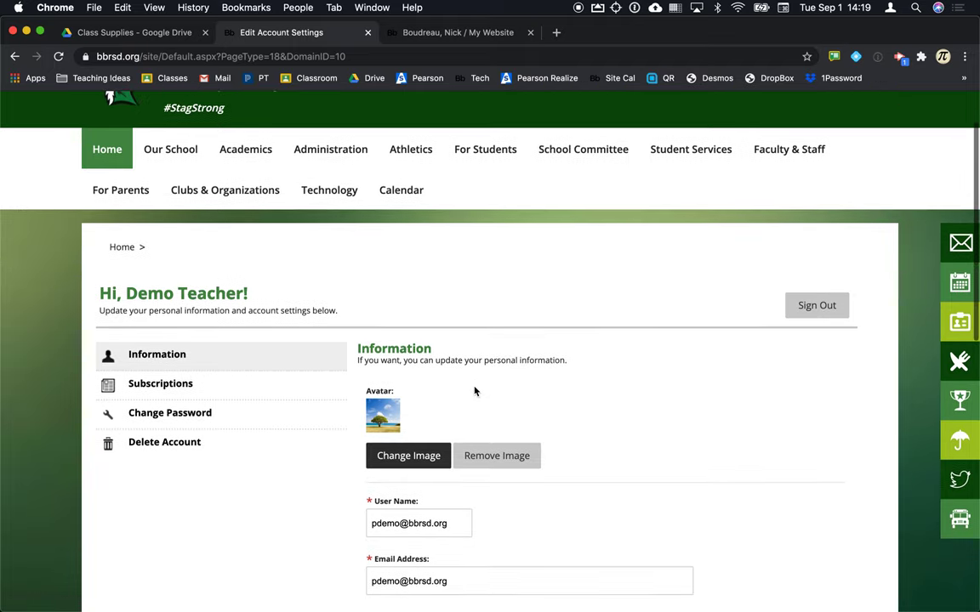
{"action": "scroll", "scroll_direction": "down", "scroll_amount": 3}
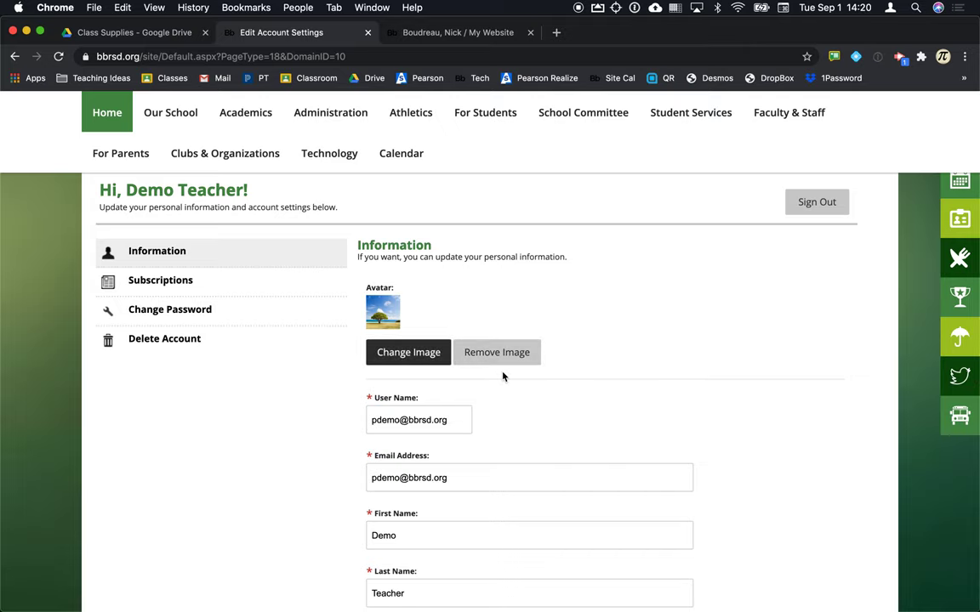
{"action": "left_click", "coordinate": [418, 337]}
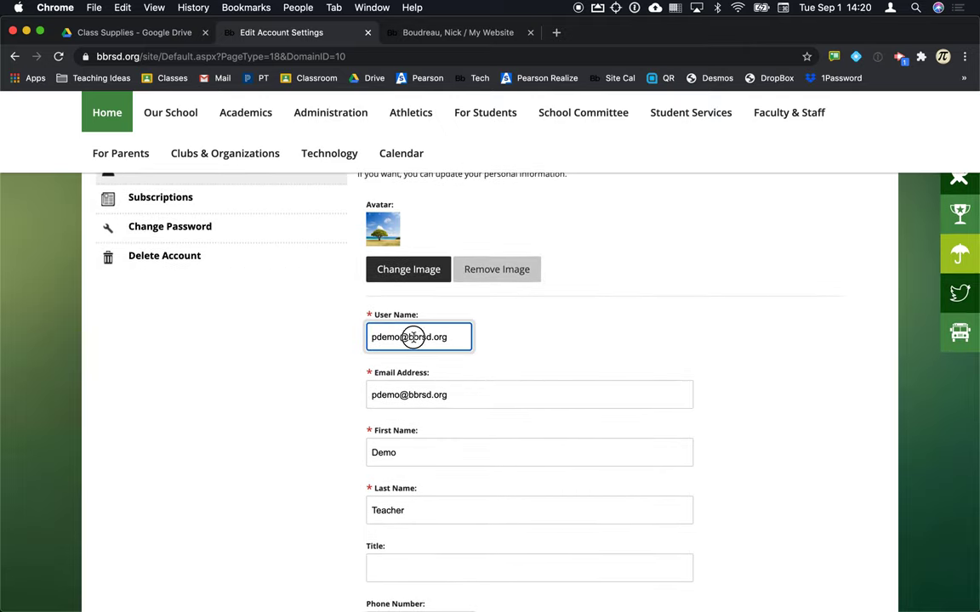
{"action": "scroll", "scroll_direction": "down", "scroll_amount": 3}
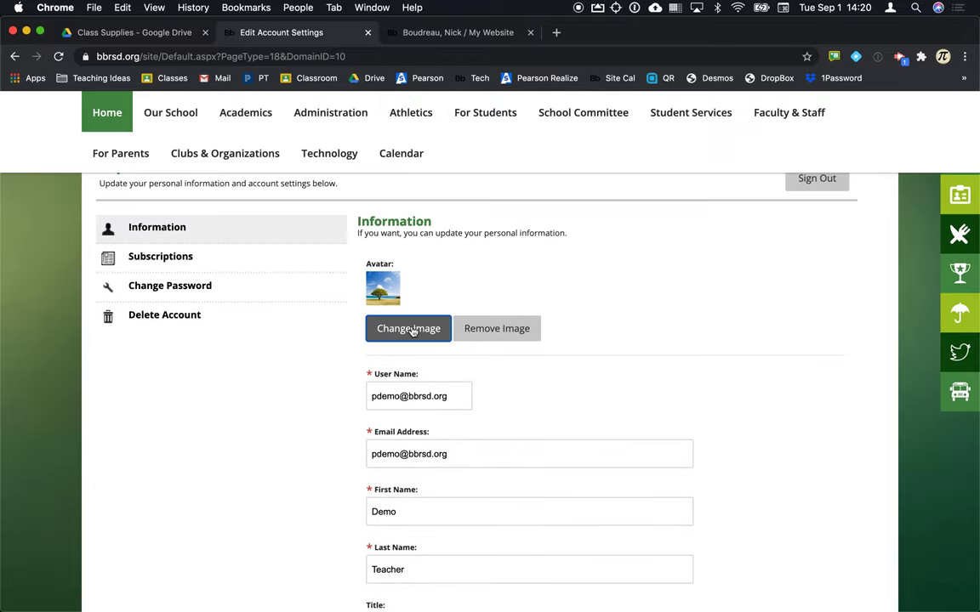
{"action": "left_click", "coordinate": [408, 328]}
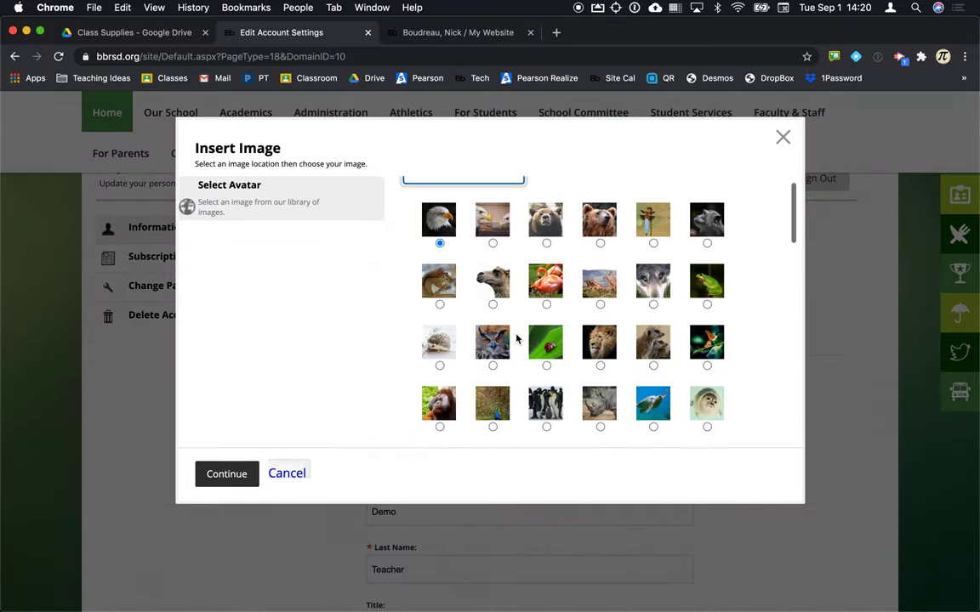
{"action": "scroll", "scroll_direction": "down", "scroll_amount": 3}
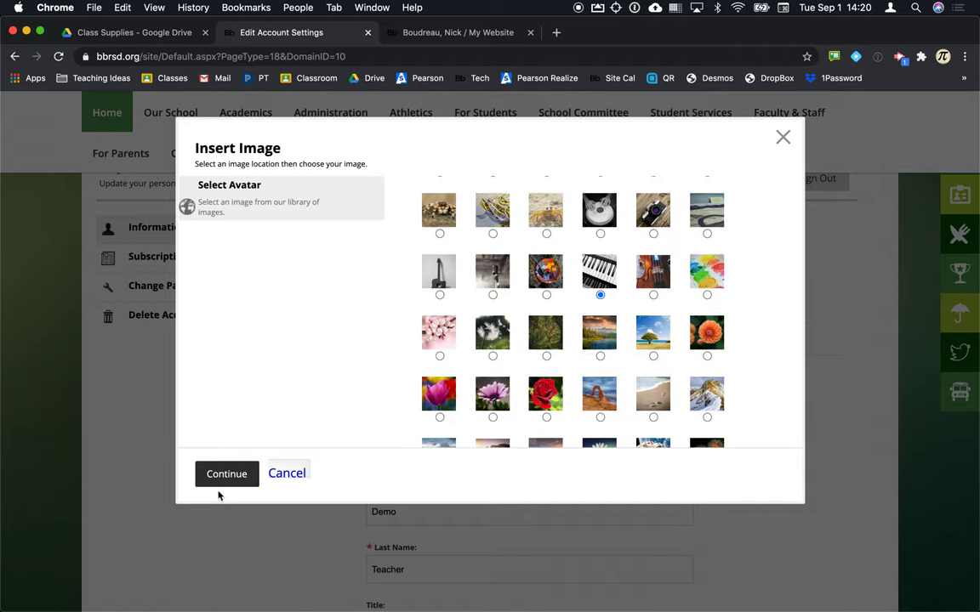
{"action": "left_click", "coordinate": [226, 473]}
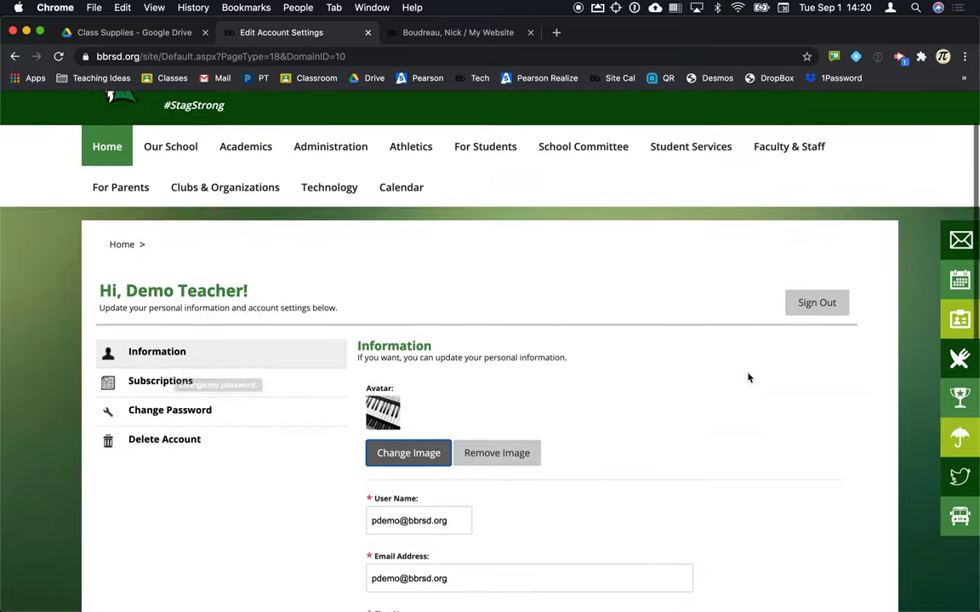
- Go to Site Manager's Demo, Teacher section workspace, glancing at the example My Website tab
{"action": "left_click", "coordinate": [864, 148]}
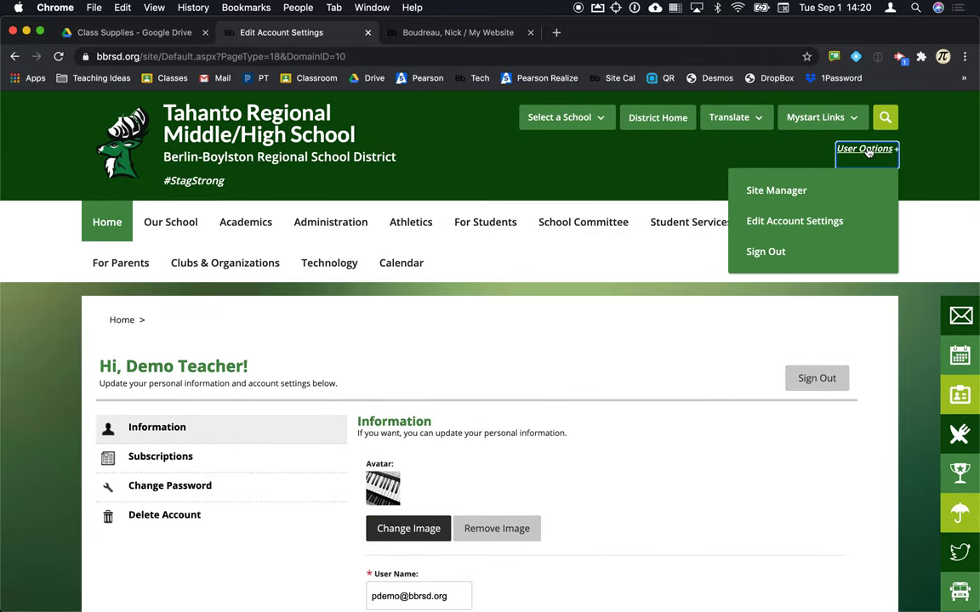
{"action": "left_click", "coordinate": [867, 148]}
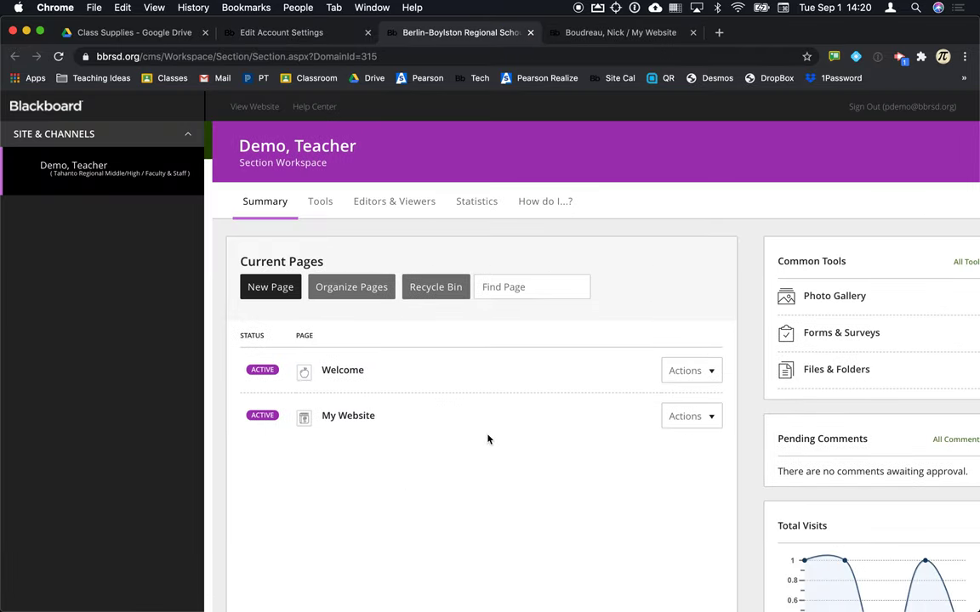
{"action": "mouse_move", "coordinate": [342, 375]}
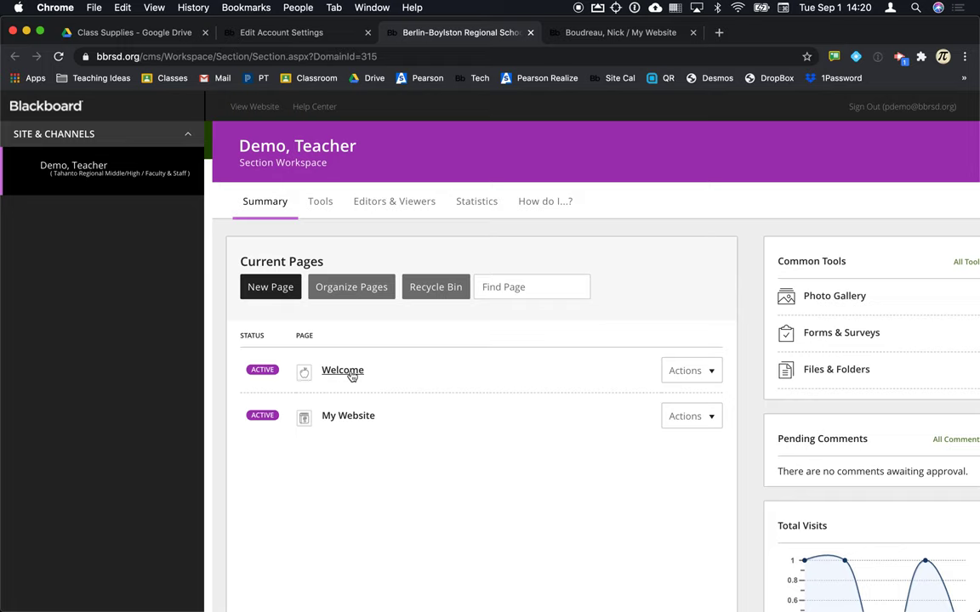
{"action": "left_click", "coordinate": [620, 32]}
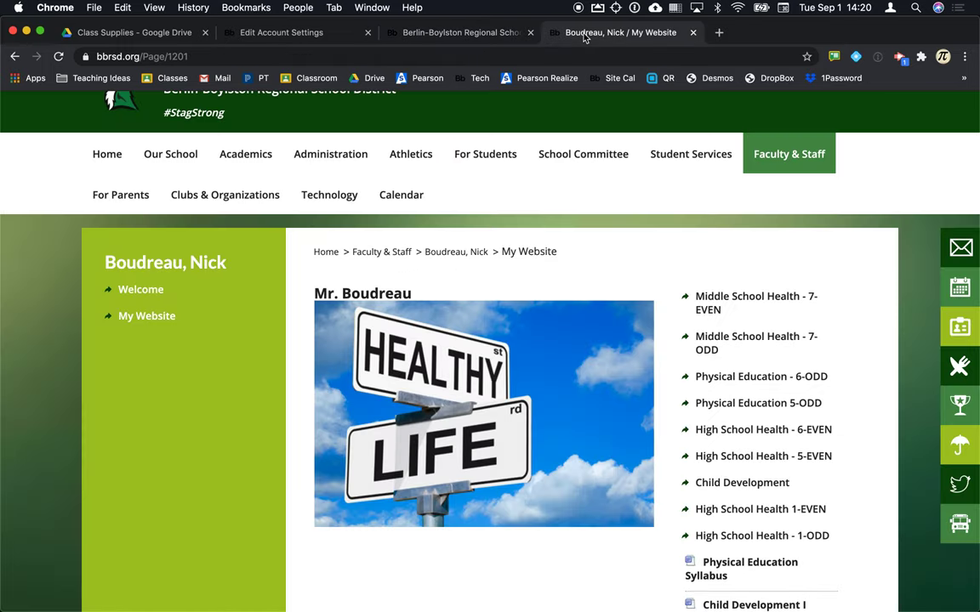
{"action": "mouse_move", "coordinate": [425, 33]}
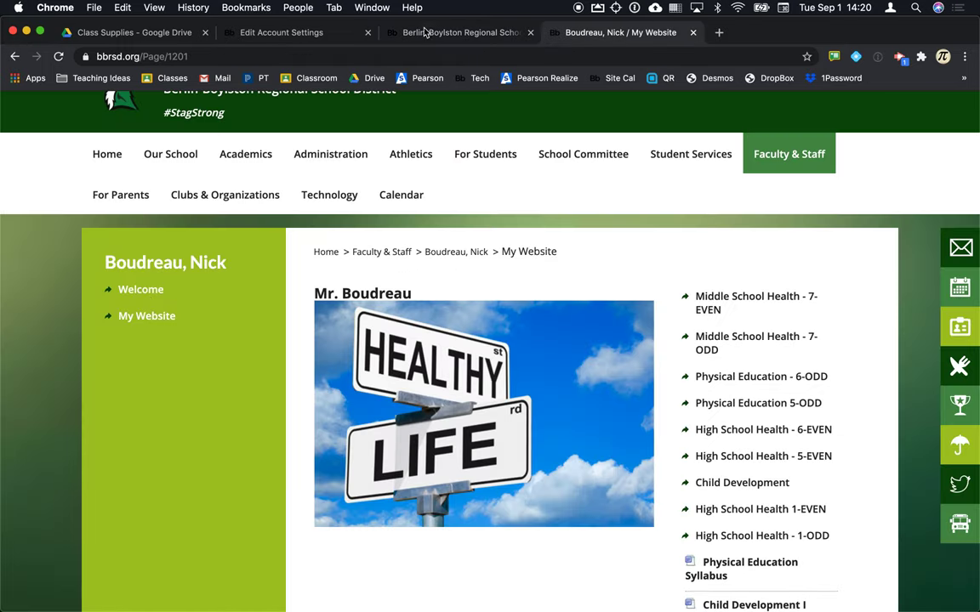
{"action": "left_click", "coordinate": [459, 32]}
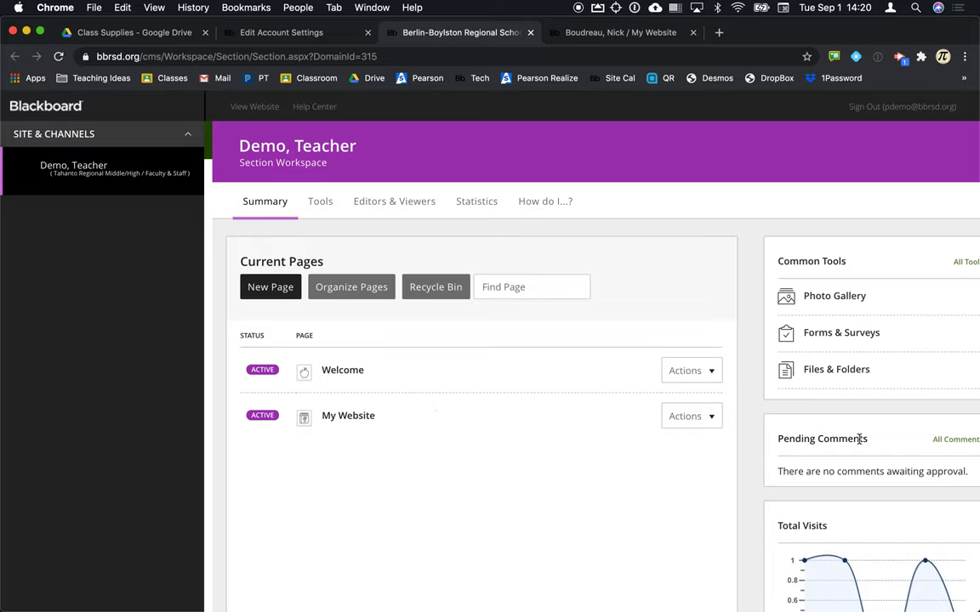
{"action": "scroll", "scroll_direction": "down", "scroll_amount": 3}
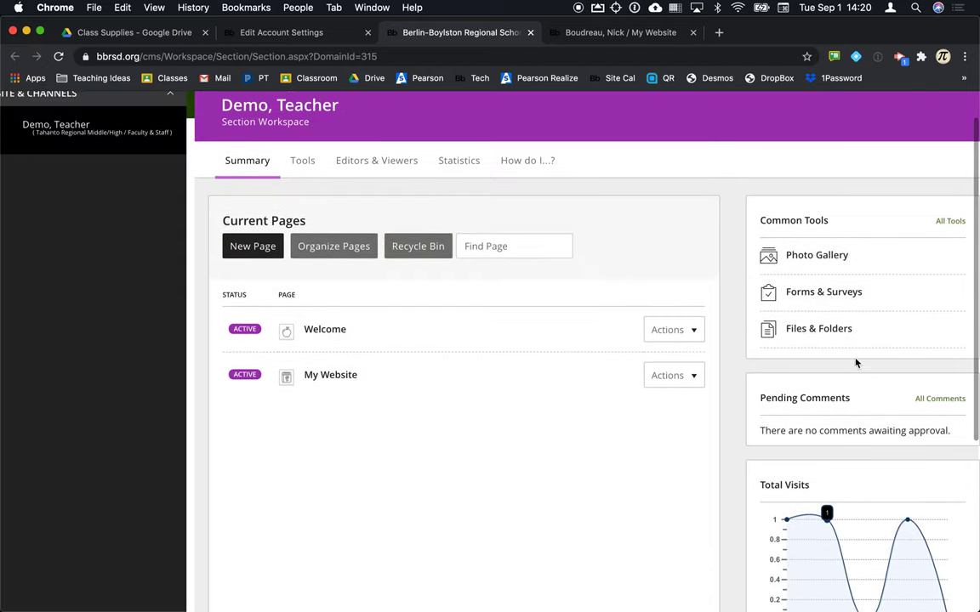
{"action": "mouse_move", "coordinate": [824, 318]}
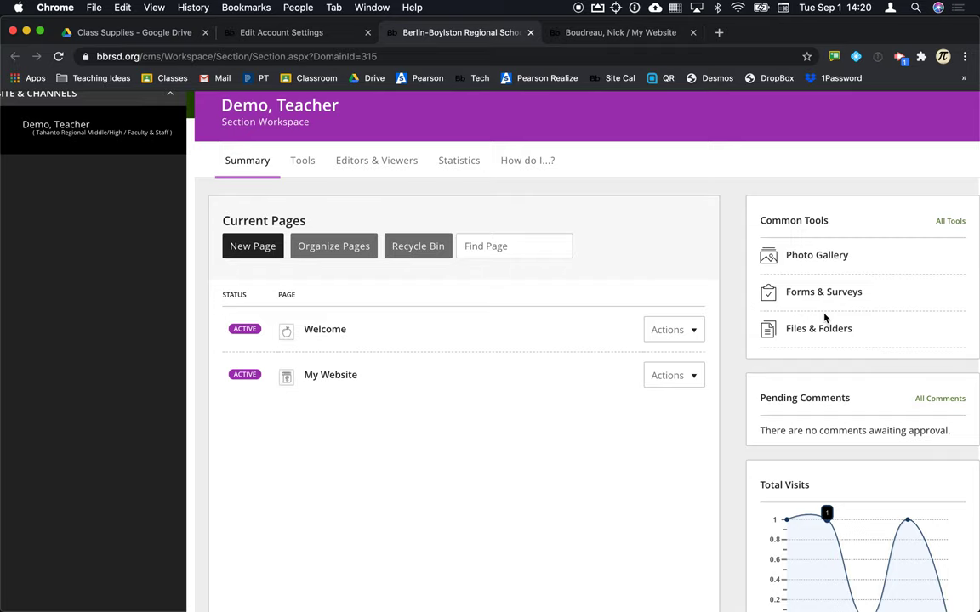
{"action": "mouse_move", "coordinate": [584, 196]}
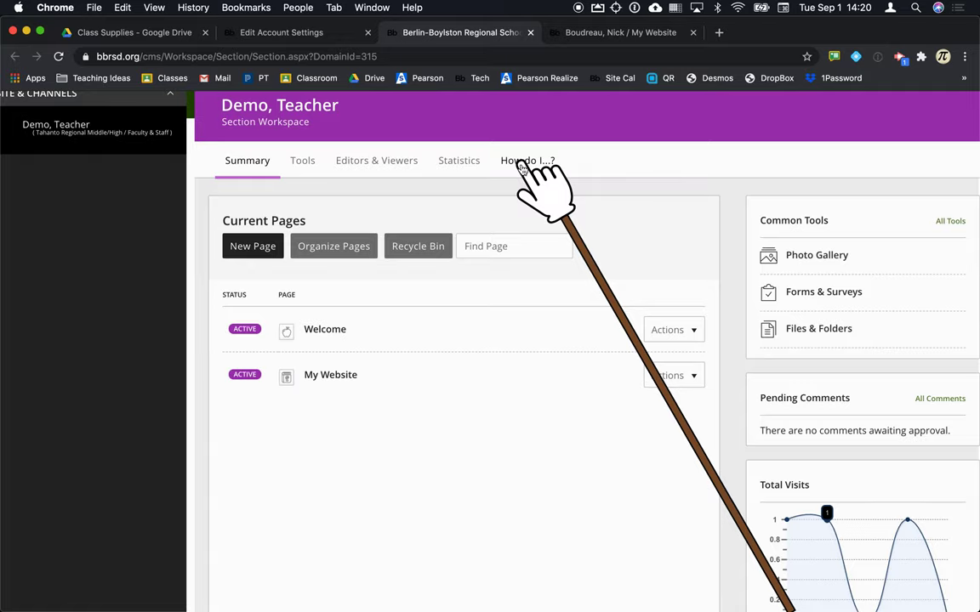
- Check the How do I...? help about the section workspace, then dismiss it
{"action": "left_click", "coordinate": [527, 160]}
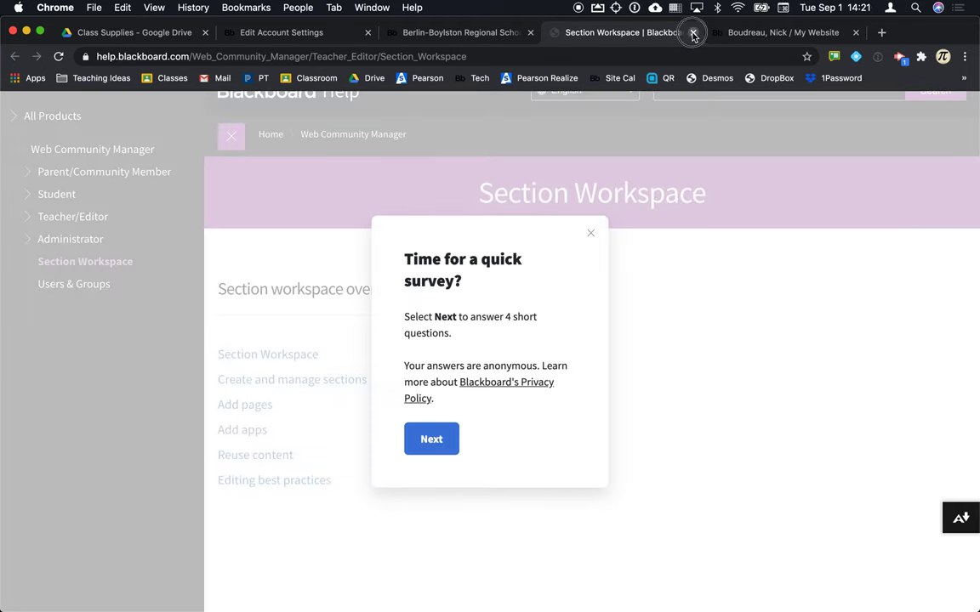
{"action": "left_click", "coordinate": [693, 32]}
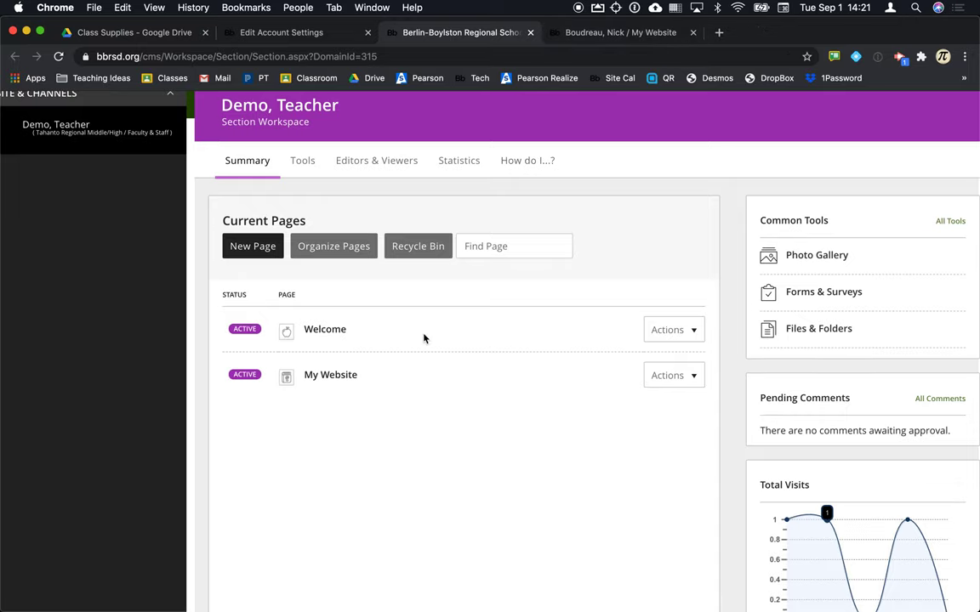
- Open the Welcome page editor showing its About Teacher App and Apps panel
{"action": "left_click", "coordinate": [324, 329]}
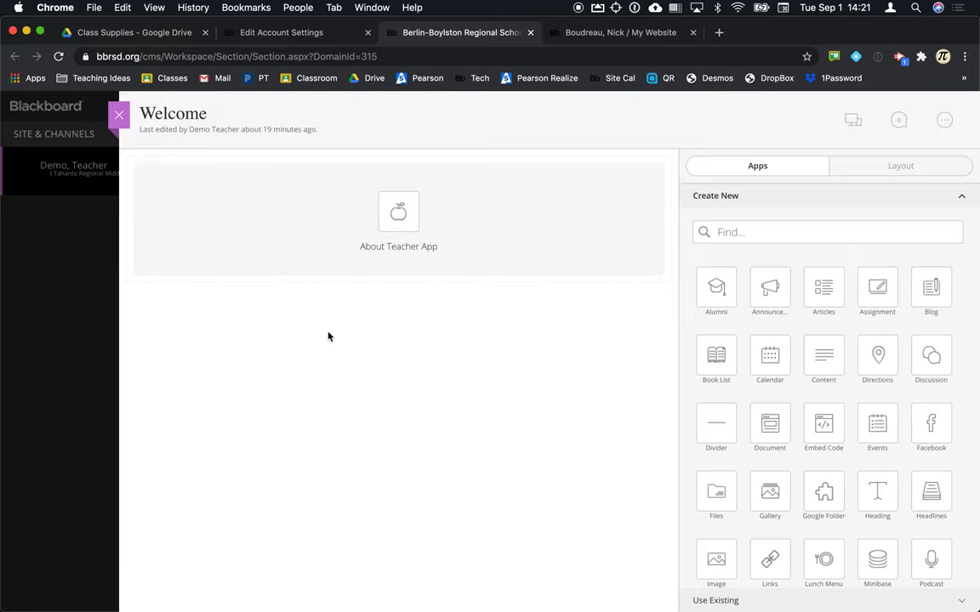
{"action": "mouse_move", "coordinate": [506, 351]}
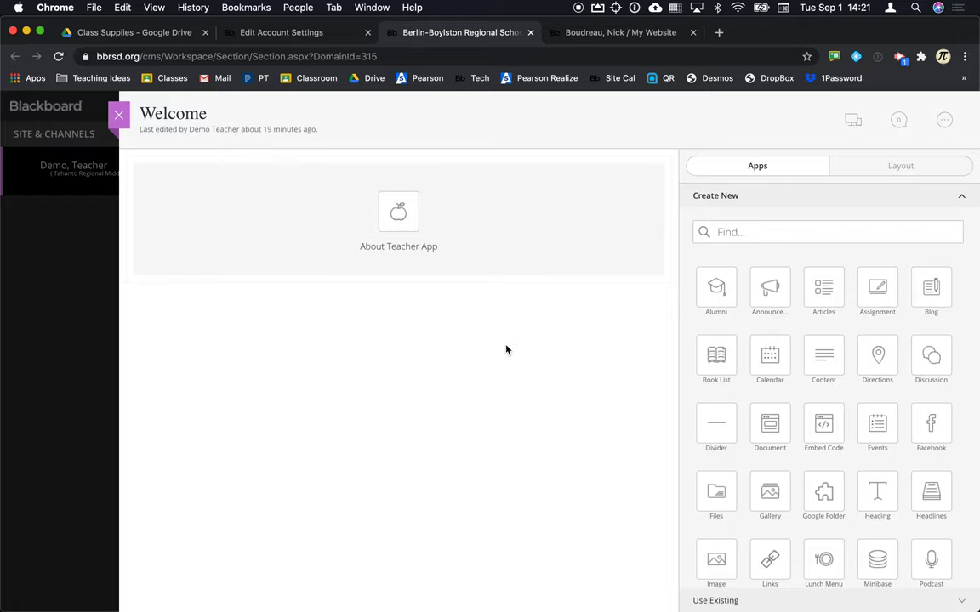
{"action": "mouse_move", "coordinate": [780, 403]}
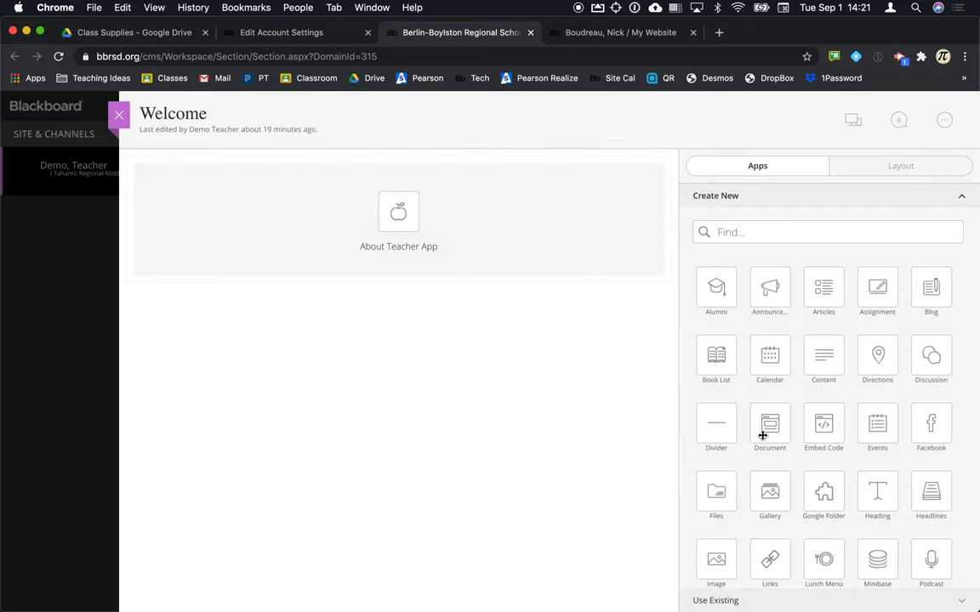
{"action": "mouse_move", "coordinate": [788, 369]}
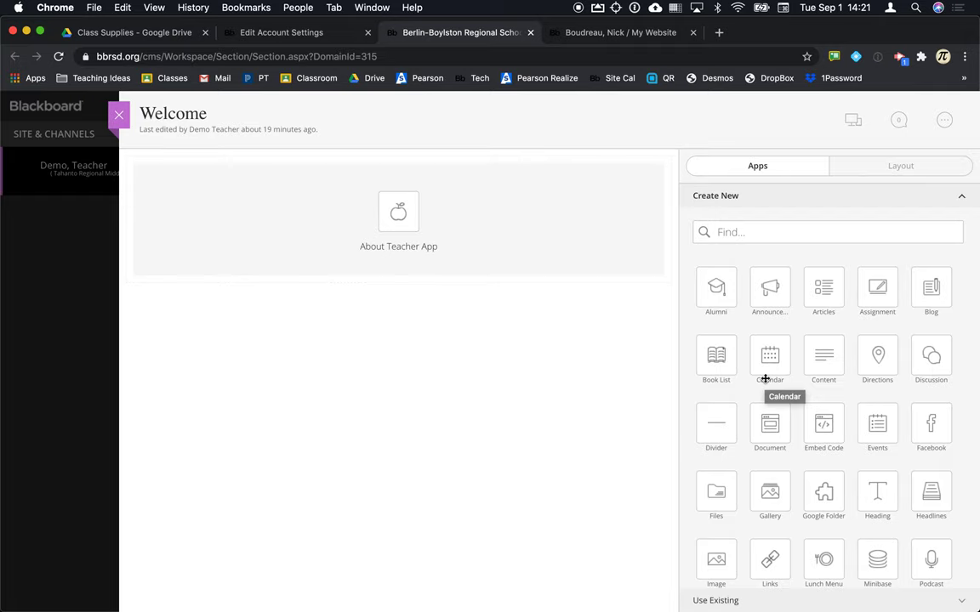
{"action": "mouse_move", "coordinate": [766, 379]}
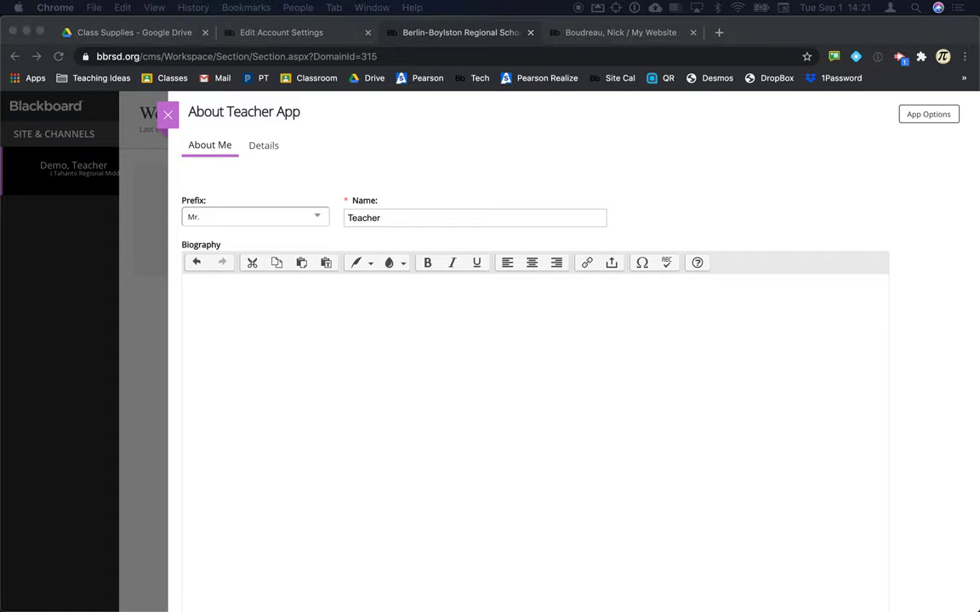
- Enter the biography paragraphs and a "Welcome to my page!" heading in About Teacher
{"action": "type", "text": "I am a teacher; I have been teacher for many years. Teaching is the best and you will often find me teaching even on my days off."}
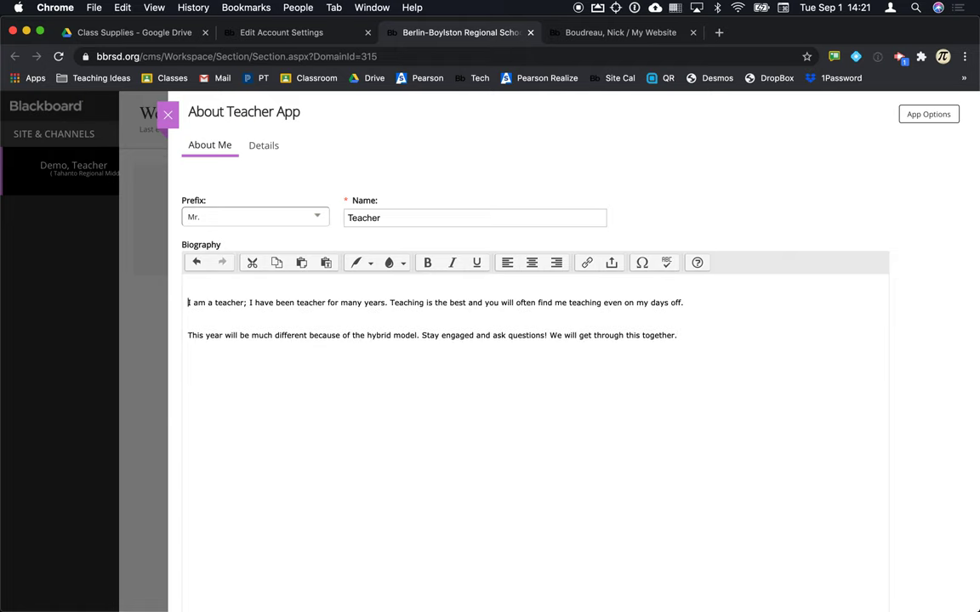
{"action": "type", "text": "Welcome to my"}
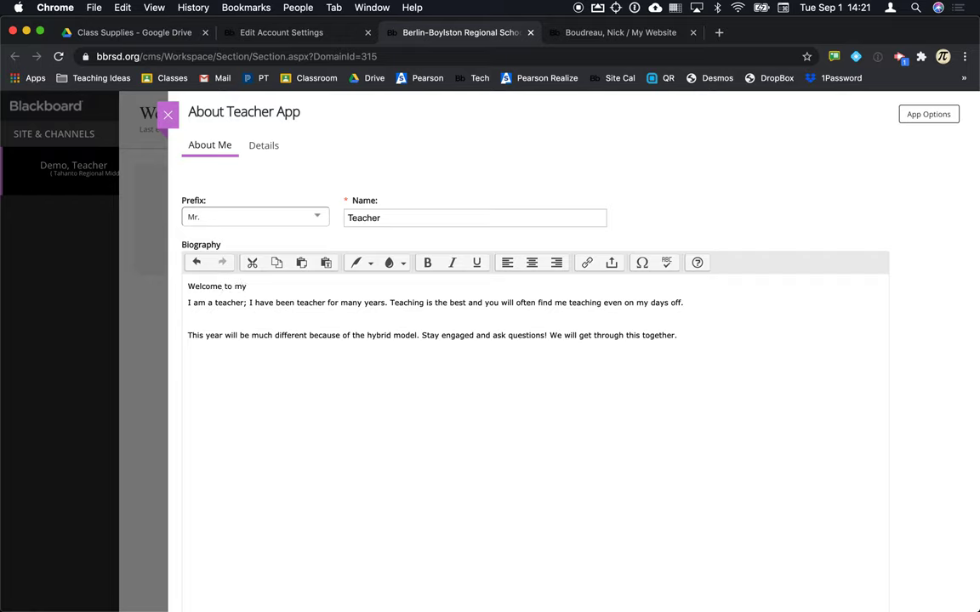
{"action": "type", "text": "page!"}
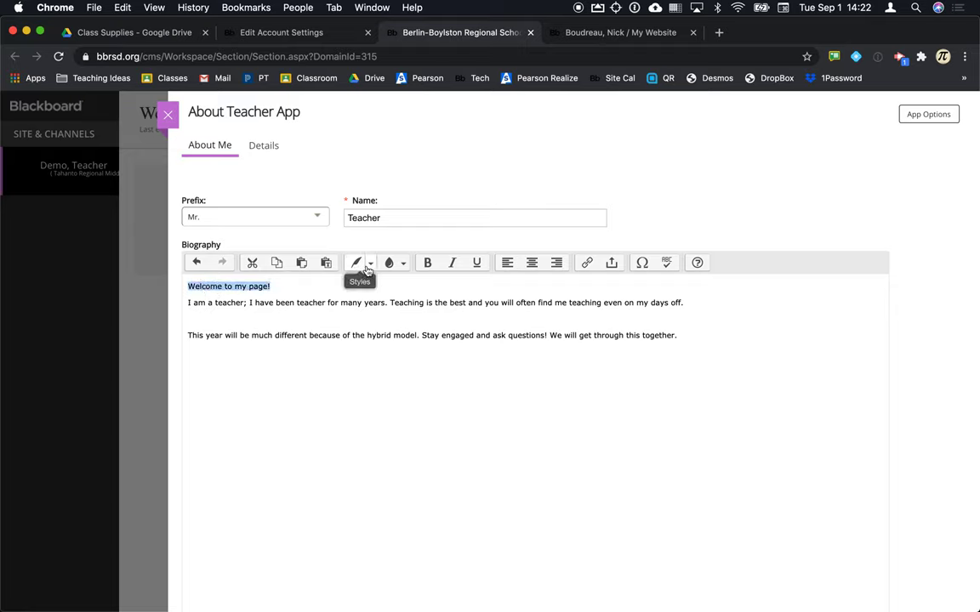
- Style the heading large, bold and teal, and begin linking the word "ask"
{"action": "left_click", "coordinate": [371, 262]}
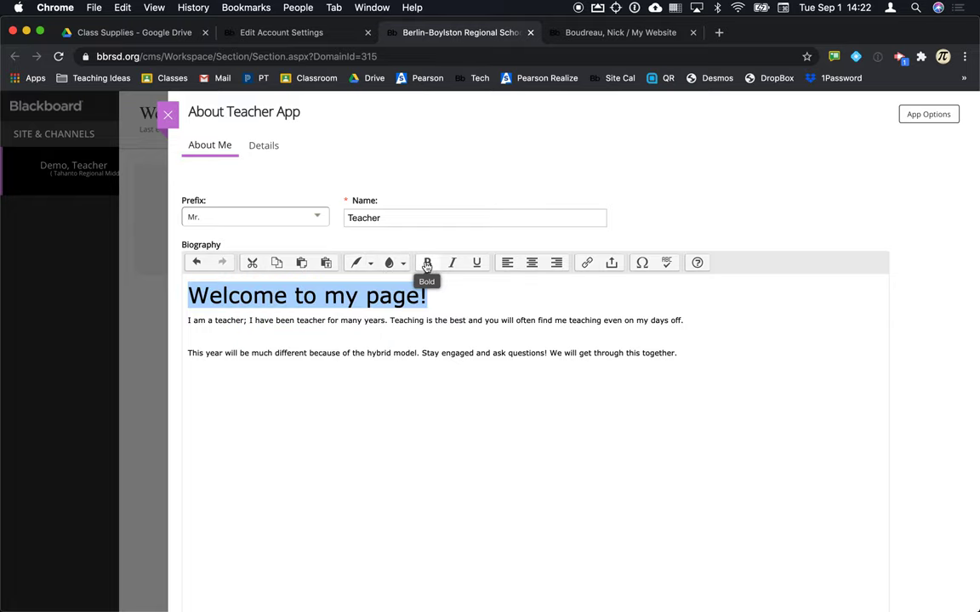
{"action": "left_click", "coordinate": [427, 262]}
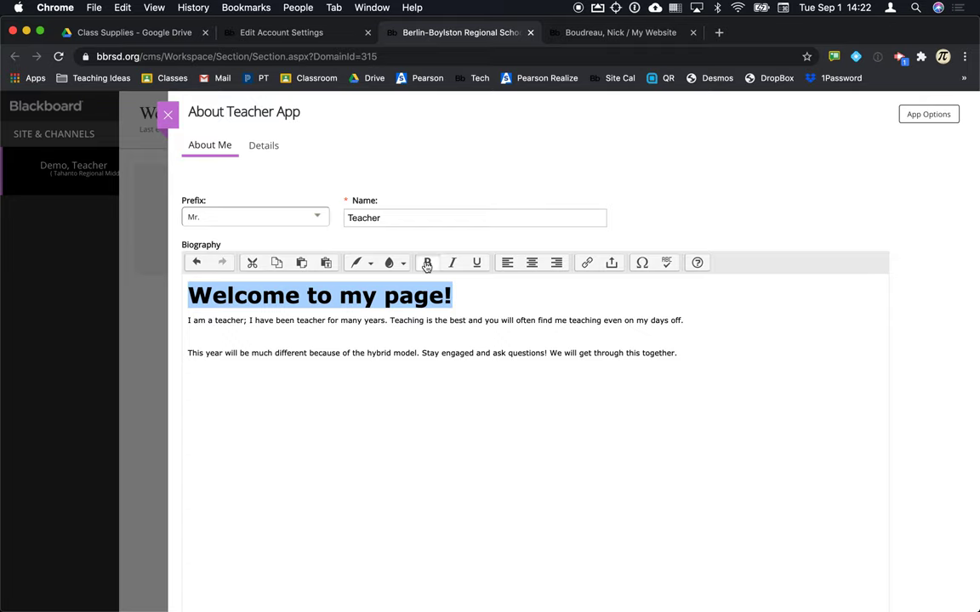
{"action": "left_click", "coordinate": [403, 262]}
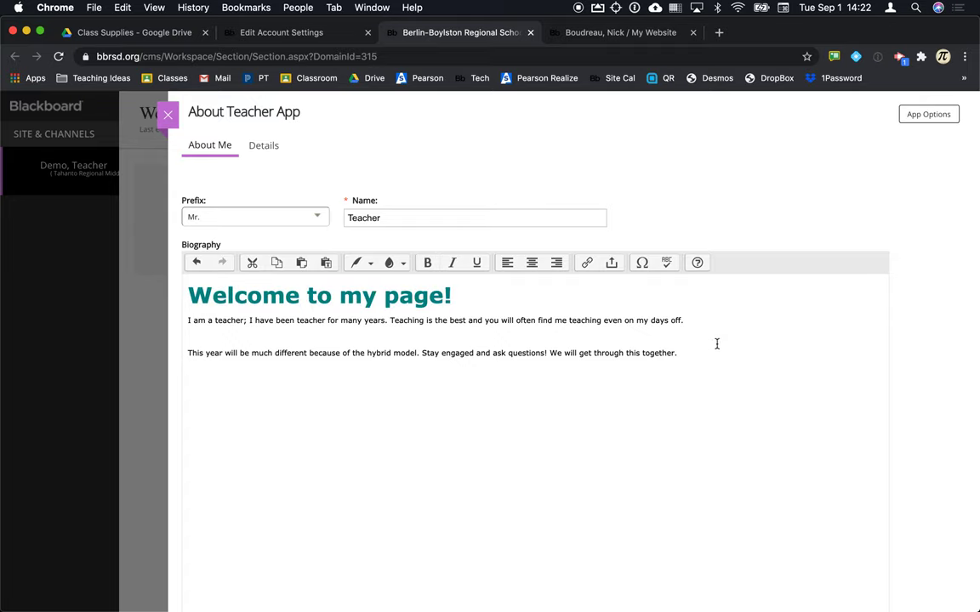
{"action": "mouse_move", "coordinate": [498, 353]}
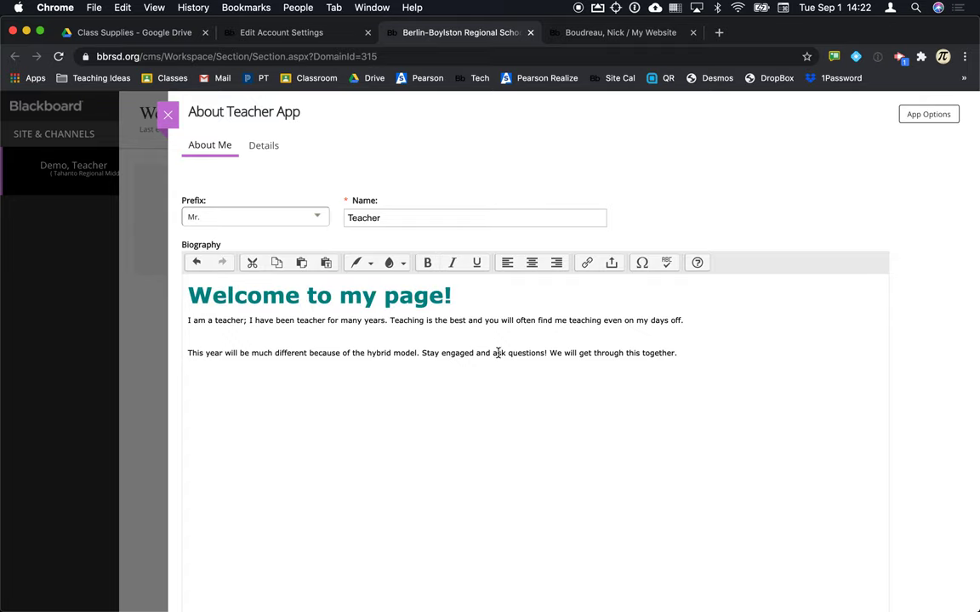
{"action": "mouse_move", "coordinate": [557, 262]}
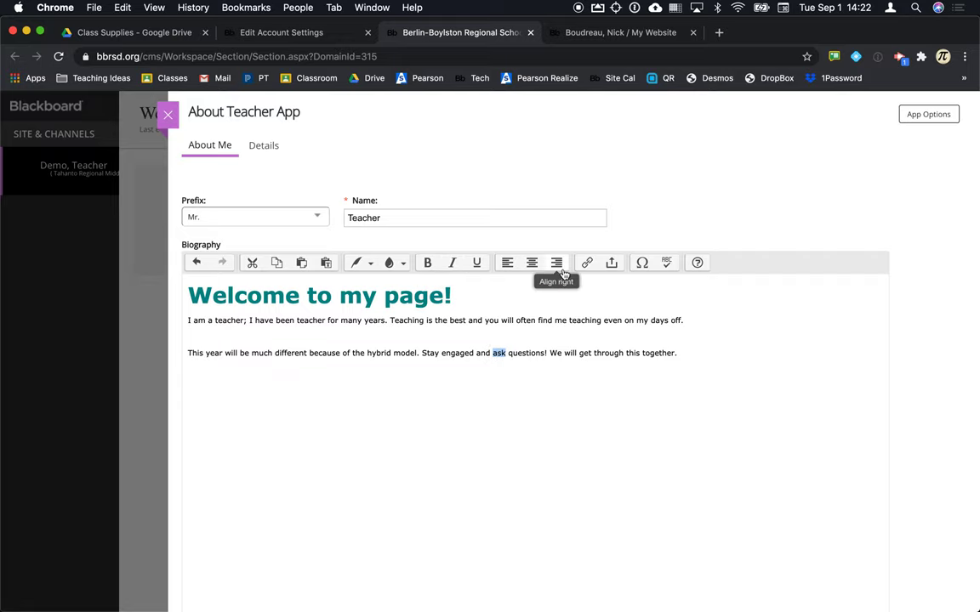
{"action": "left_click", "coordinate": [586, 262]}
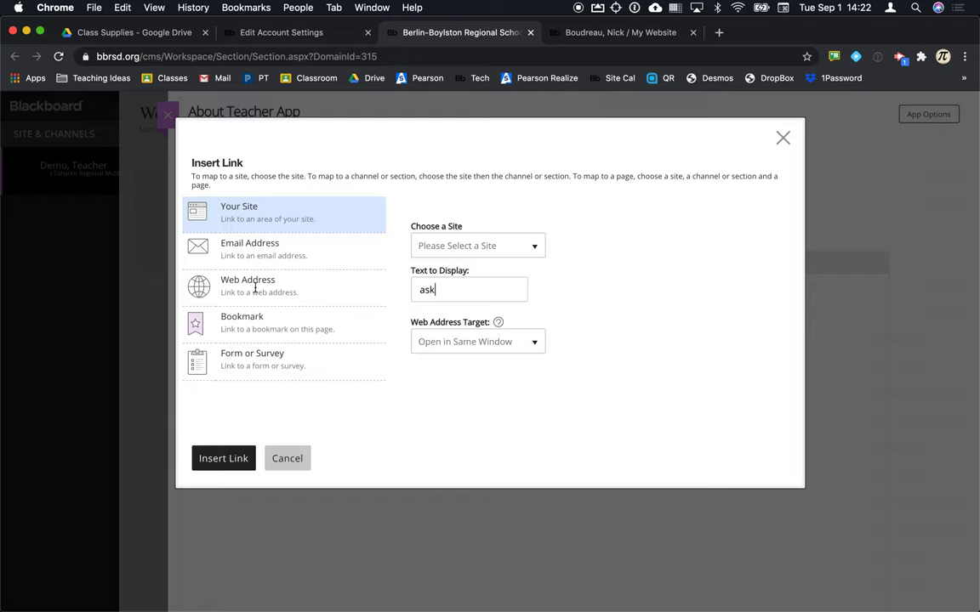
- Attempt a web-address link on "ask" with the text "wiki"
{"action": "left_click", "coordinate": [247, 285]}
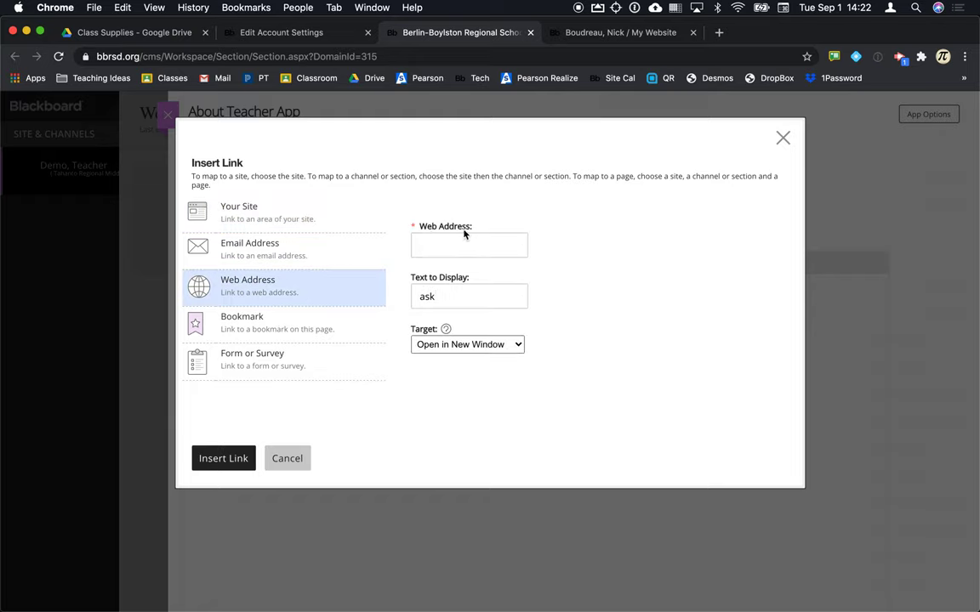
{"action": "type", "text": "wiki"}
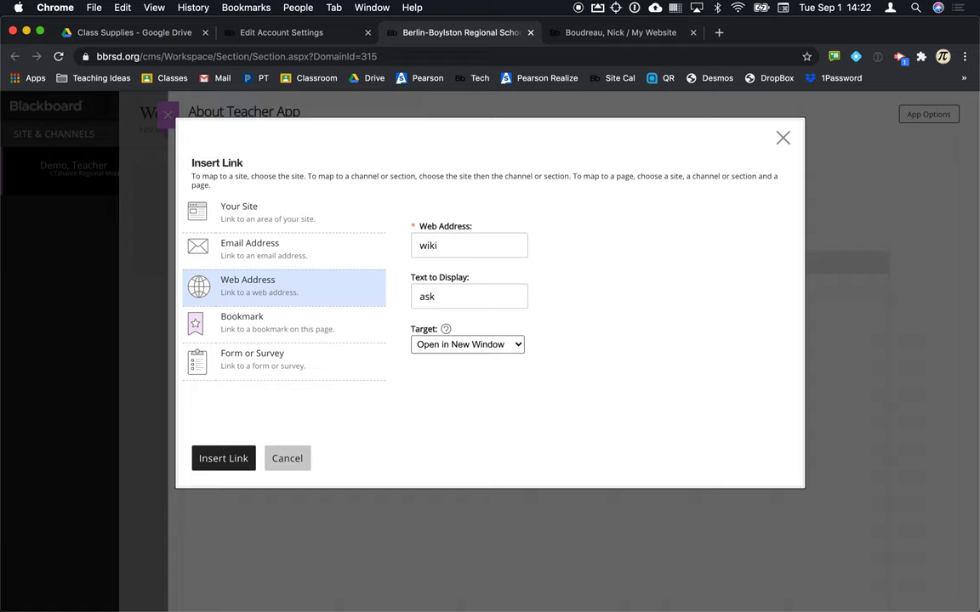
{"action": "left_click", "coordinate": [222, 458]}
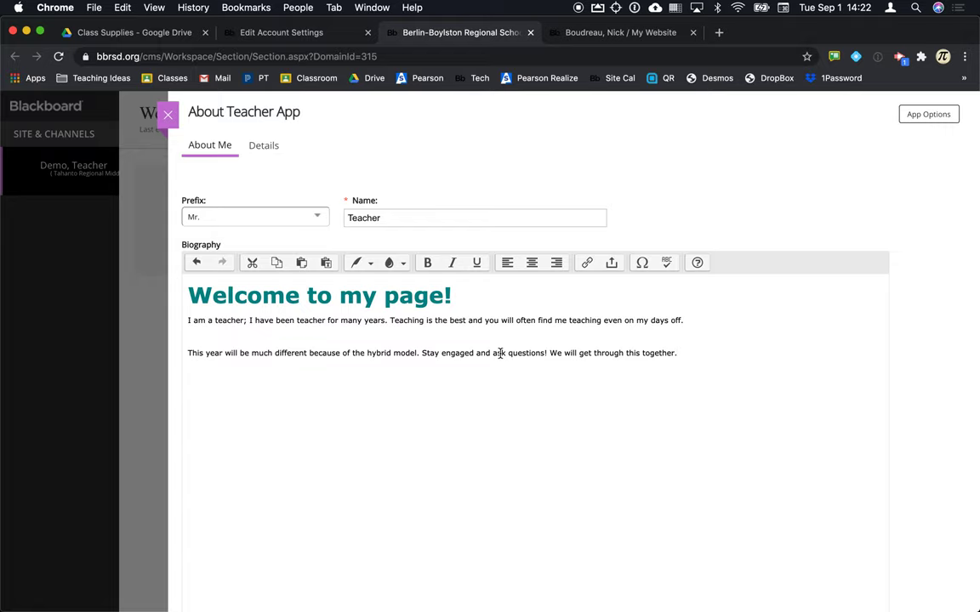
{"action": "mouse_move", "coordinate": [525, 391]}
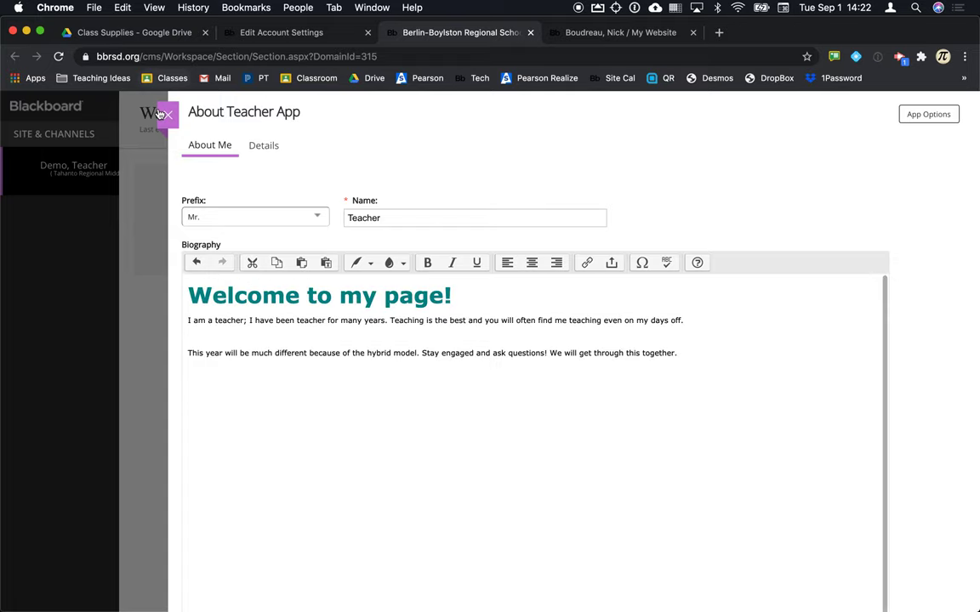
- Discard the unsaved edits and reopen the About Teacher details with the earlier biography
{"action": "left_click", "coordinate": [164, 115]}
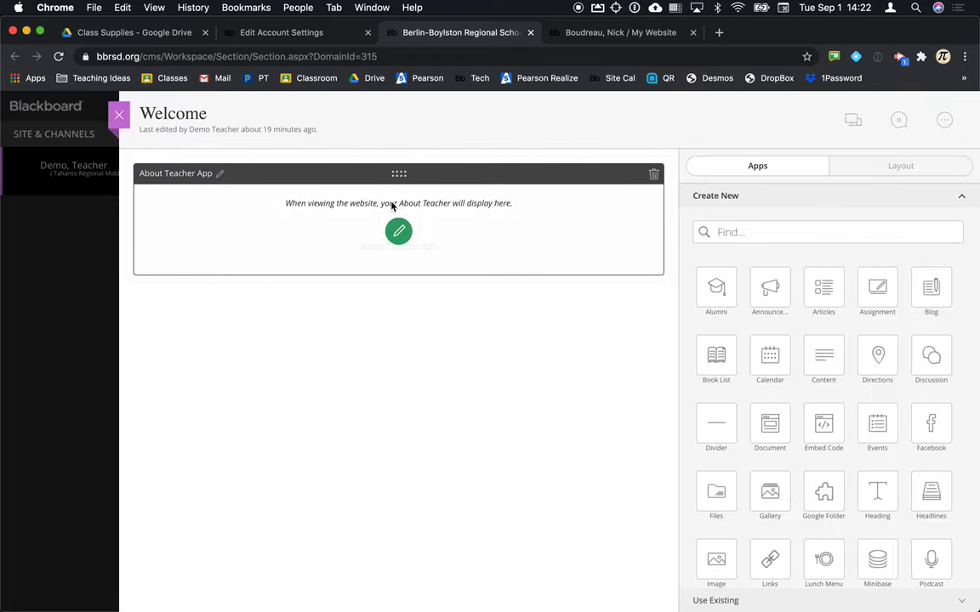
{"action": "left_click", "coordinate": [398, 232]}
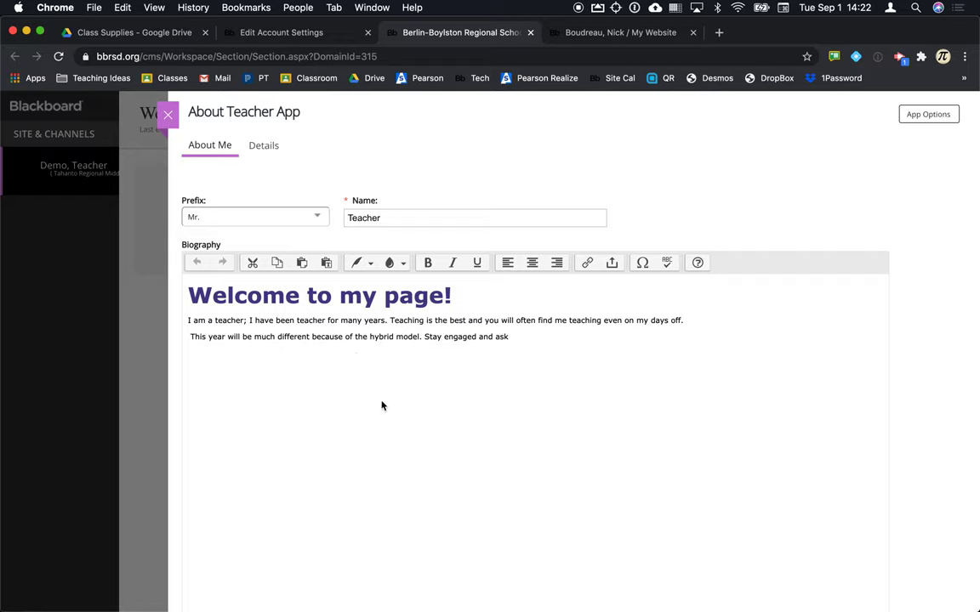
{"action": "mouse_move", "coordinate": [709, 406]}
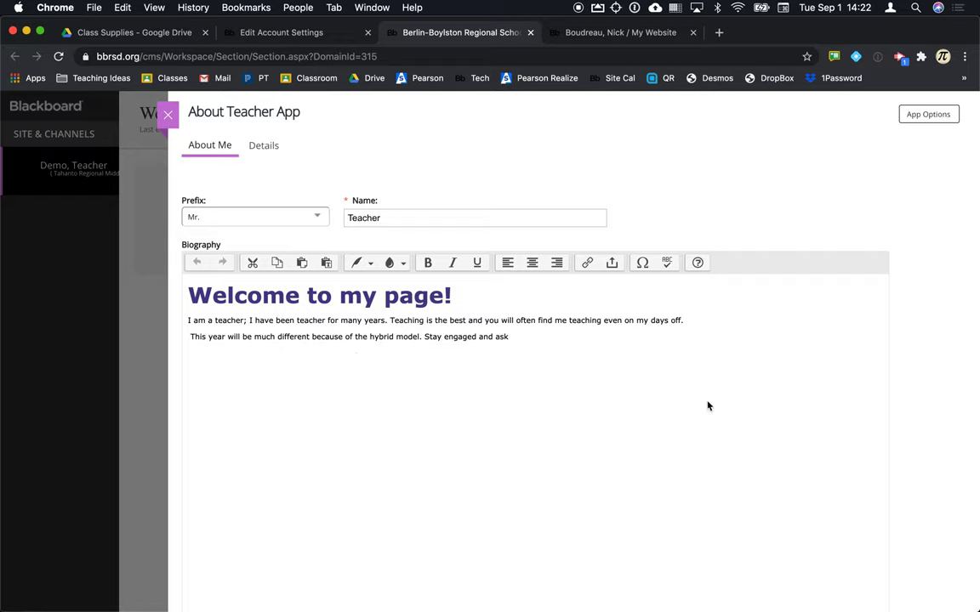
{"action": "double_click", "coordinate": [501, 336]}
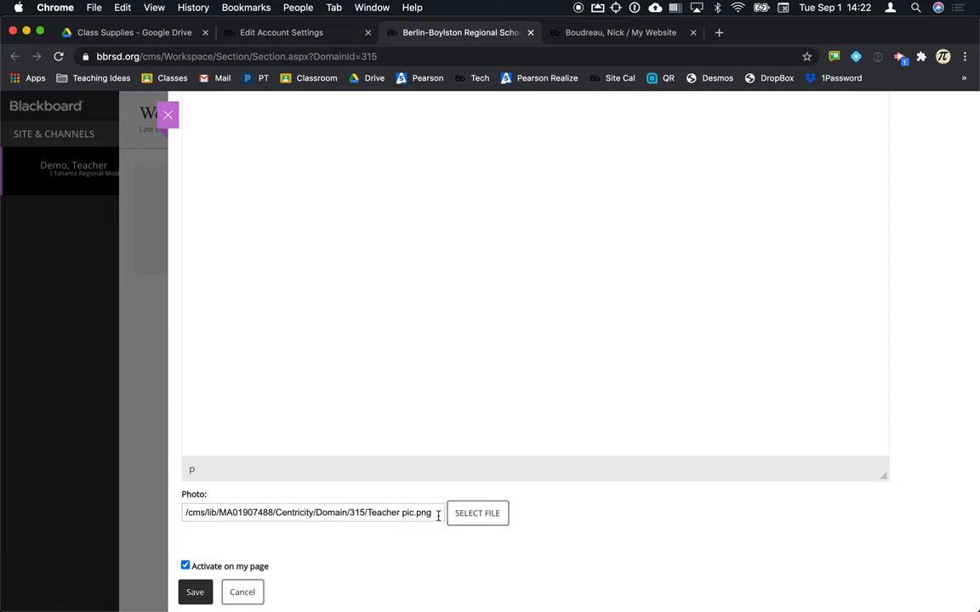
- Upload Teacher pic.png as the teacher photo and save the About Teacher details
{"action": "left_click", "coordinate": [477, 513]}
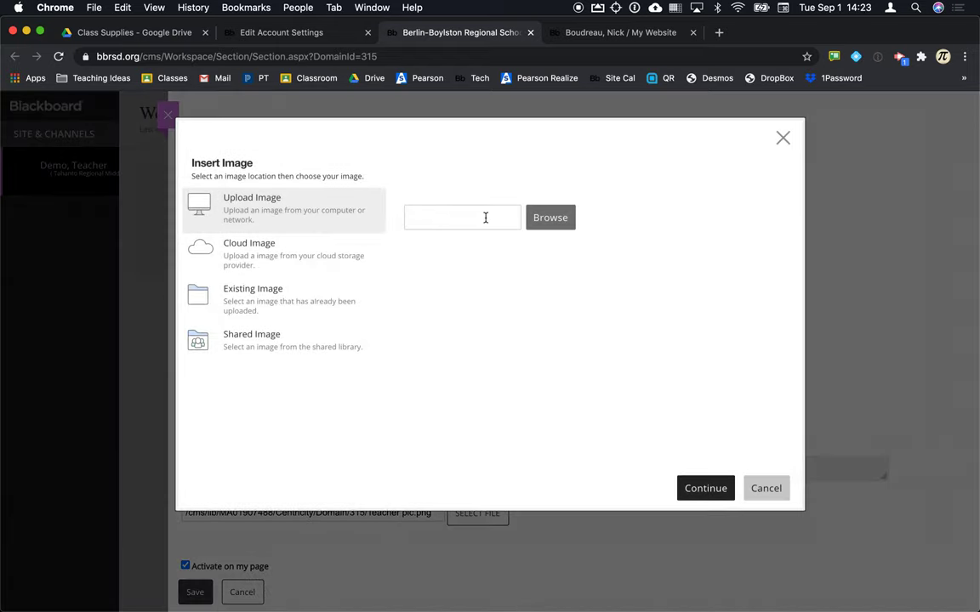
{"action": "left_click", "coordinate": [550, 218]}
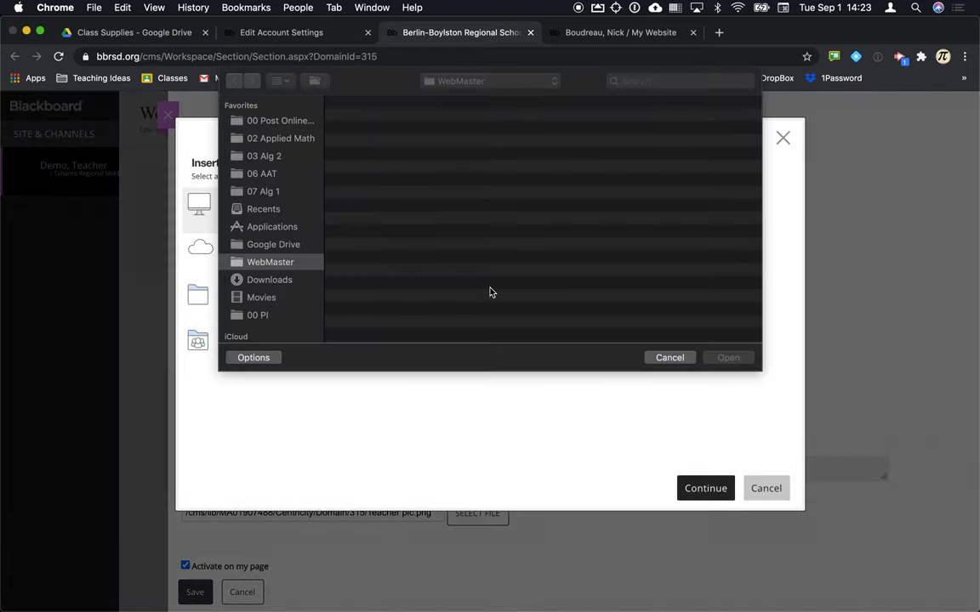
{"action": "left_click", "coordinate": [270, 262]}
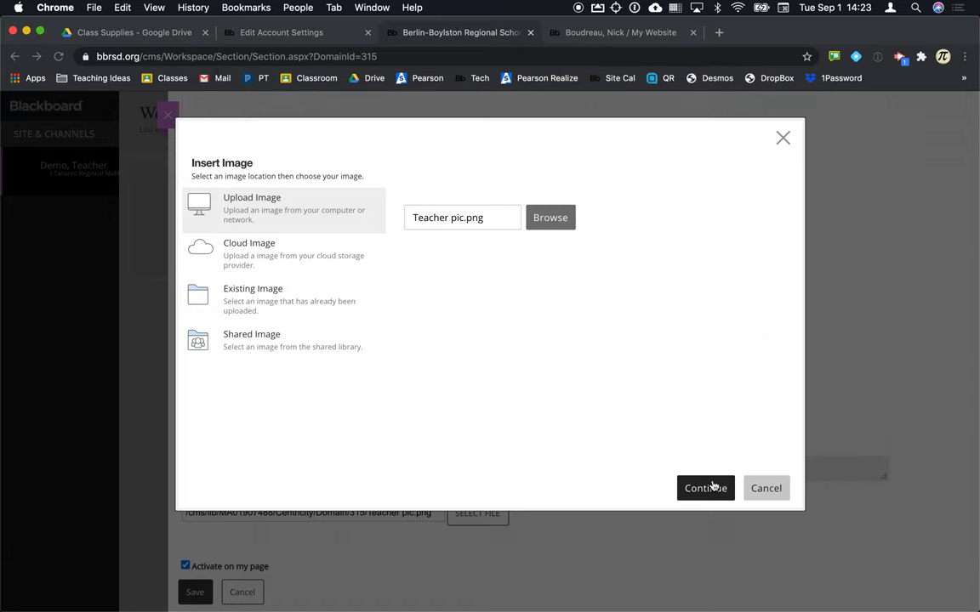
{"action": "left_click", "coordinate": [705, 488]}
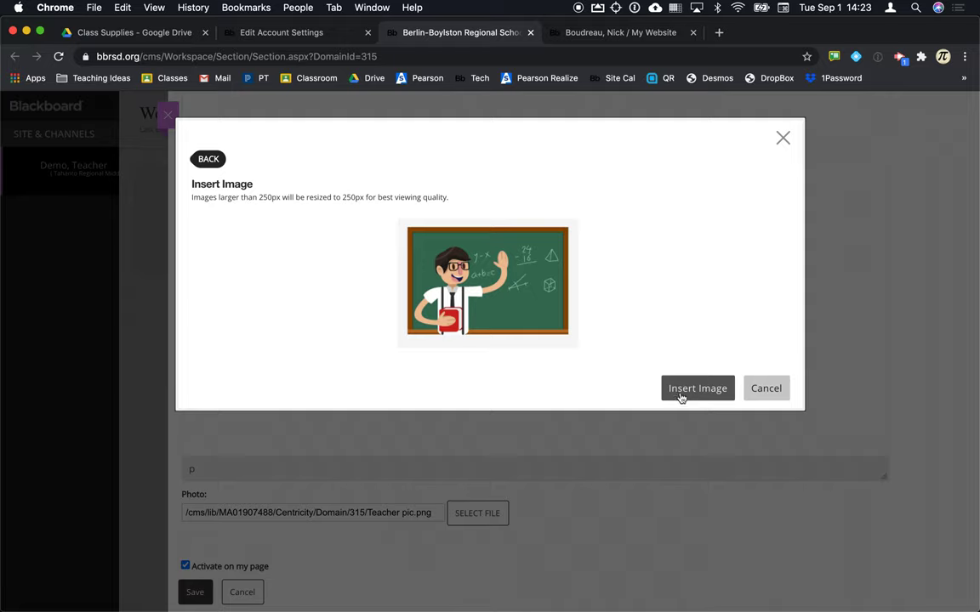
{"action": "left_click", "coordinate": [698, 388]}
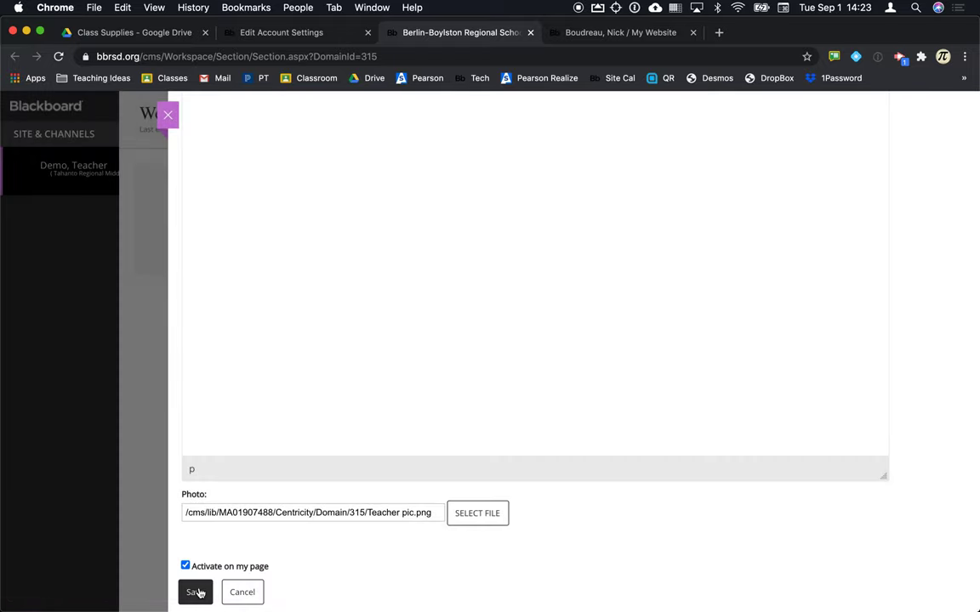
{"action": "left_click", "coordinate": [195, 591]}
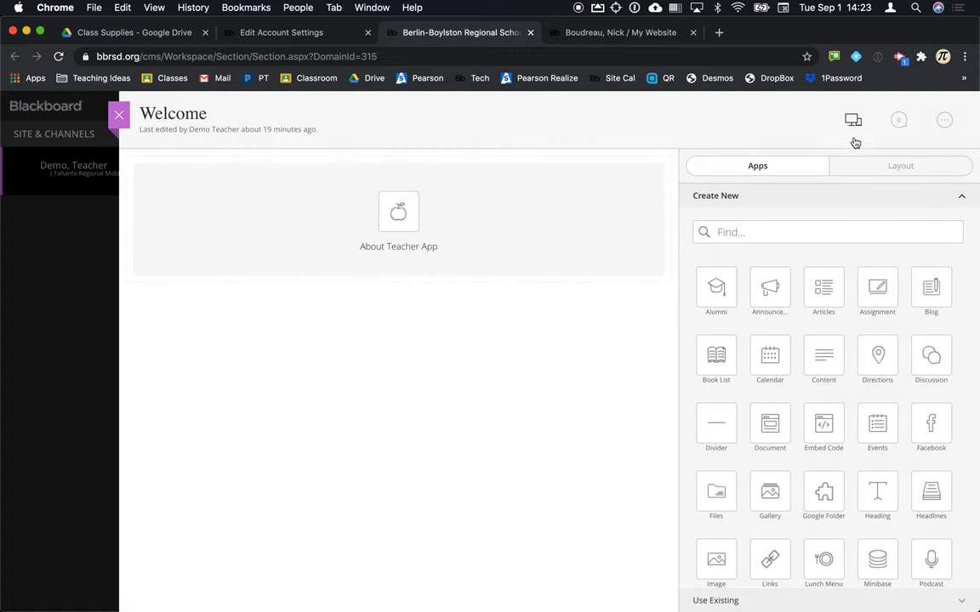
{"action": "mouse_move", "coordinate": [853, 119]}
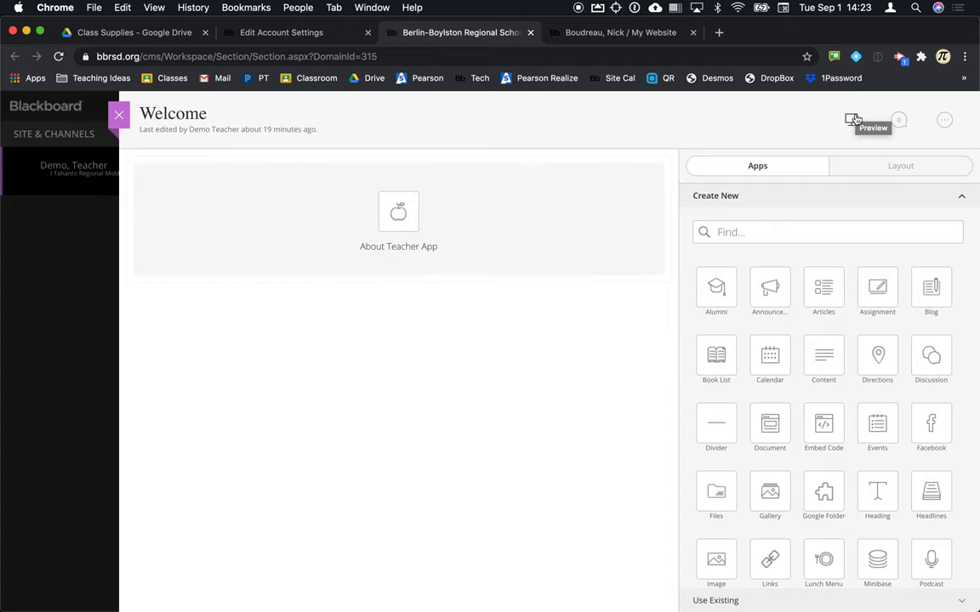
- Preview the Welcome and My Website pages, then exit to the section page list
{"action": "left_click", "coordinate": [853, 119]}
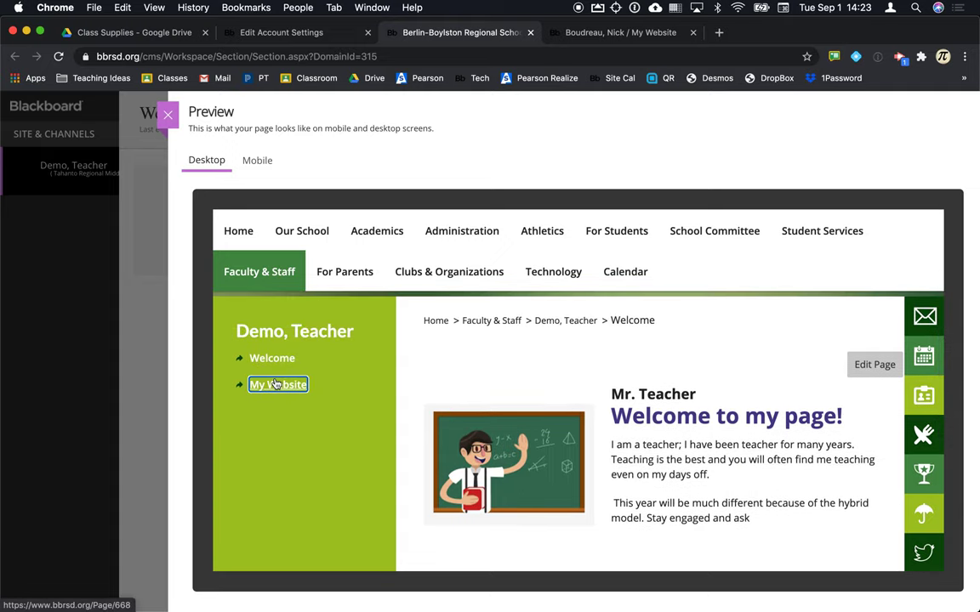
{"action": "left_click", "coordinate": [278, 385]}
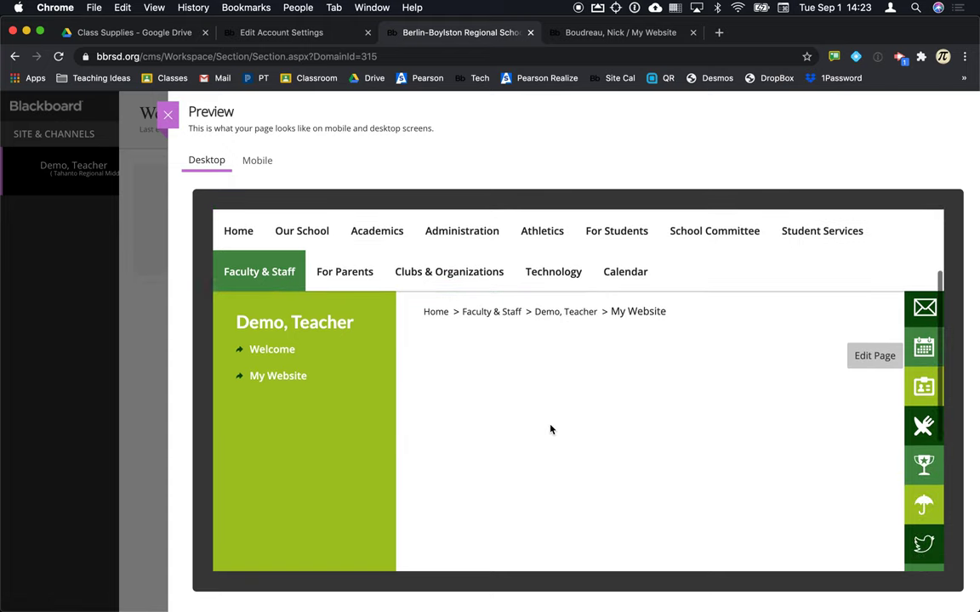
{"action": "left_click", "coordinate": [272, 349]}
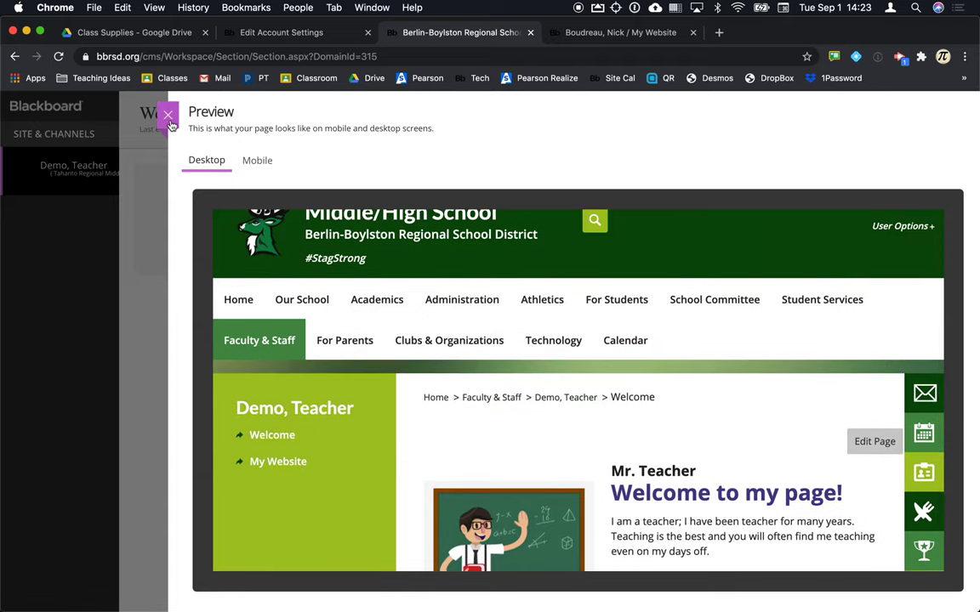
{"action": "left_click", "coordinate": [168, 115]}
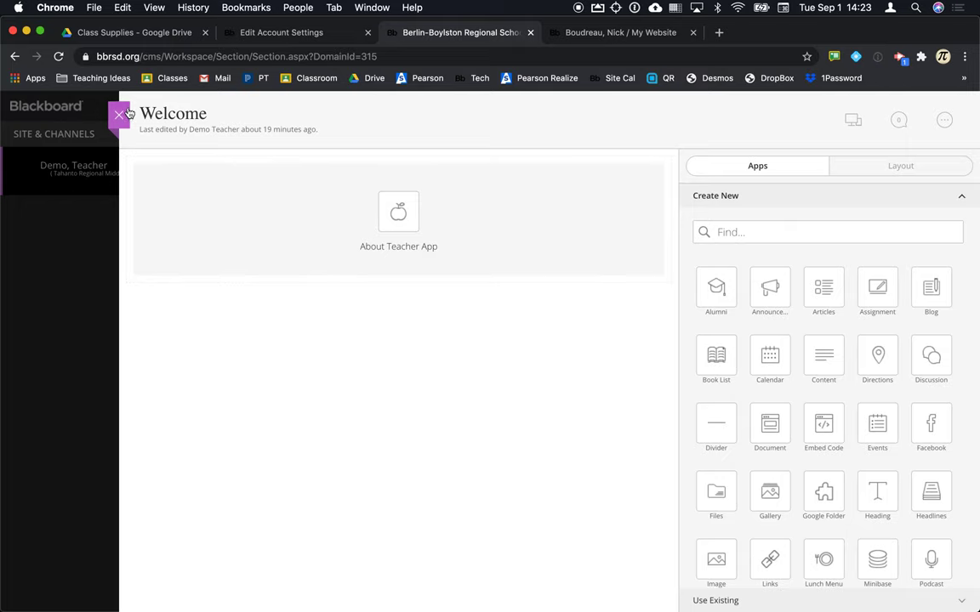
{"action": "left_click", "coordinate": [118, 113]}
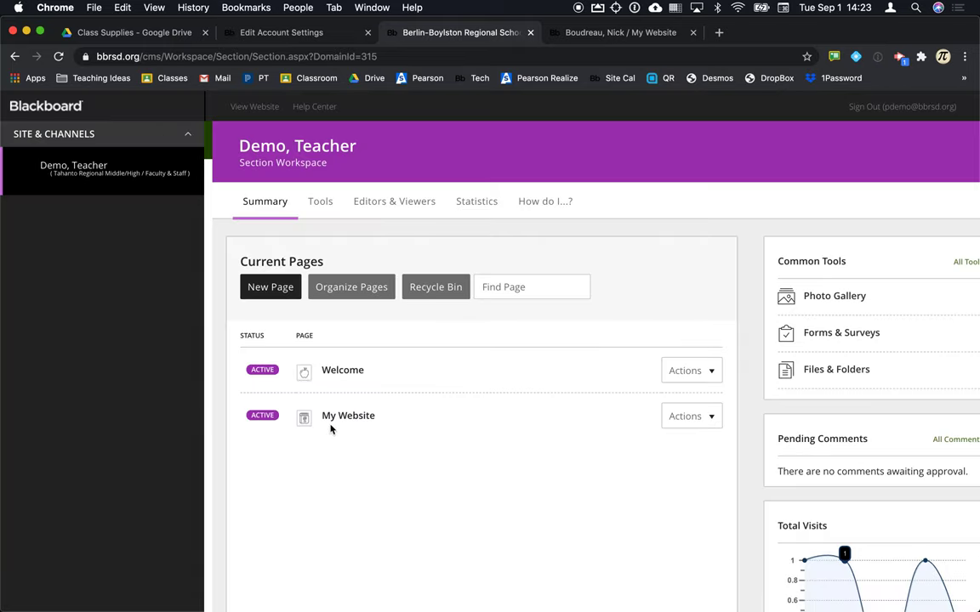
- Start editing My Website, then review Mr. Boudreau's published My Website tab as a model
{"action": "left_click", "coordinate": [348, 415]}
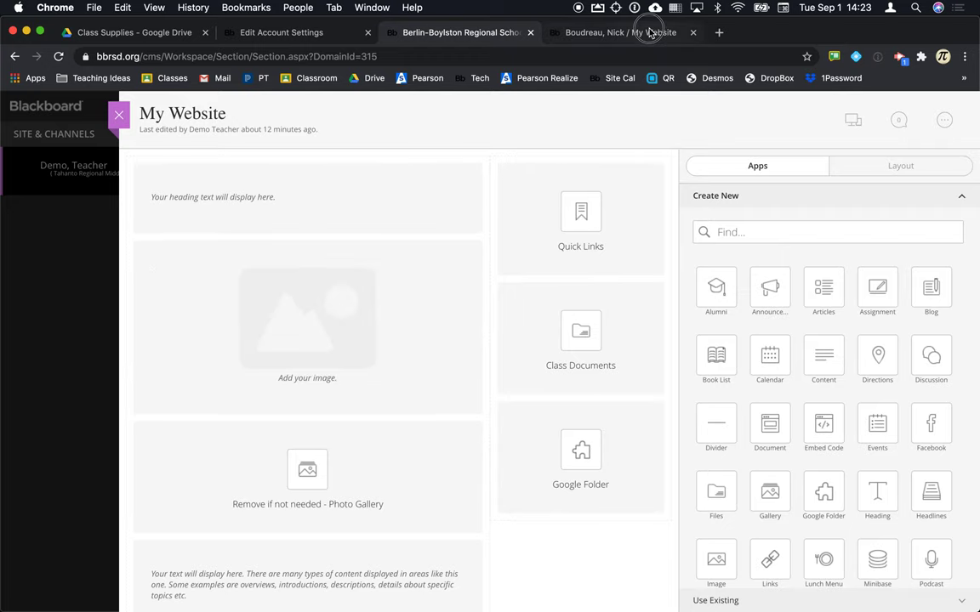
{"action": "left_click", "coordinate": [612, 32]}
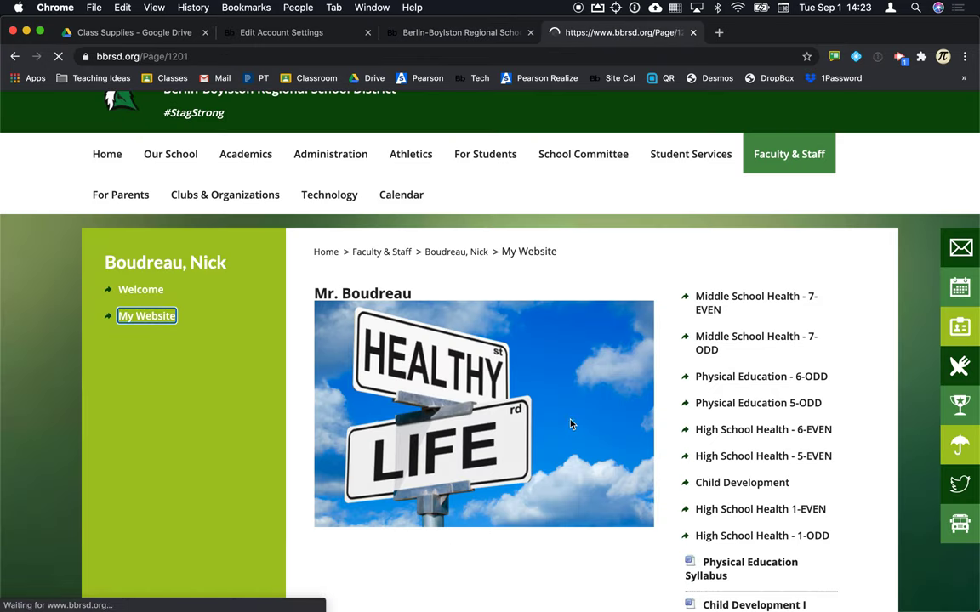
{"action": "left_click", "coordinate": [146, 315]}
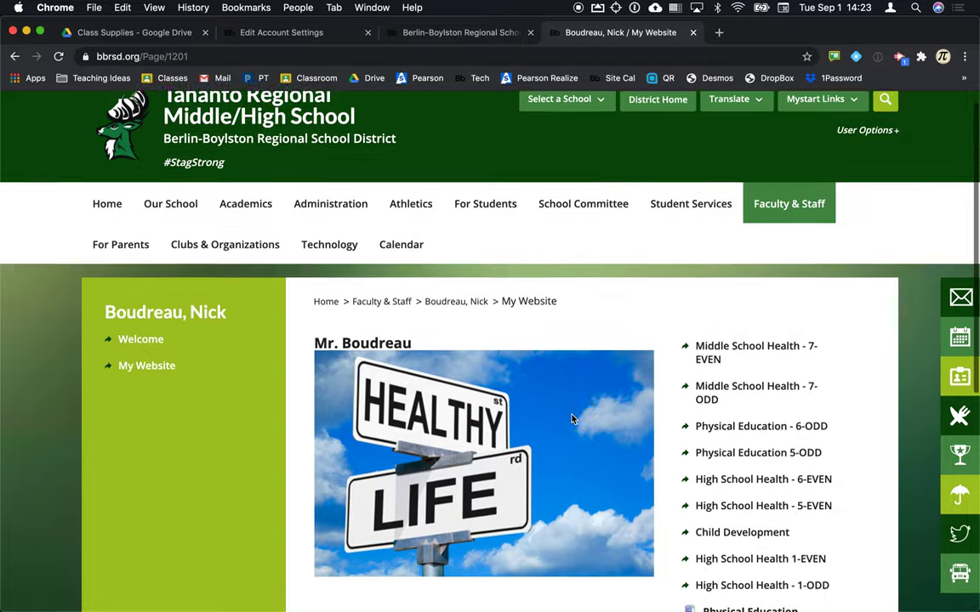
{"action": "scroll", "scroll_direction": "down", "scroll_amount": 3}
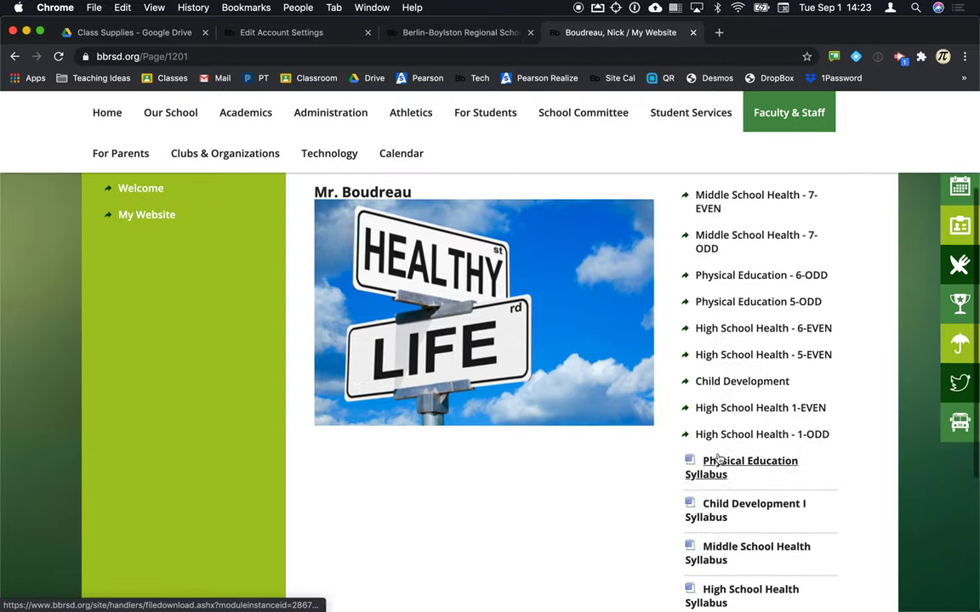
{"action": "scroll", "scroll_direction": "down", "scroll_amount": 3}
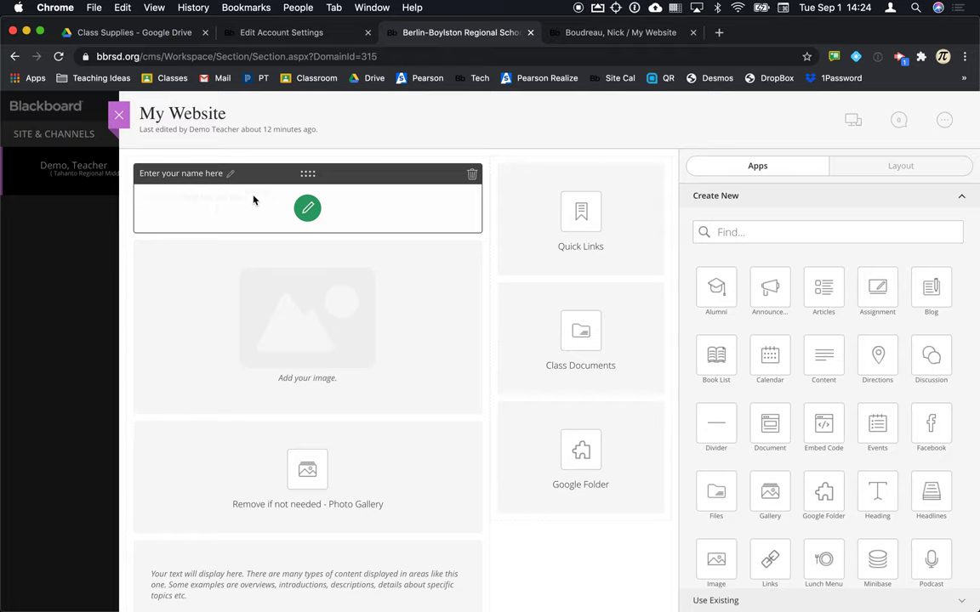
- Set the heading block text to 'Mr Teacher' at Title (H1) size and save it
{"action": "left_click", "coordinate": [307, 208]}
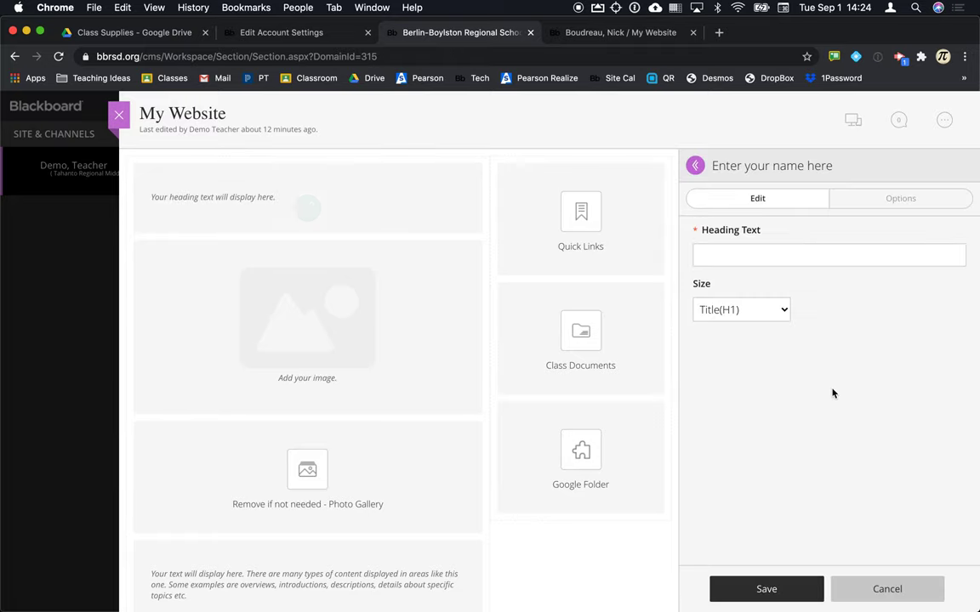
{"action": "type", "text": "Mr"}
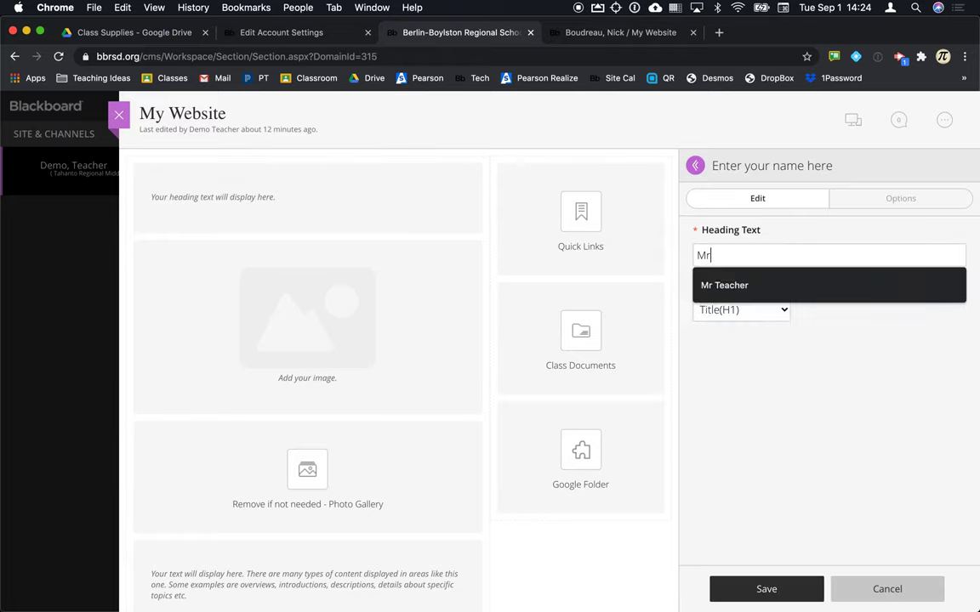
{"action": "left_click", "coordinate": [724, 285]}
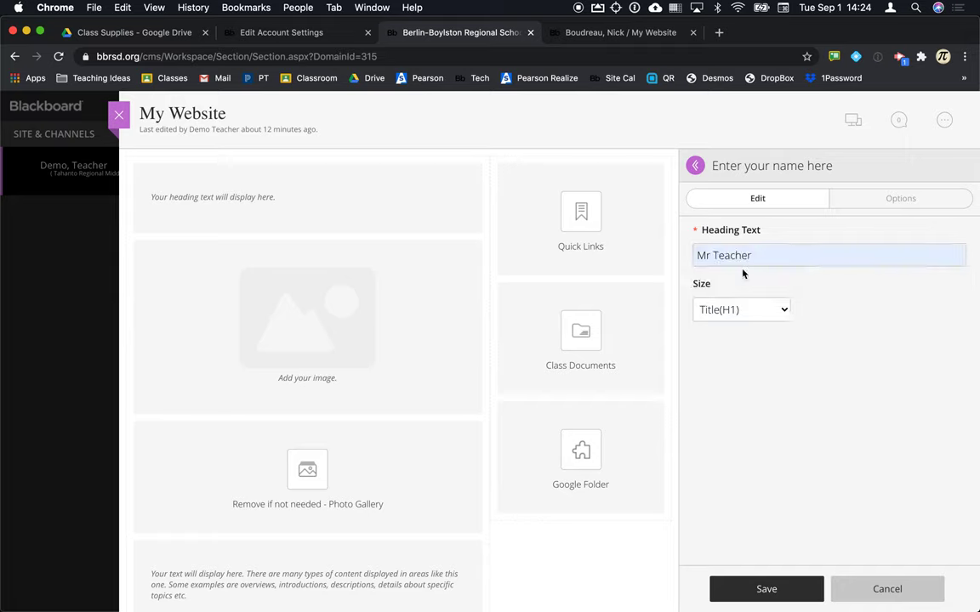
{"action": "left_click", "coordinate": [740, 310]}
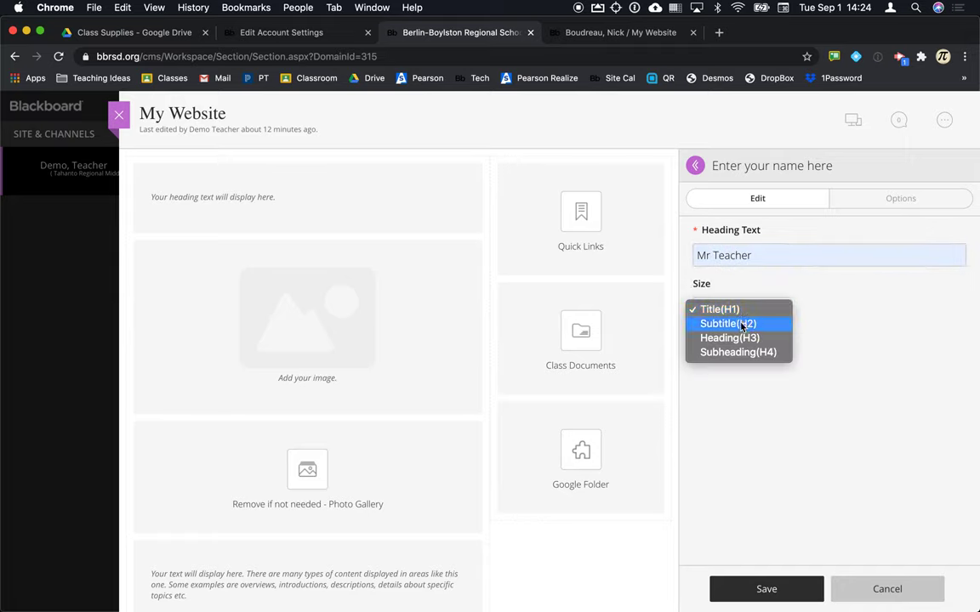
{"action": "mouse_move", "coordinate": [829, 312]}
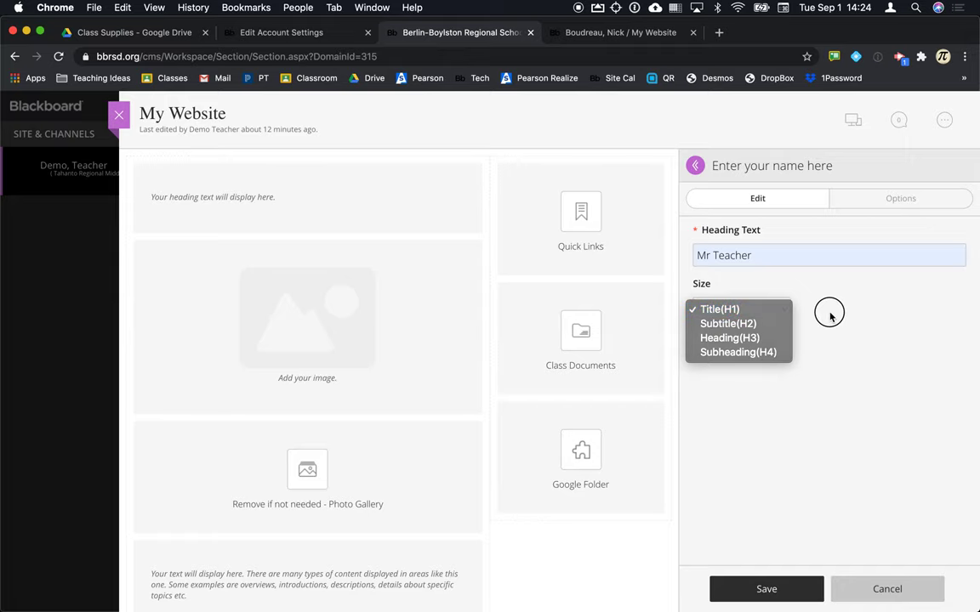
{"action": "left_click", "coordinate": [767, 589]}
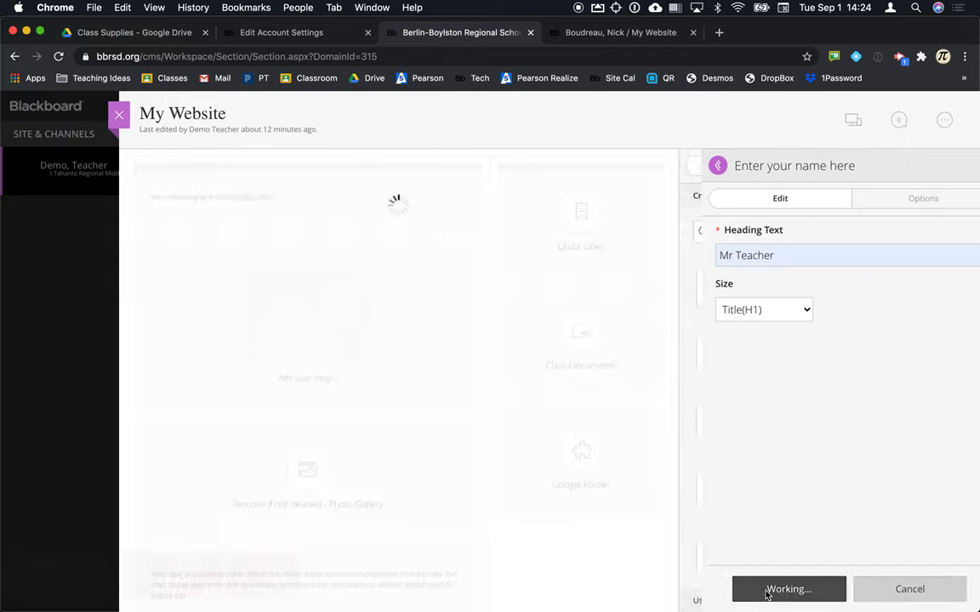
{"action": "left_click", "coordinate": [787, 588]}
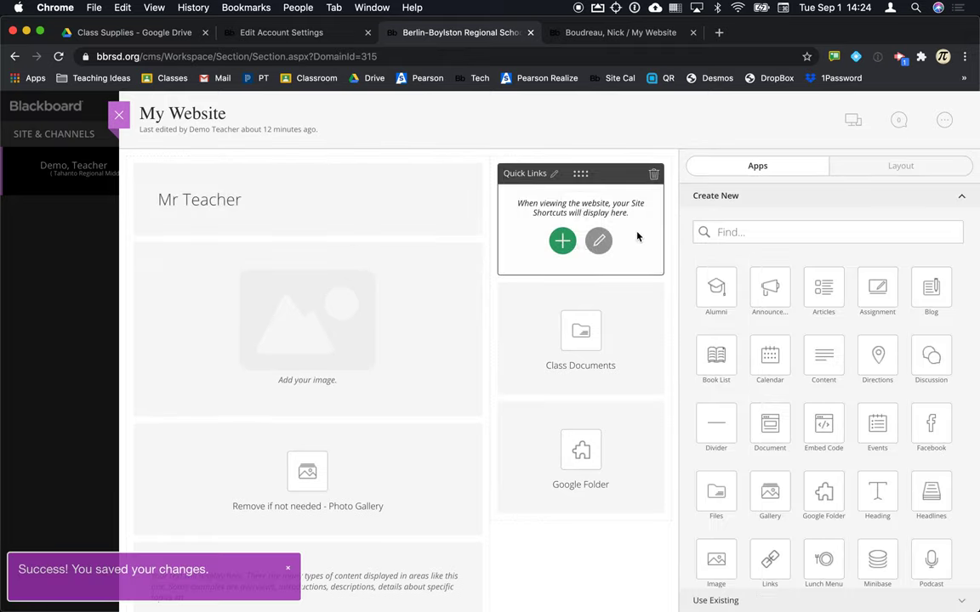
{"action": "left_click", "coordinate": [852, 119]}
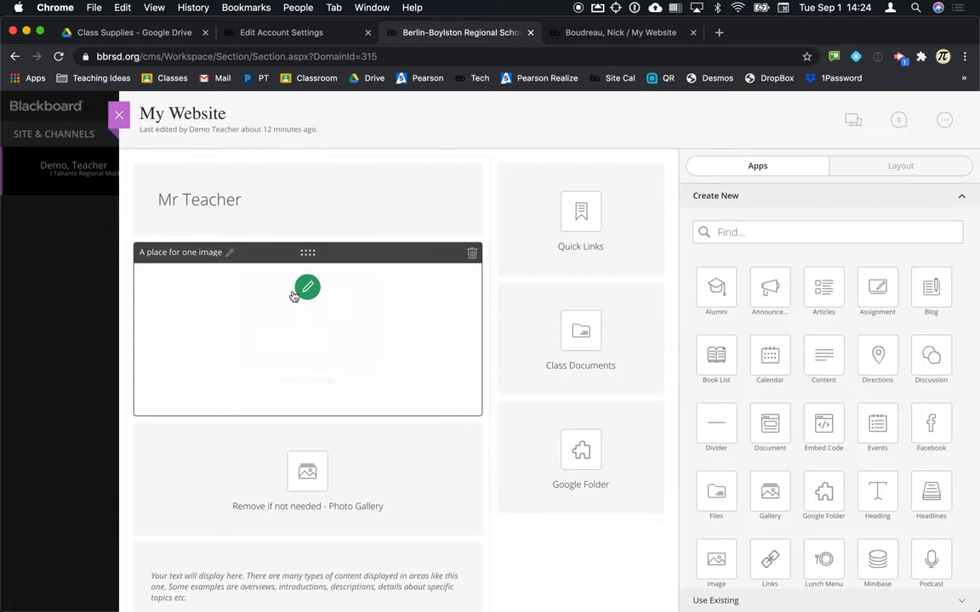
- Upload the Sep 14 – Sep 18 schedule PNG and insert it into the image block
{"action": "left_click", "coordinate": [307, 288]}
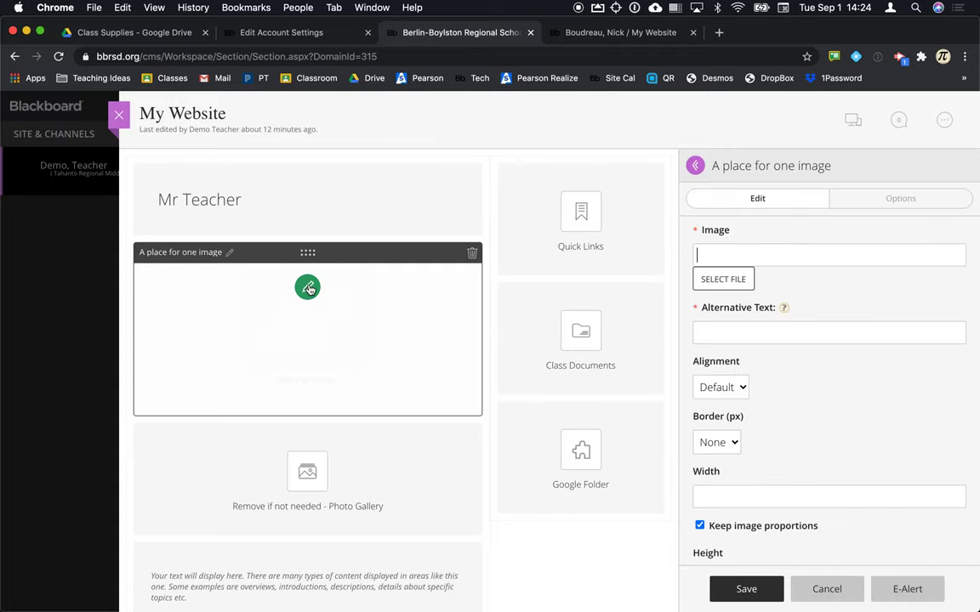
{"action": "left_click", "coordinate": [722, 279]}
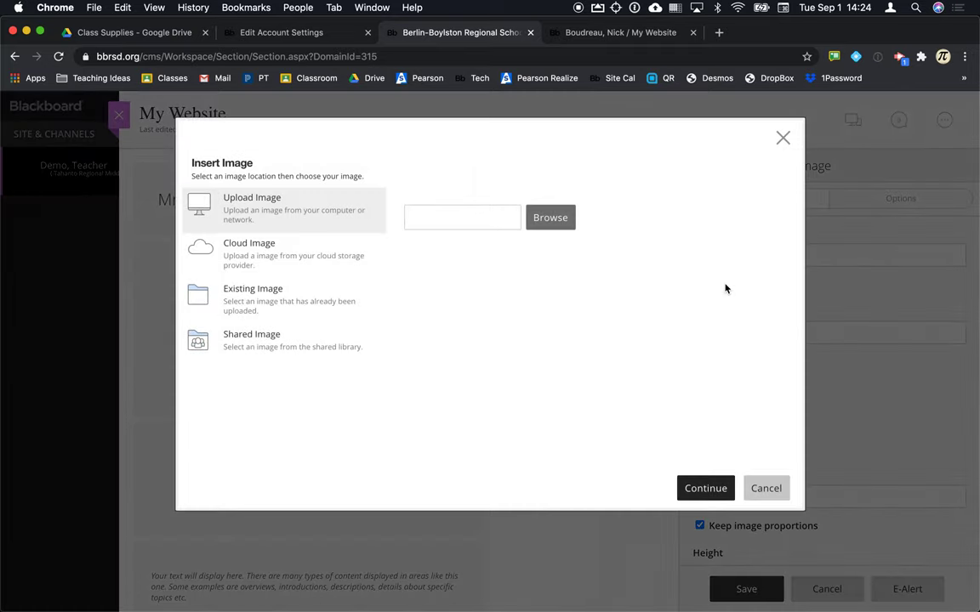
{"action": "left_click", "coordinate": [550, 216]}
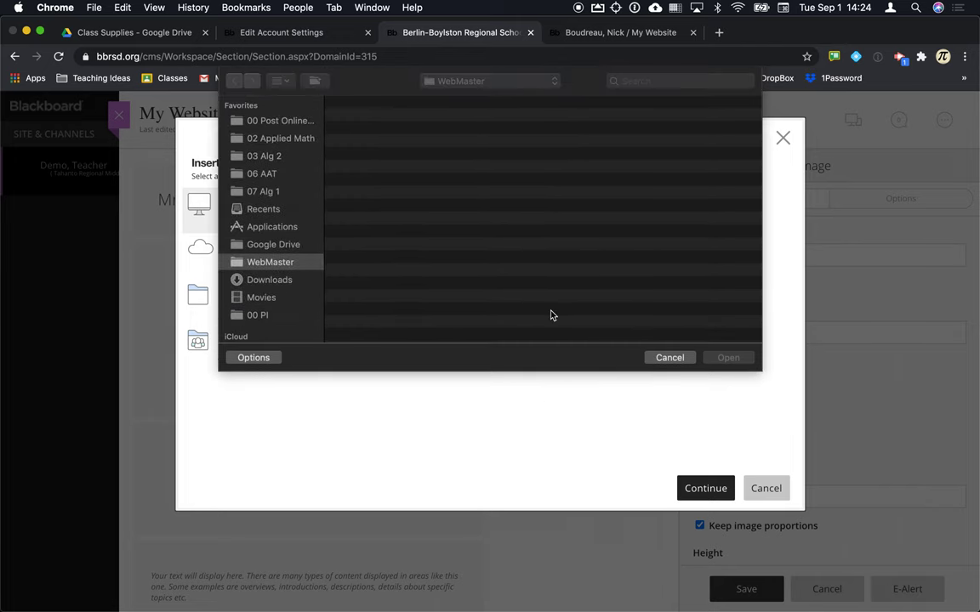
{"action": "left_click", "coordinate": [270, 262]}
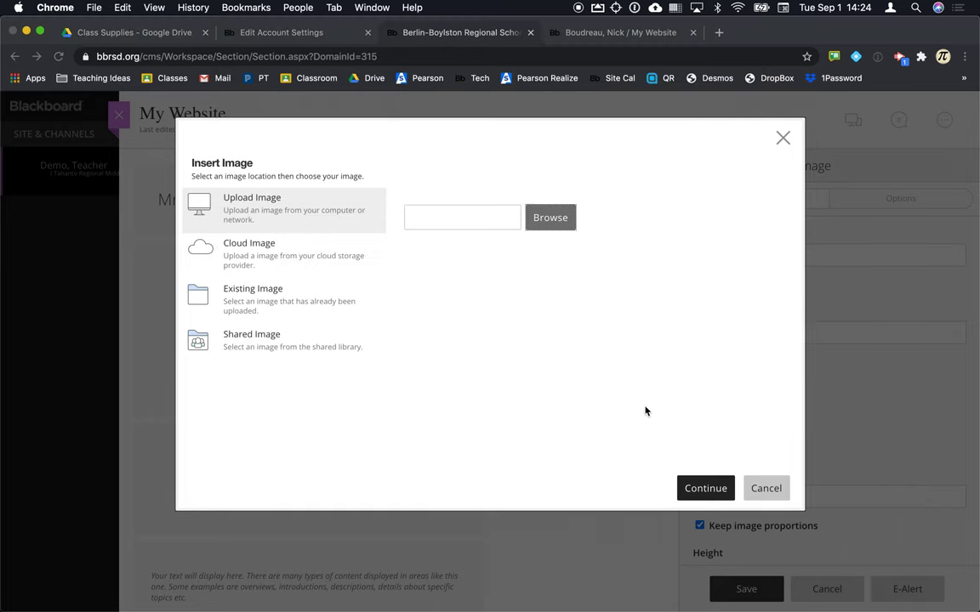
{"action": "left_click", "coordinate": [704, 487]}
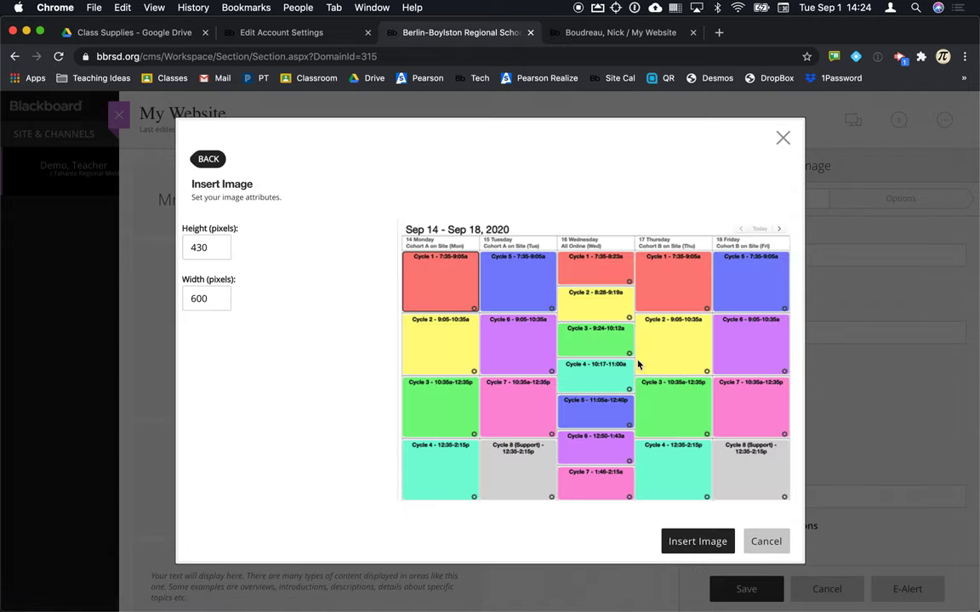
{"action": "left_click", "coordinate": [697, 540]}
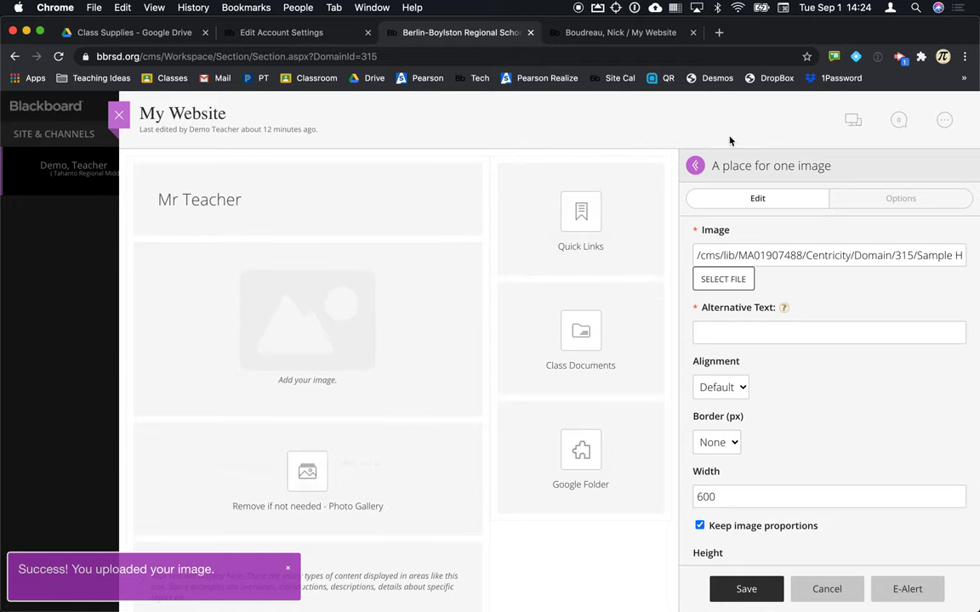
- Save the image with alternative text 'Hybrid' and preview it beneath the heading
{"action": "left_click", "coordinate": [852, 119]}
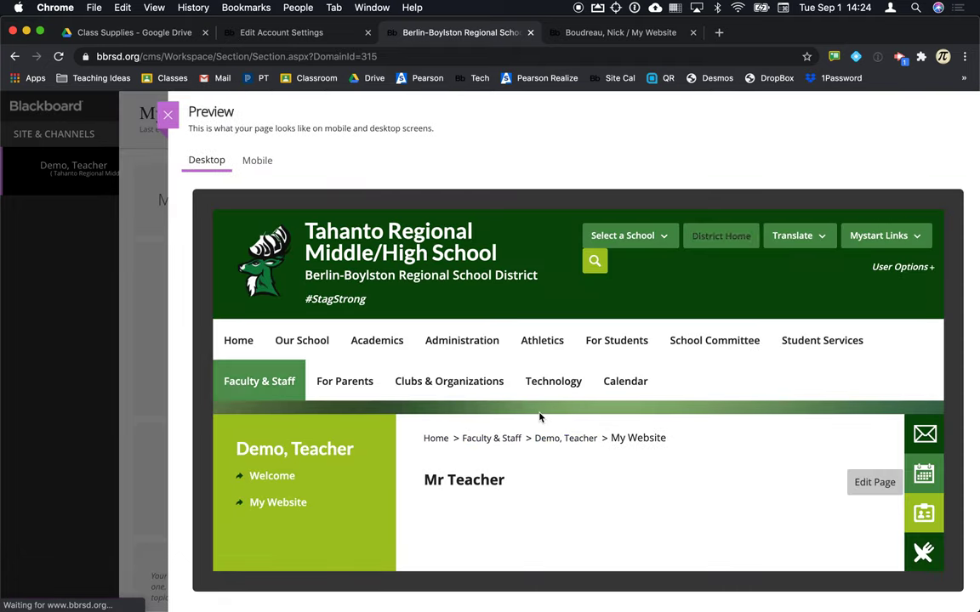
{"action": "scroll", "scroll_direction": "down", "scroll_amount": 3}
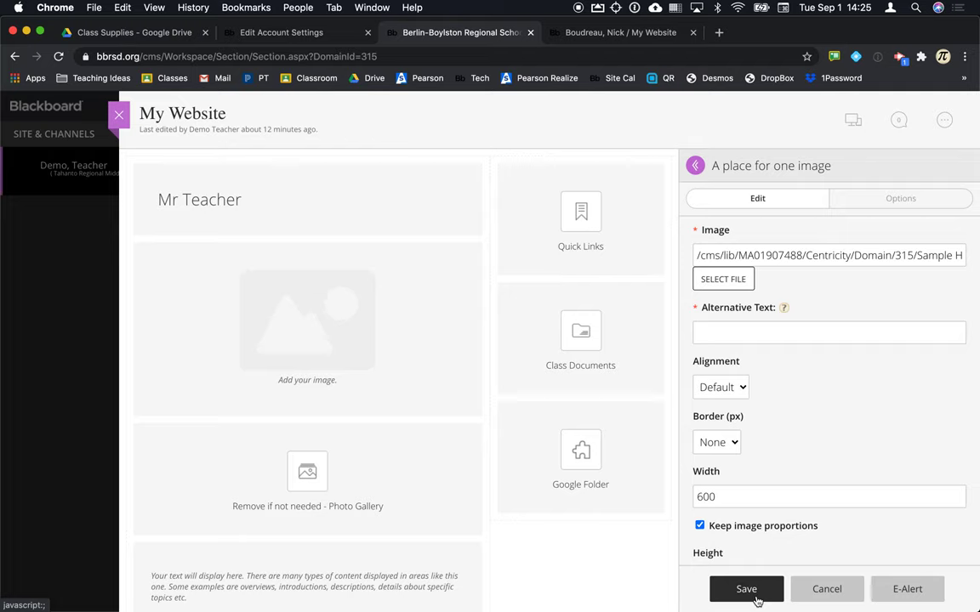
{"action": "left_click", "coordinate": [746, 588]}
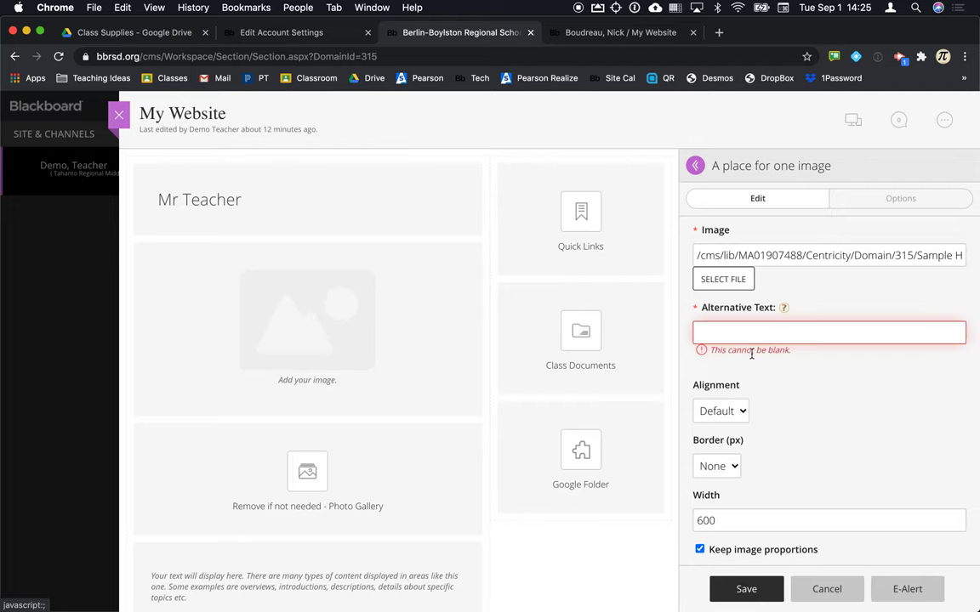
{"action": "left_click", "coordinate": [829, 332]}
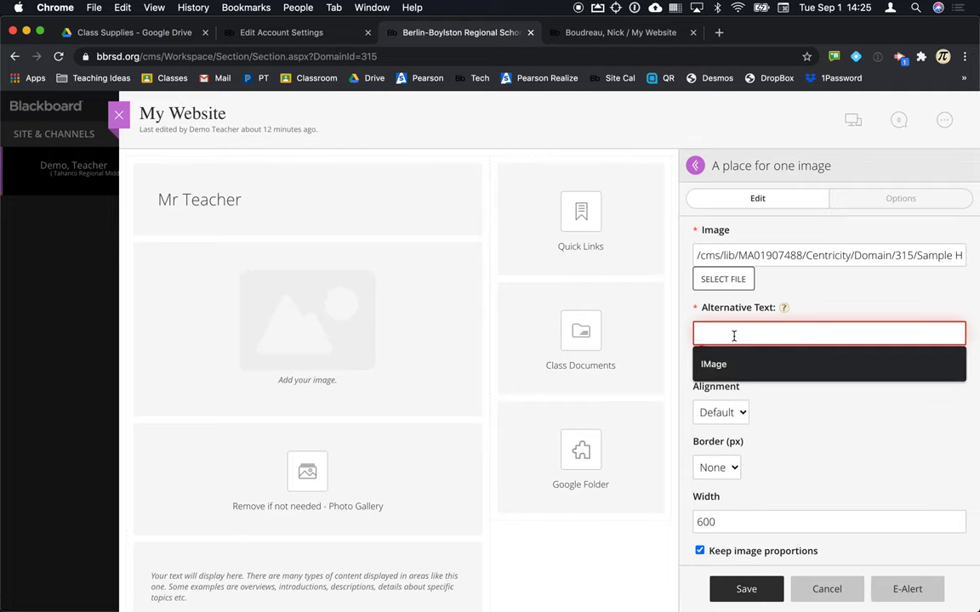
{"action": "type", "text": "Hybrid"}
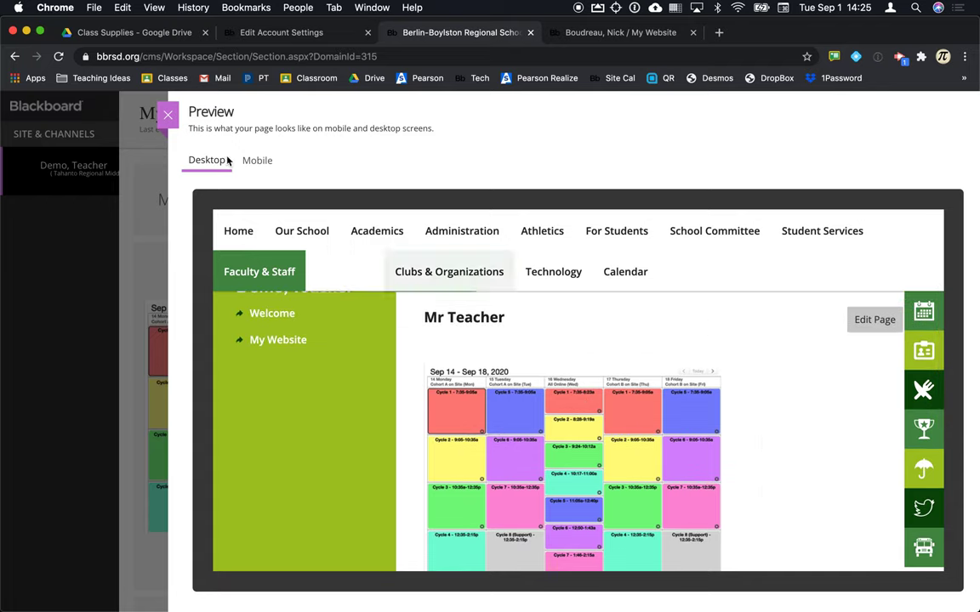
{"action": "left_click", "coordinate": [168, 115]}
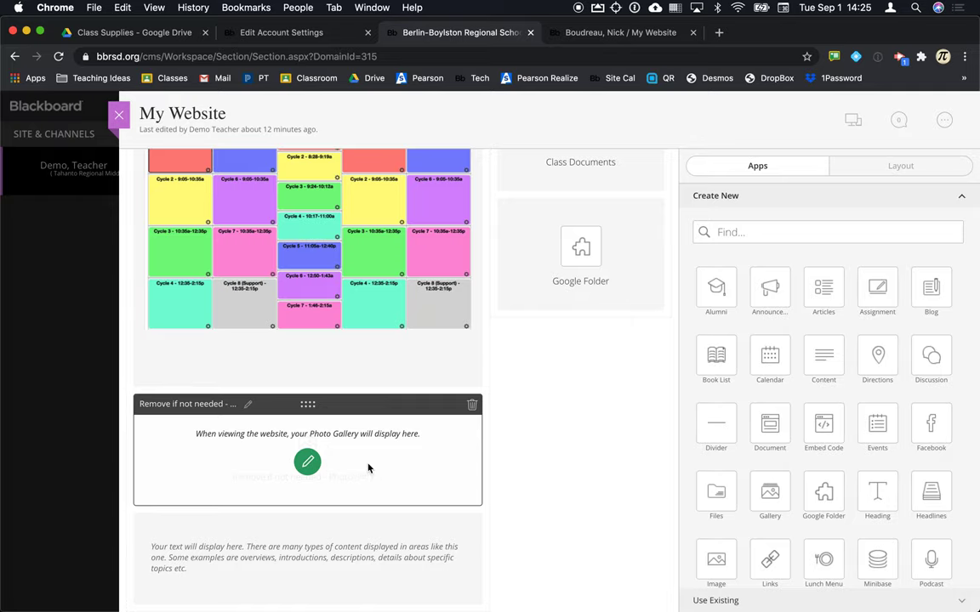
{"action": "mouse_move", "coordinate": [307, 461]}
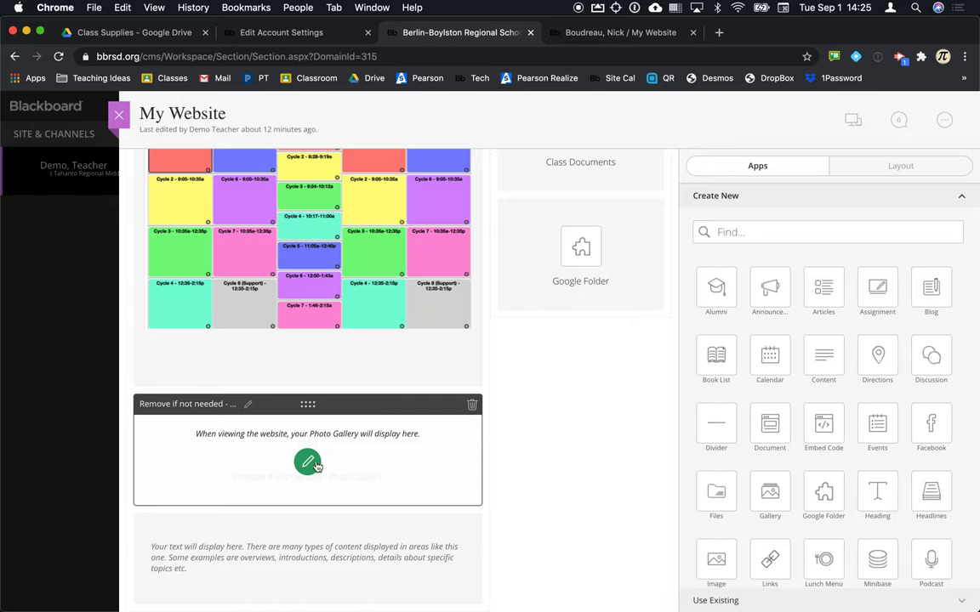
- Edit the Photo Gallery app, accepting the 600 pixel width, and start adding photos
{"action": "left_click", "coordinate": [307, 462]}
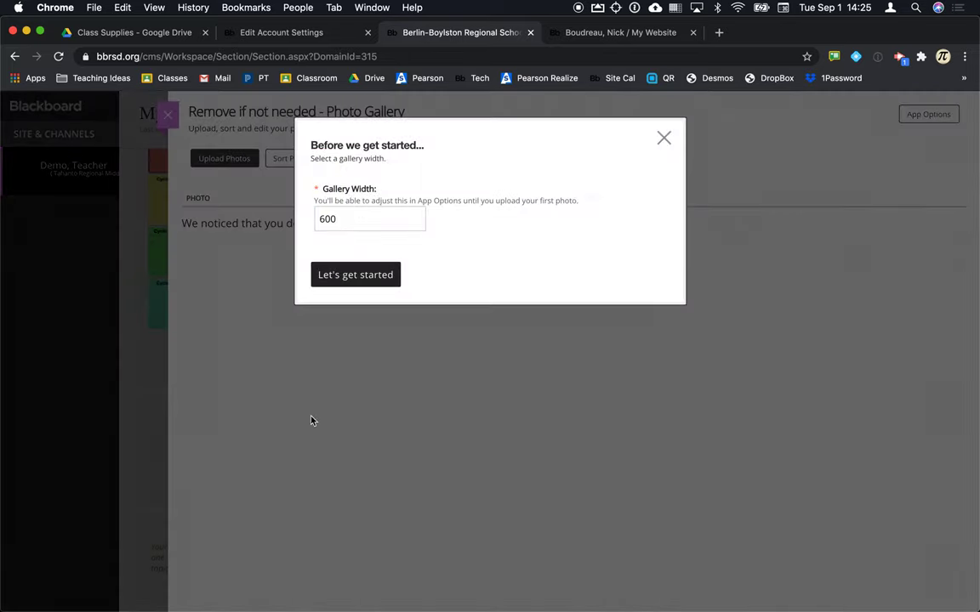
{"action": "mouse_move", "coordinate": [372, 247]}
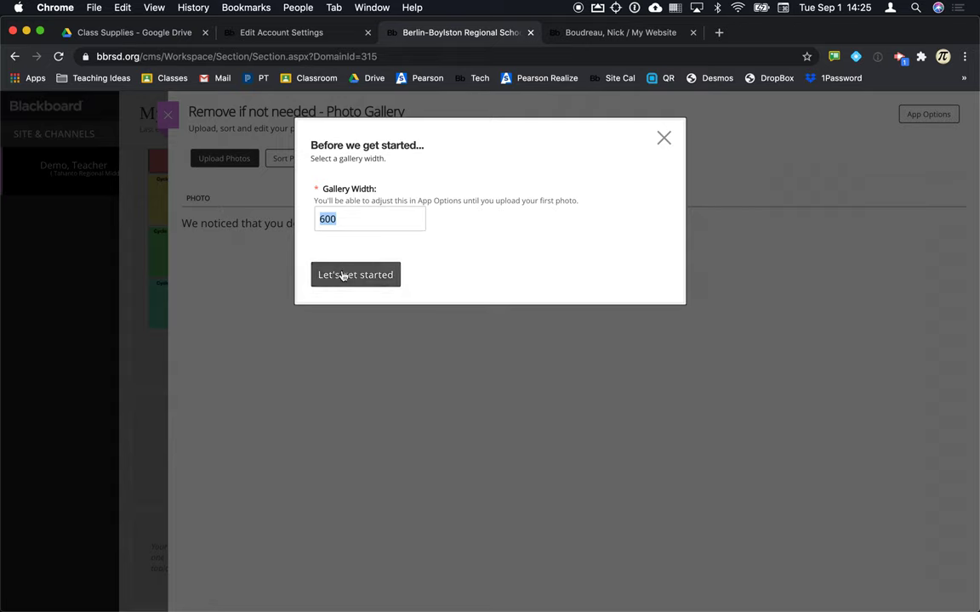
{"action": "mouse_move", "coordinate": [355, 273]}
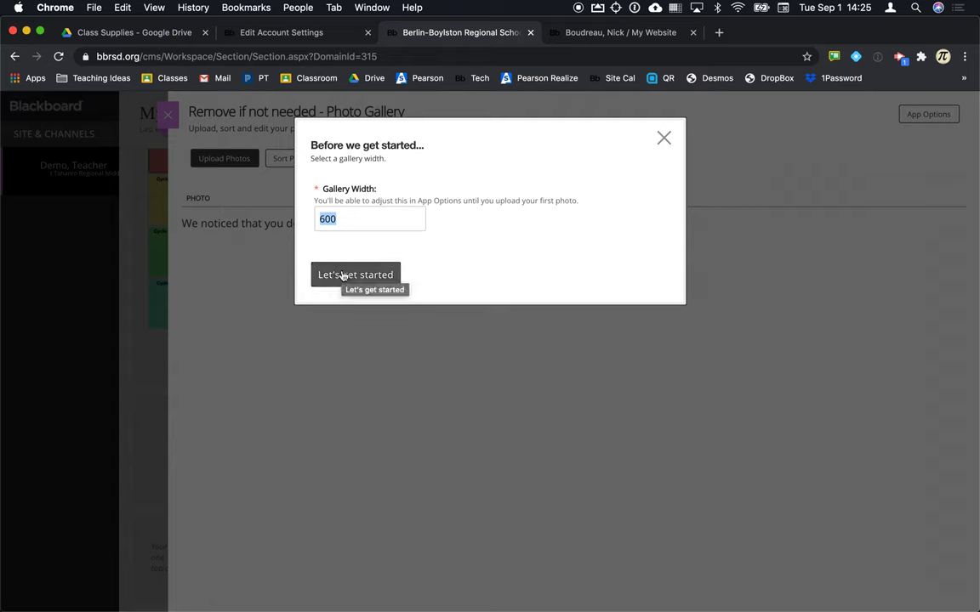
{"action": "left_click", "coordinate": [356, 274]}
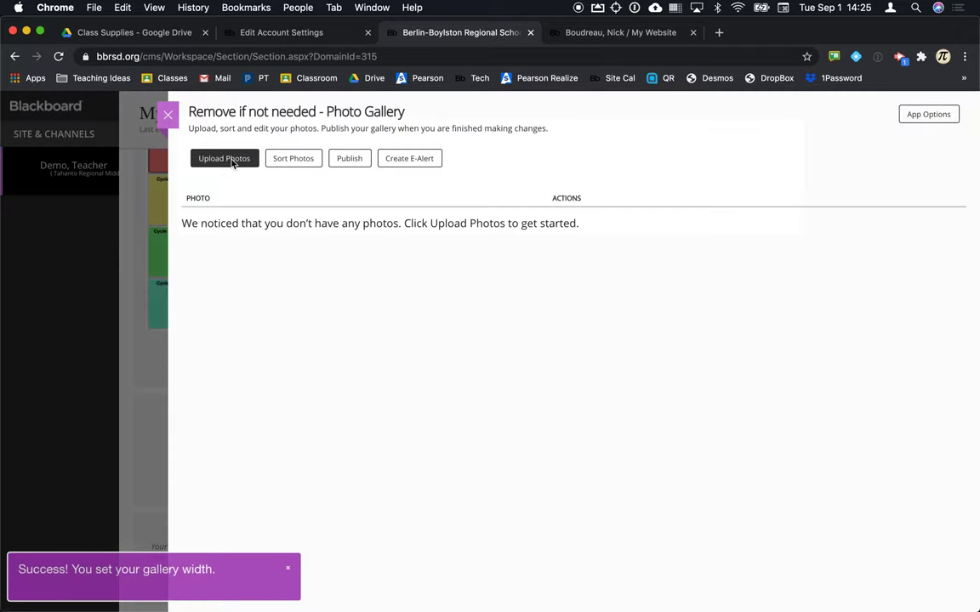
{"action": "left_click", "coordinate": [224, 158]}
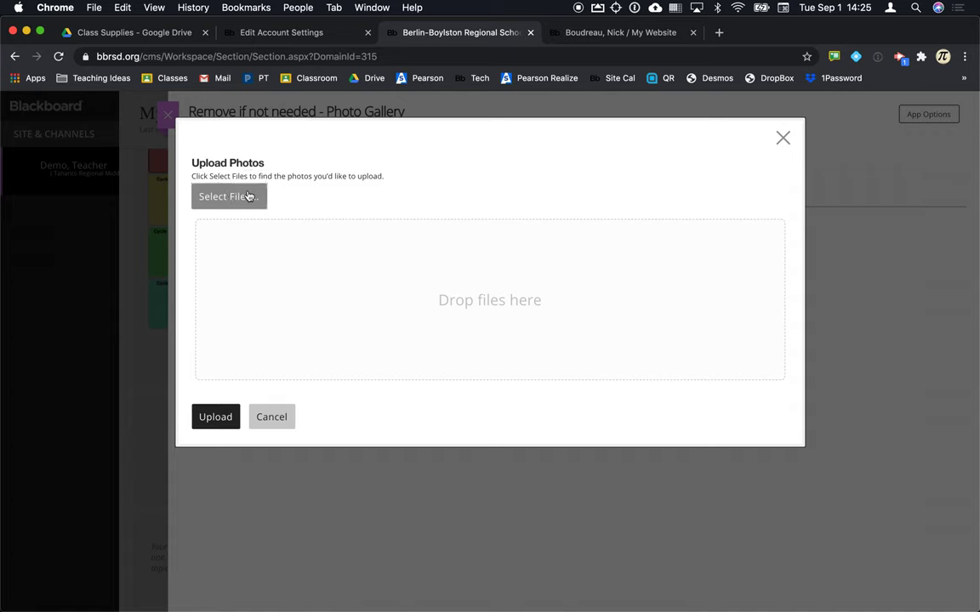
{"action": "left_click", "coordinate": [229, 196]}
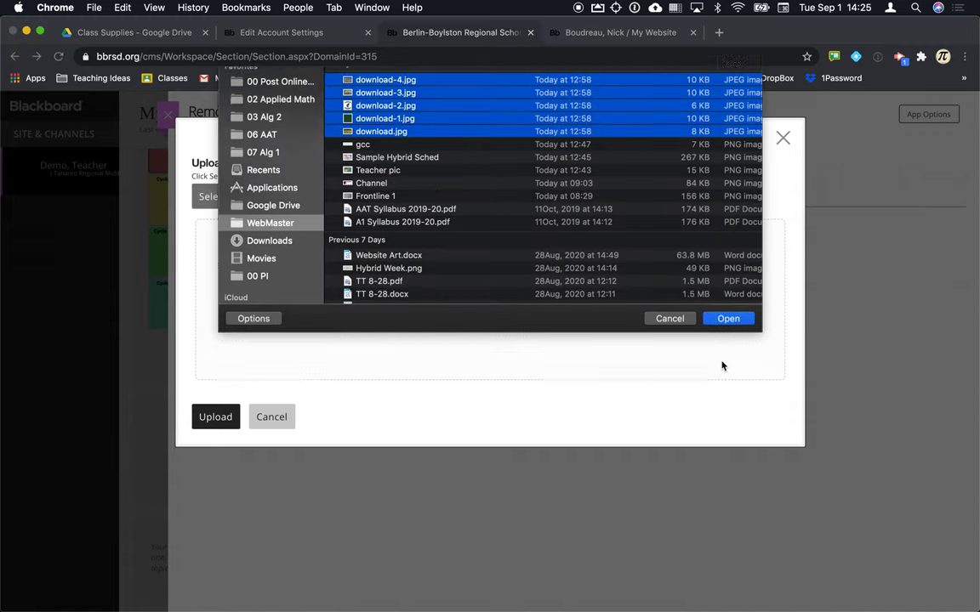
- Select the five download images and upload them into the gallery
{"action": "left_click", "coordinate": [728, 318]}
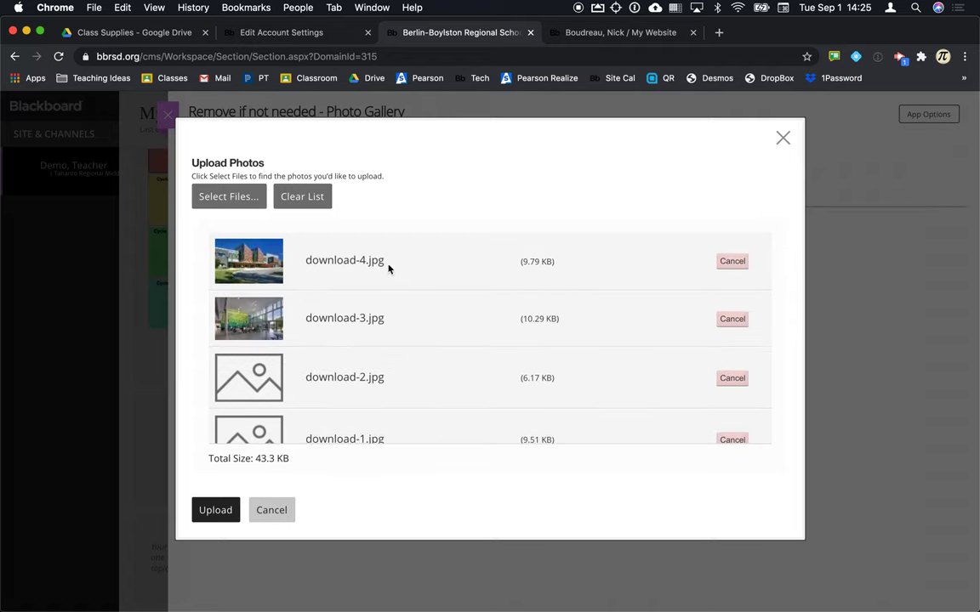
{"action": "scroll", "scroll_direction": "down", "scroll_amount": 3}
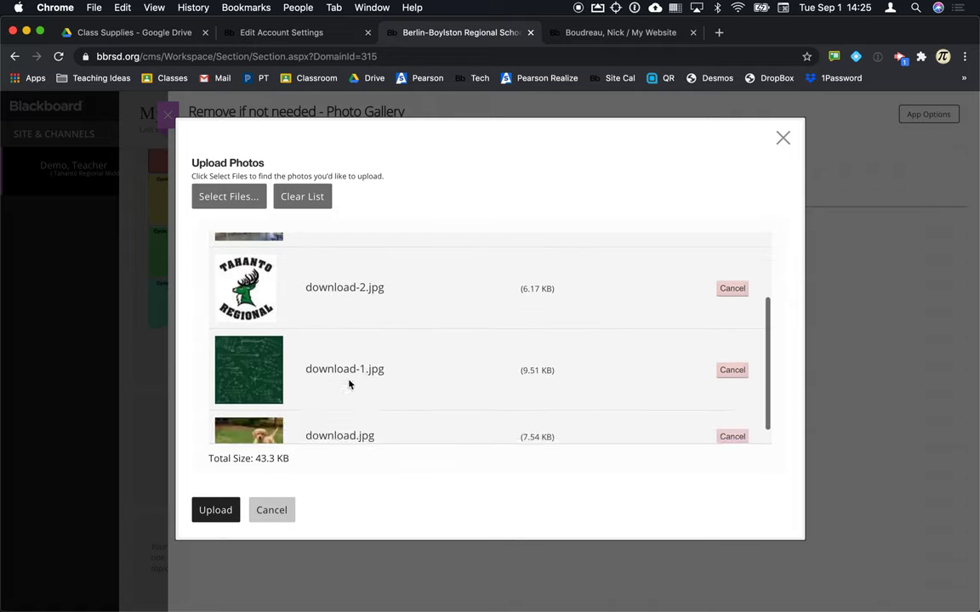
{"action": "left_click", "coordinate": [216, 509]}
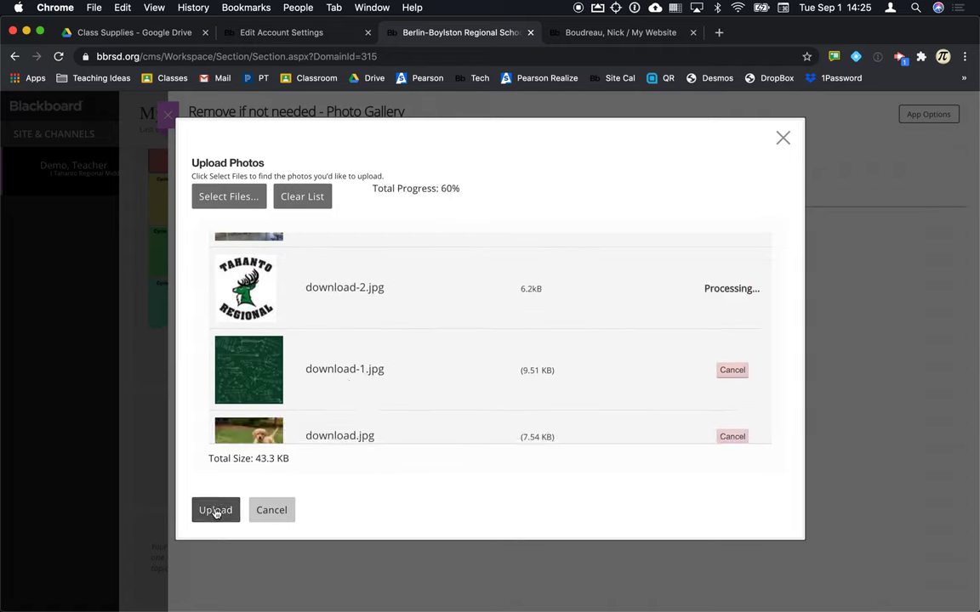
{"action": "left_click", "coordinate": [216, 509]}
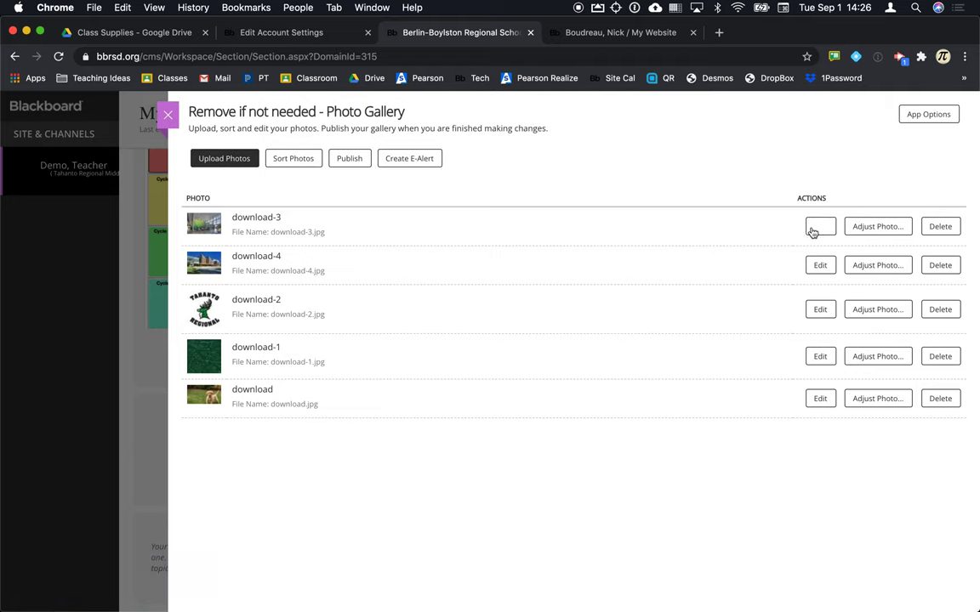
- Give the download-3 photo the title 'Cafeteria' and caption 'Eating!' and save
{"action": "left_click", "coordinate": [819, 226]}
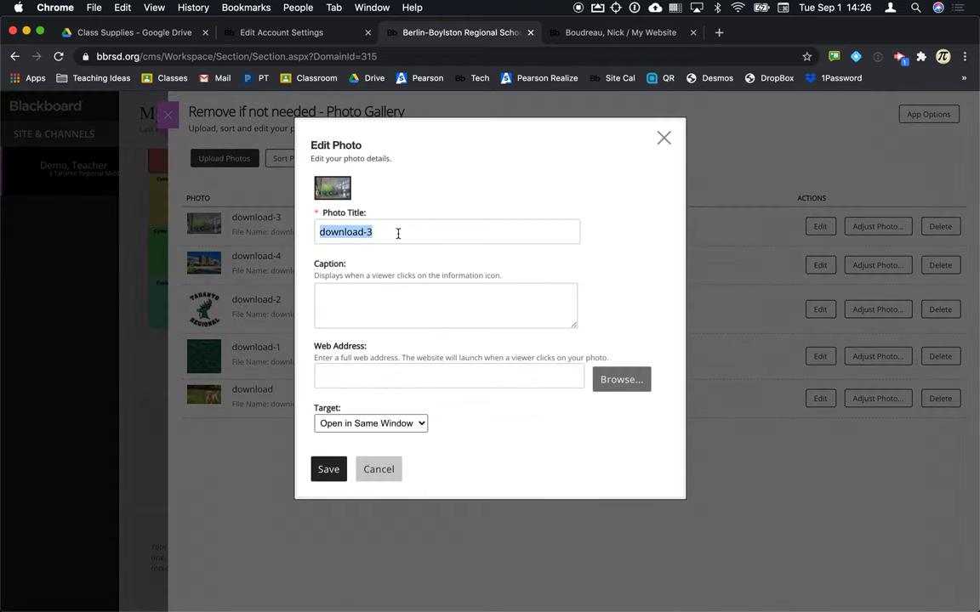
{"action": "type", "text": "Cafeteria"}
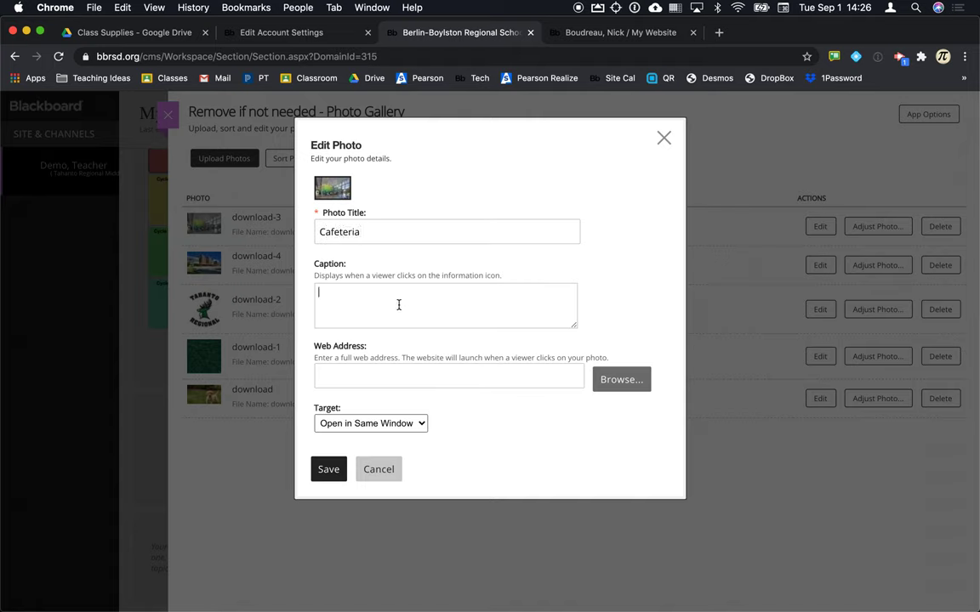
{"action": "type", "text": "Eating!"}
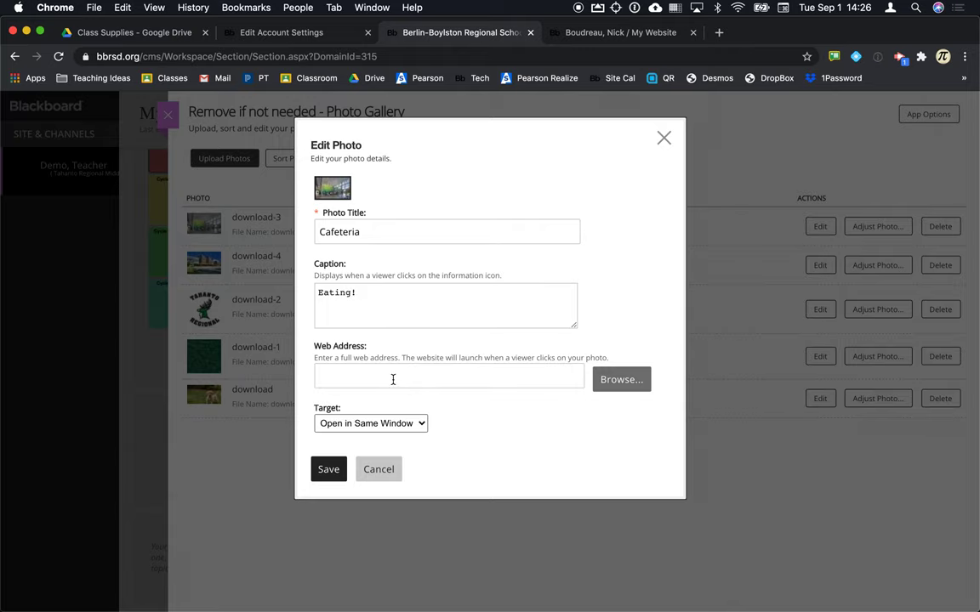
{"action": "left_click", "coordinate": [449, 380]}
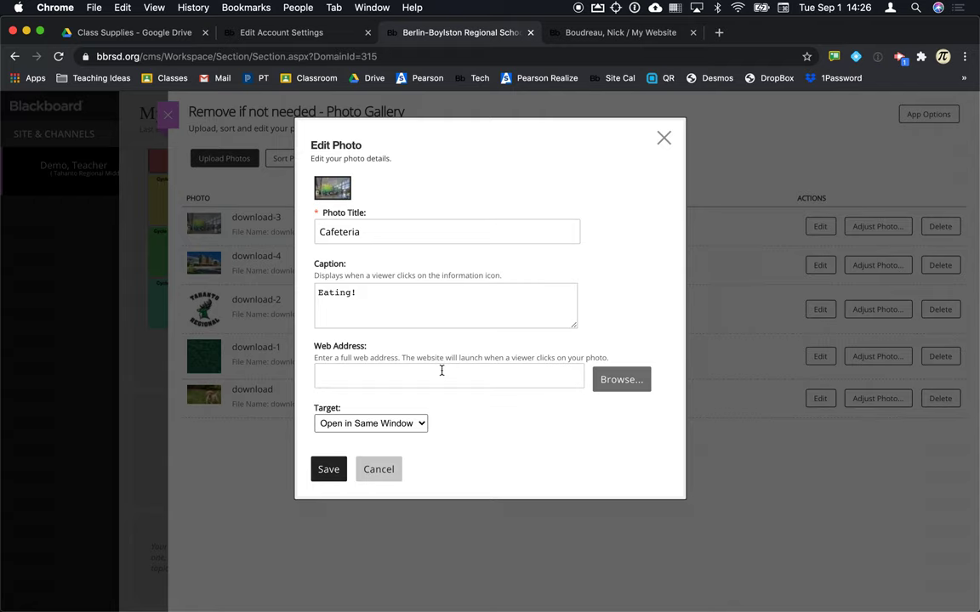
{"action": "left_click", "coordinate": [328, 469]}
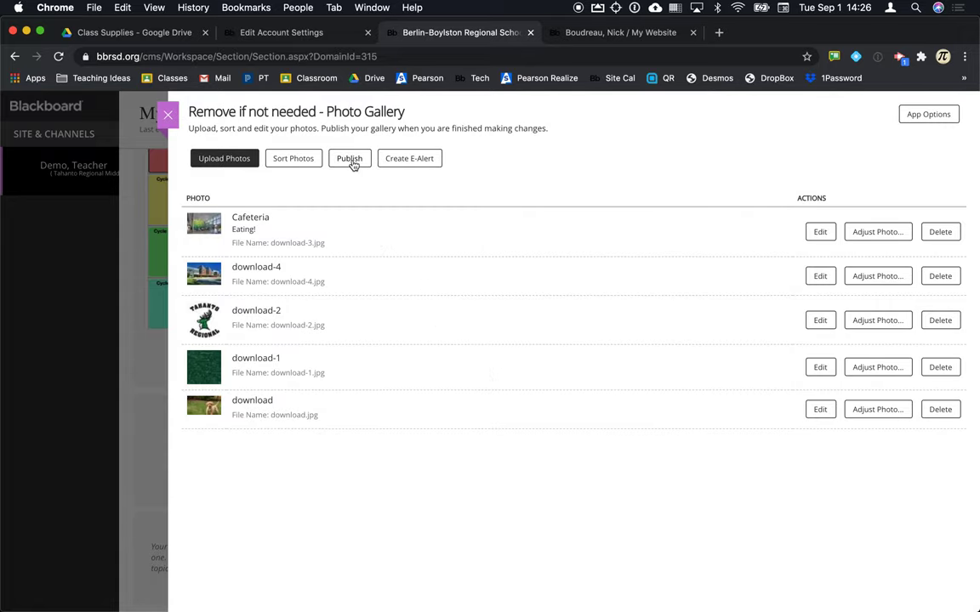
- Publish the Photo Gallery, confirming with Yes
{"action": "left_click", "coordinate": [349, 158]}
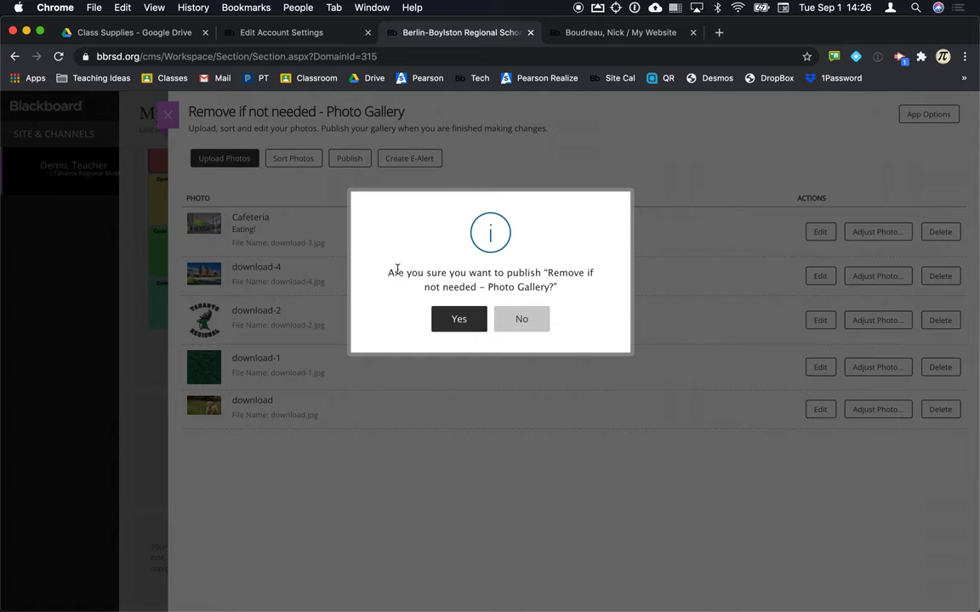
{"action": "left_click", "coordinate": [458, 319]}
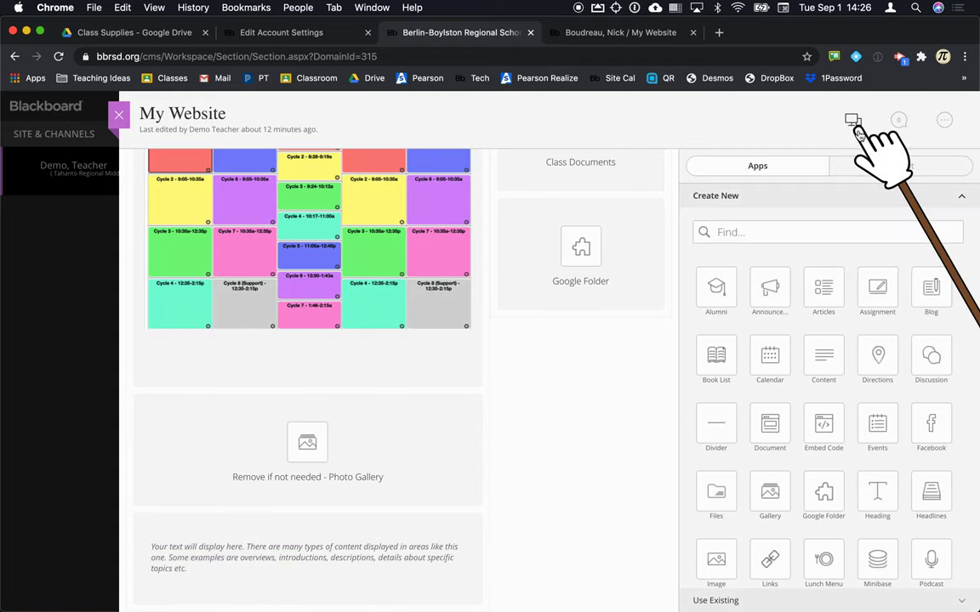
- Preview the page and step the Photo Gallery slideshow through its photos
{"action": "left_click", "coordinate": [852, 120]}
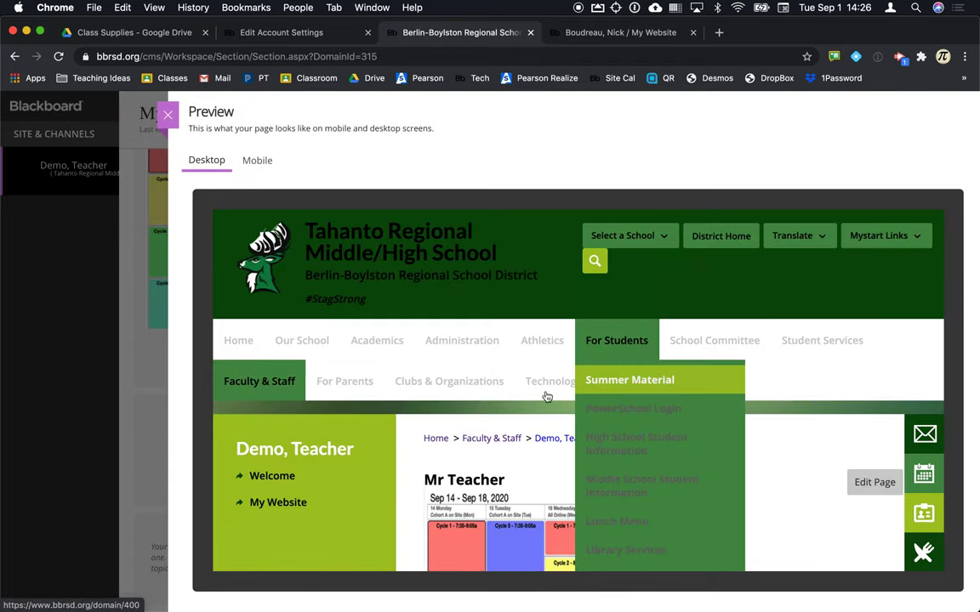
{"action": "scroll", "scroll_direction": "down", "scroll_amount": 3}
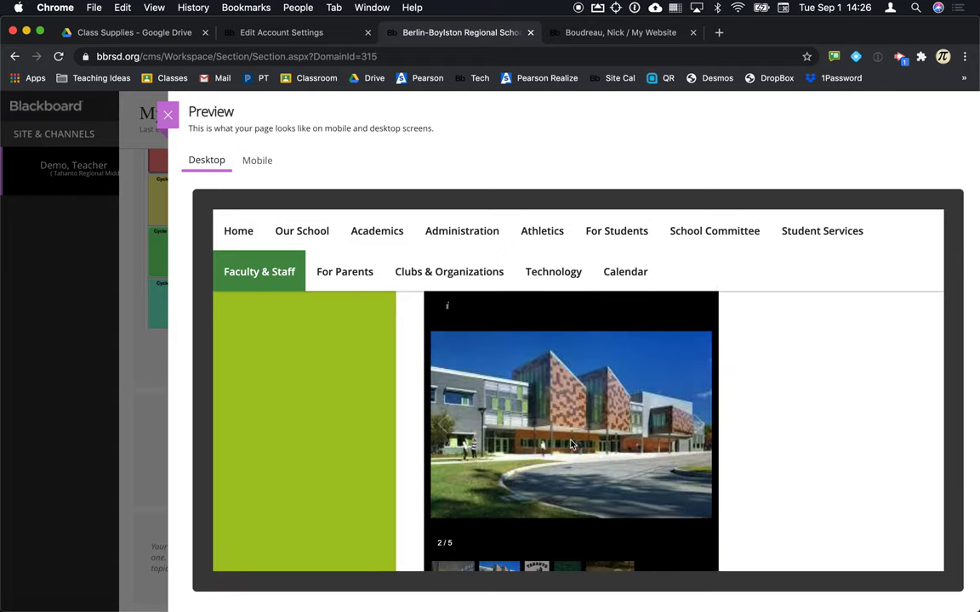
{"action": "left_click", "coordinate": [699, 425]}
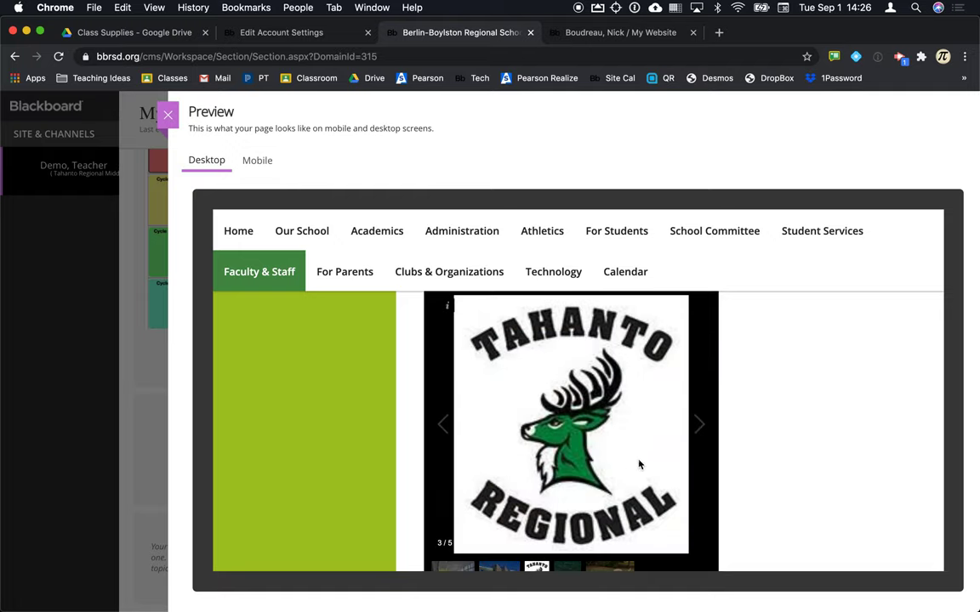
{"action": "mouse_move", "coordinate": [873, 427]}
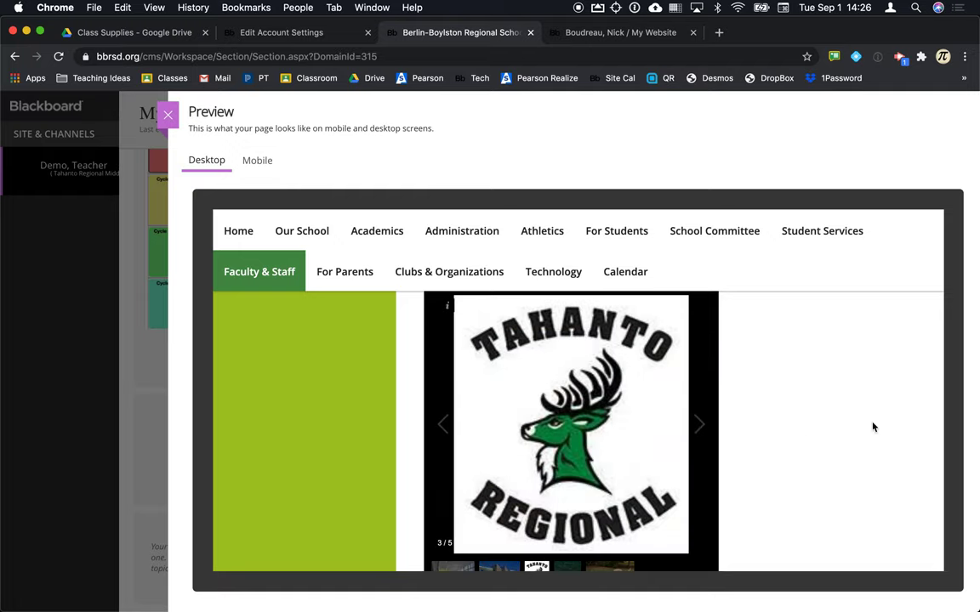
{"action": "left_click", "coordinate": [698, 424]}
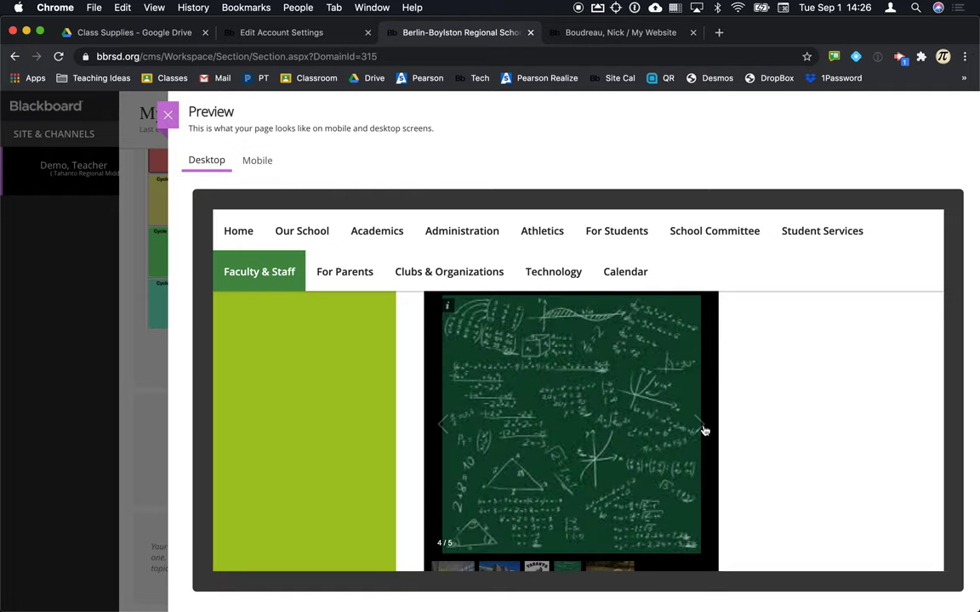
{"action": "left_click", "coordinate": [699, 423]}
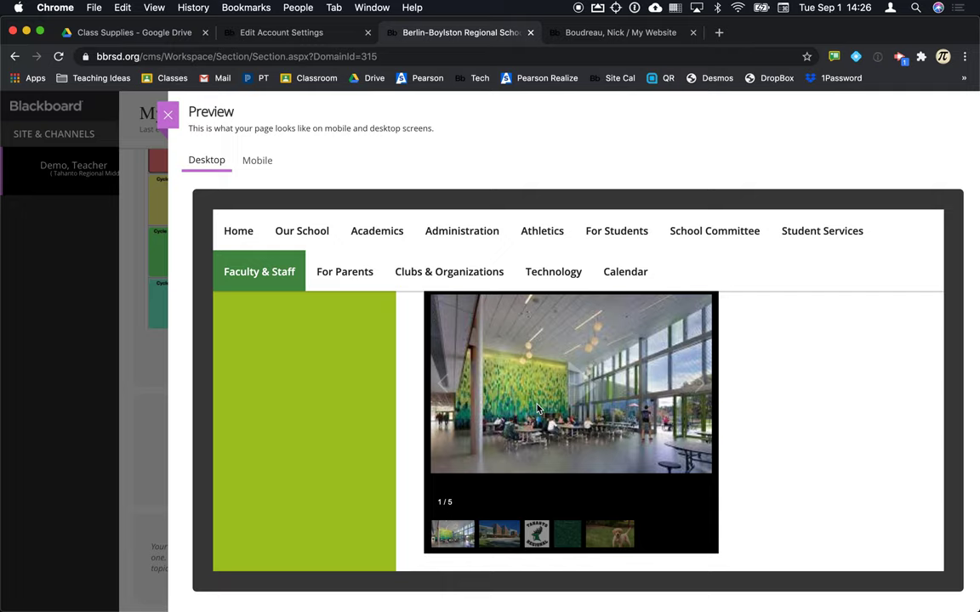
{"action": "mouse_move", "coordinate": [543, 418]}
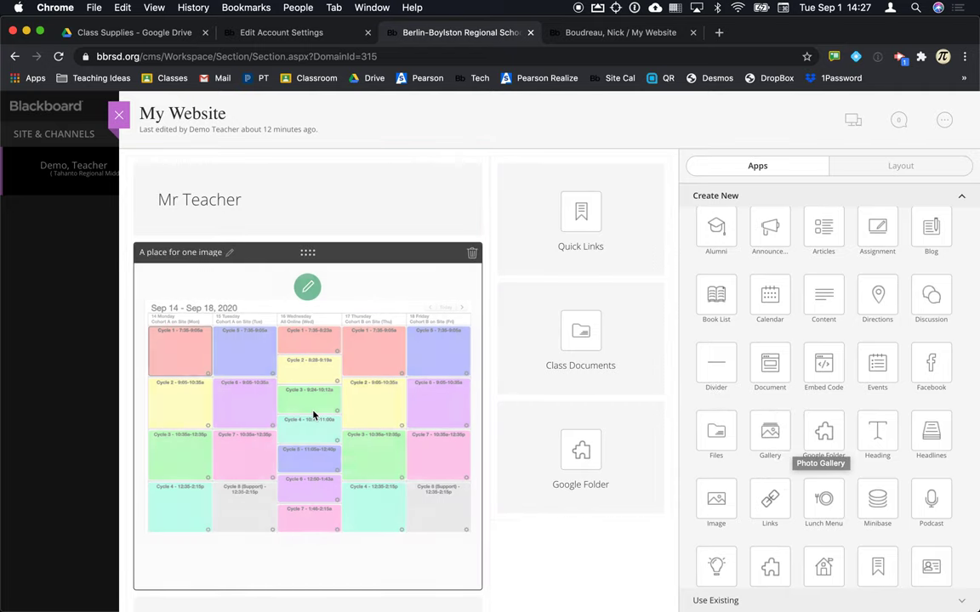
{"action": "scroll", "scroll_direction": "down", "scroll_amount": 3}
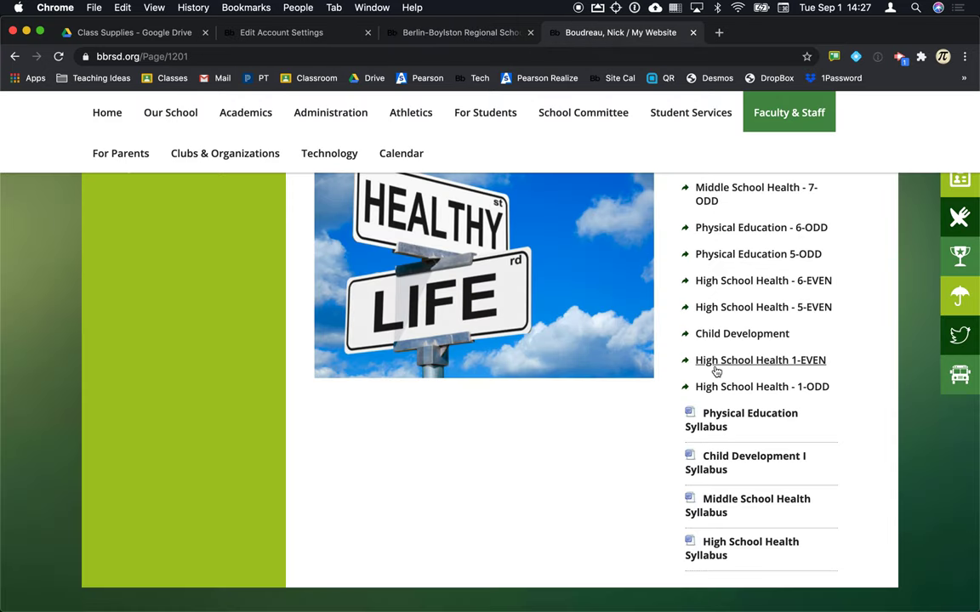
{"action": "scroll", "scroll_direction": "down", "scroll_amount": 3}
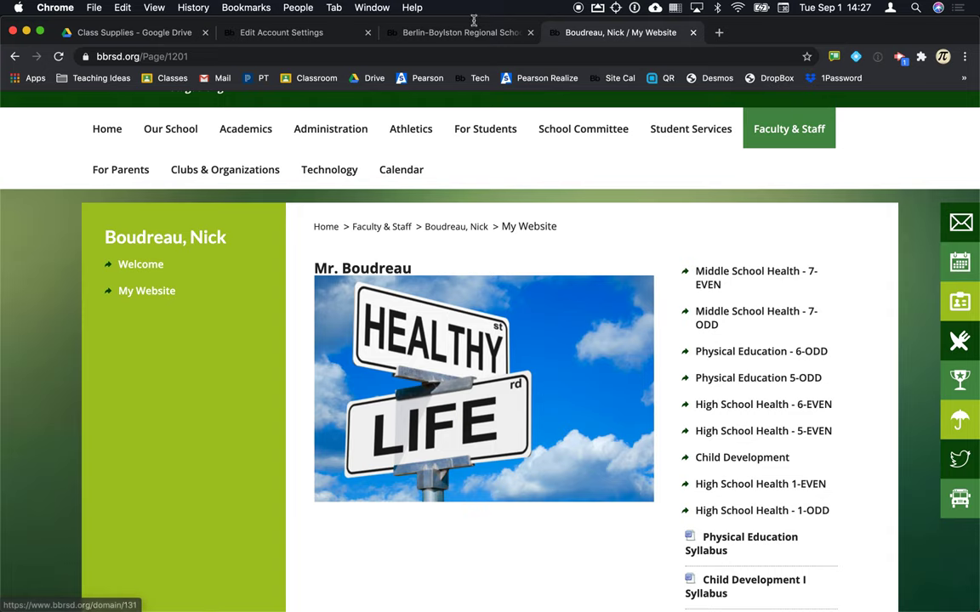
{"action": "left_click", "coordinate": [459, 32]}
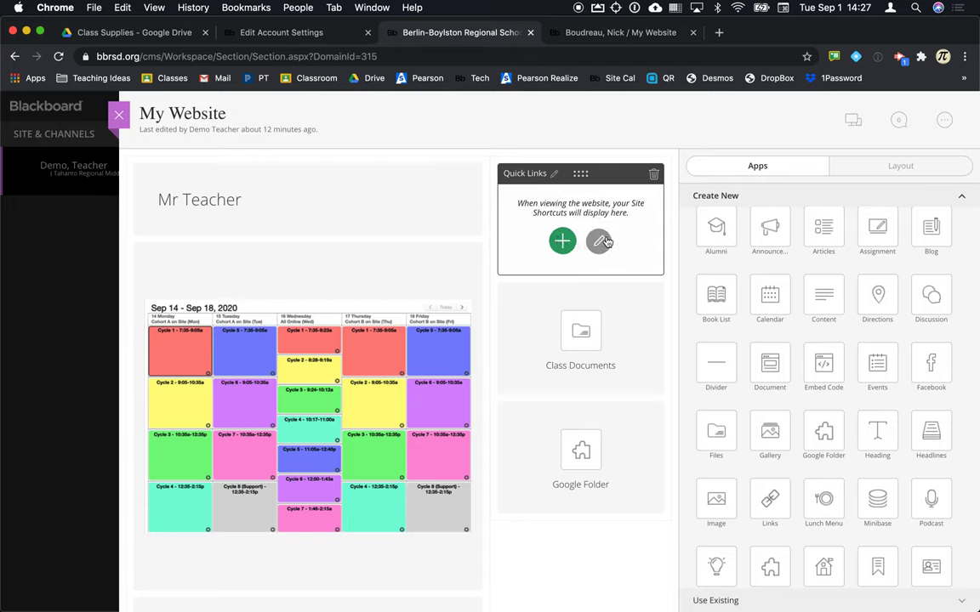
{"action": "left_click", "coordinate": [599, 241]}
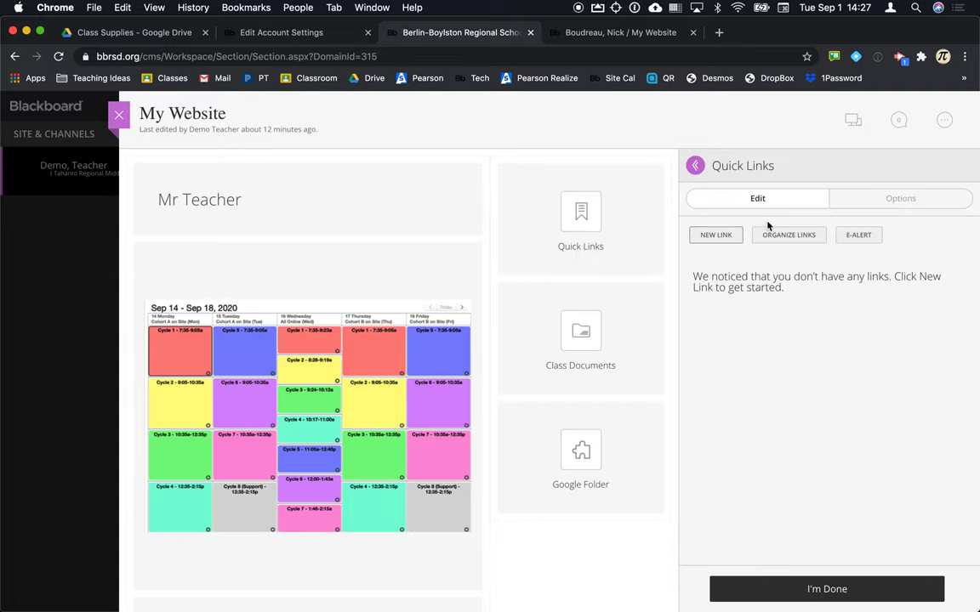
{"action": "mouse_move", "coordinate": [740, 289]}
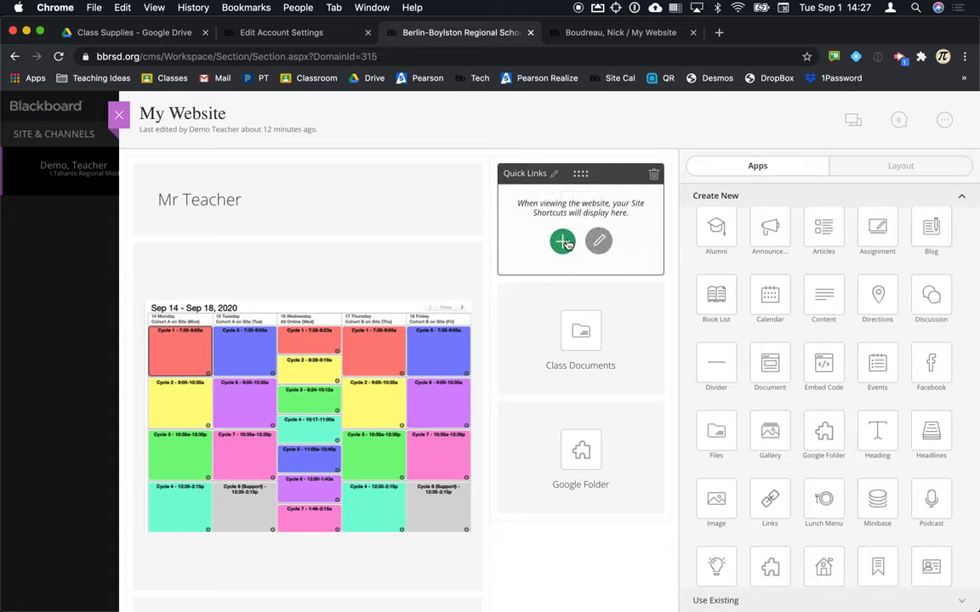
{"action": "left_click", "coordinate": [562, 241]}
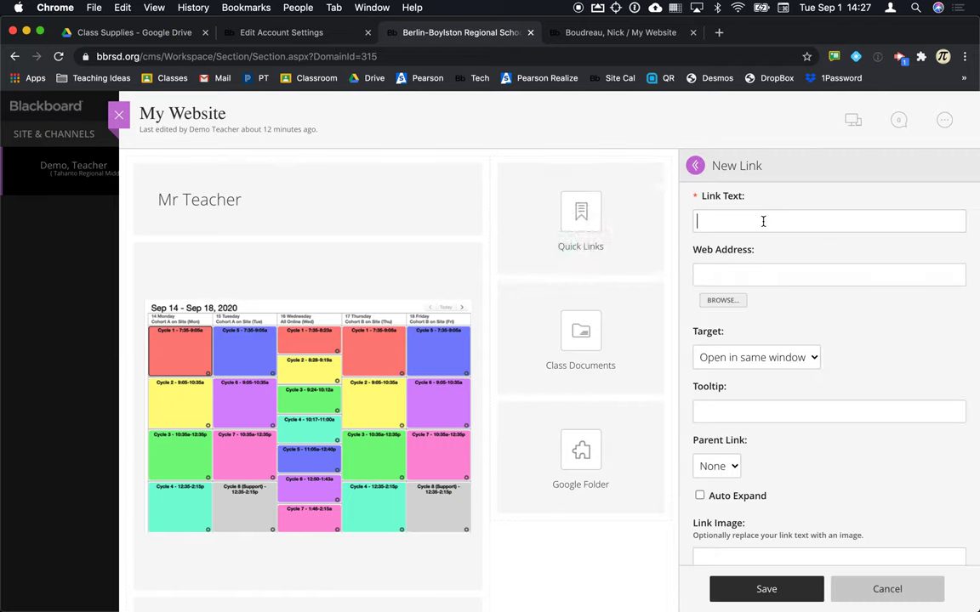
{"action": "type", "text": "Google Classroom"}
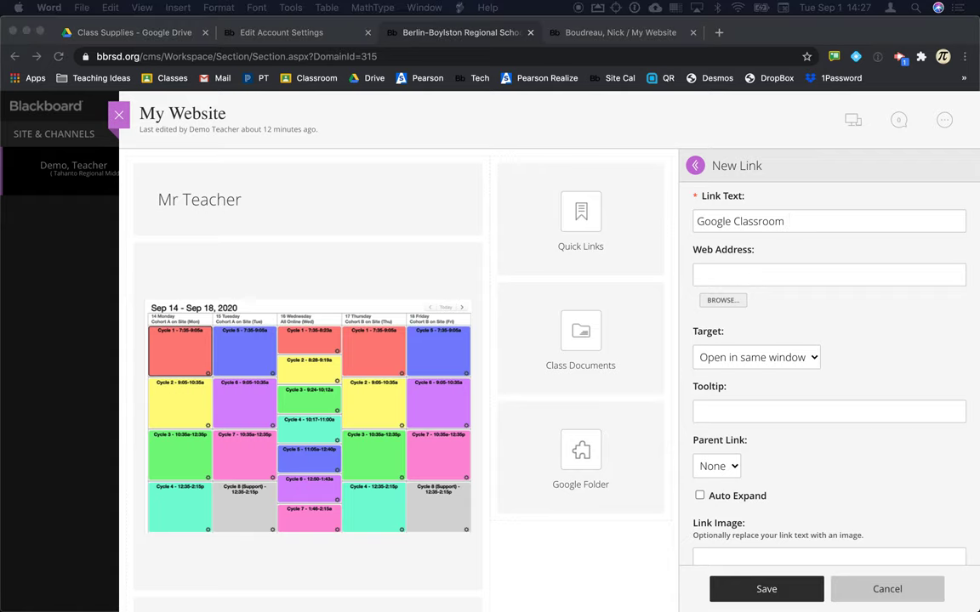
{"action": "left_click", "coordinate": [828, 273]}
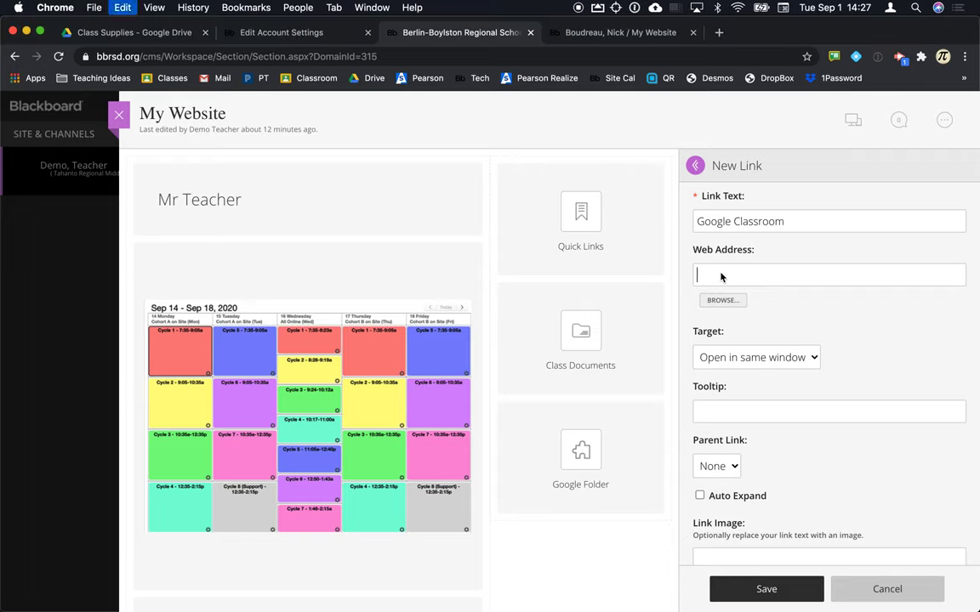
{"action": "type", "text": "https://classroom.google.com/u/0/h"}
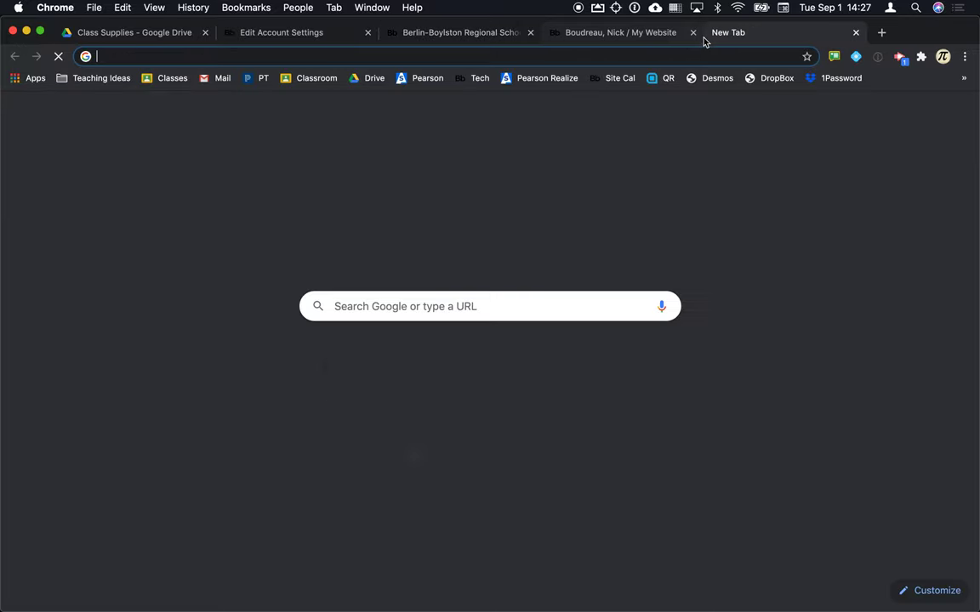
- Reach the Google Classroom classes page via google.com, then return to the link form
{"action": "type", "text": "google.com"}
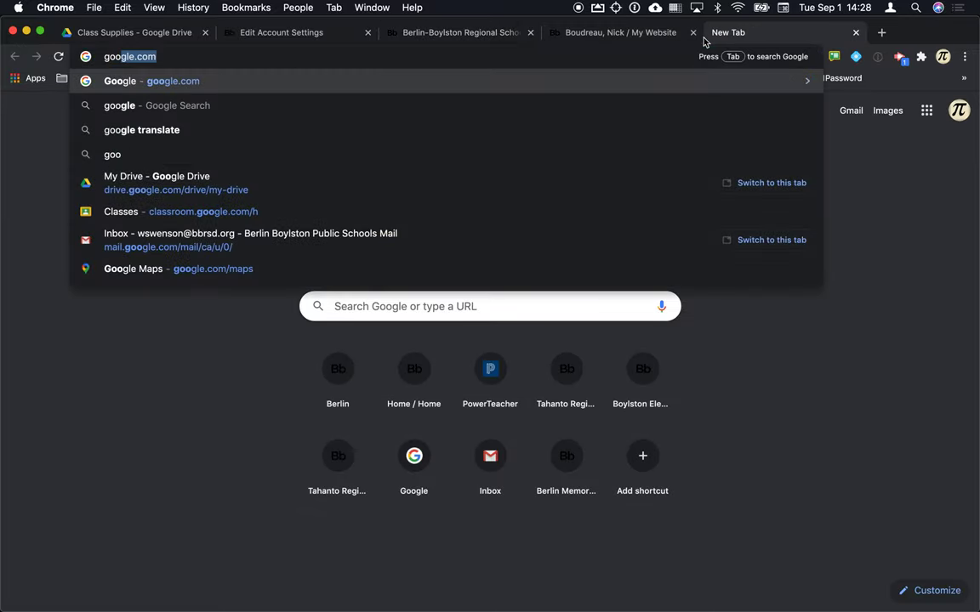
{"action": "left_click", "coordinate": [203, 211]}
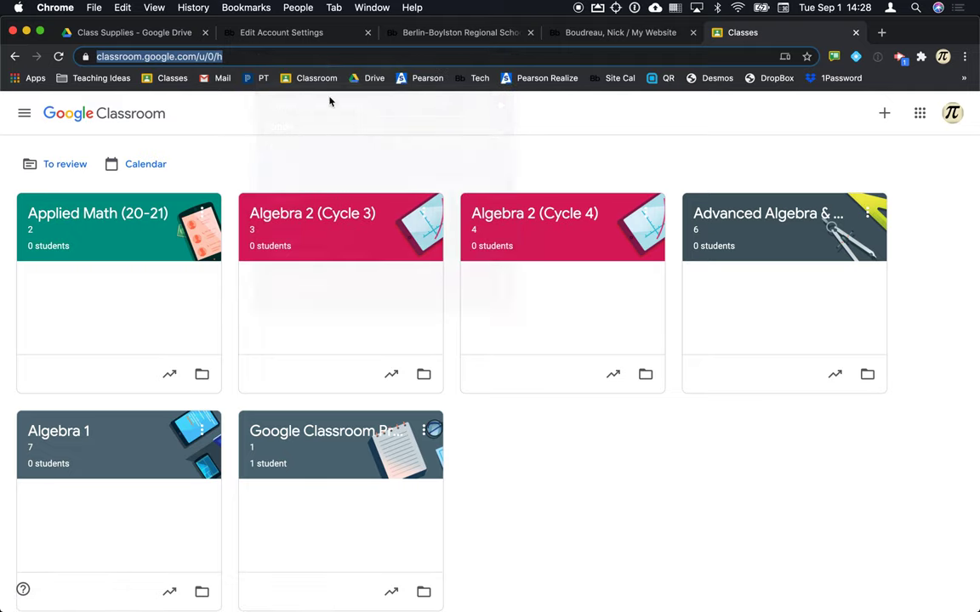
{"action": "left_click", "coordinate": [459, 32]}
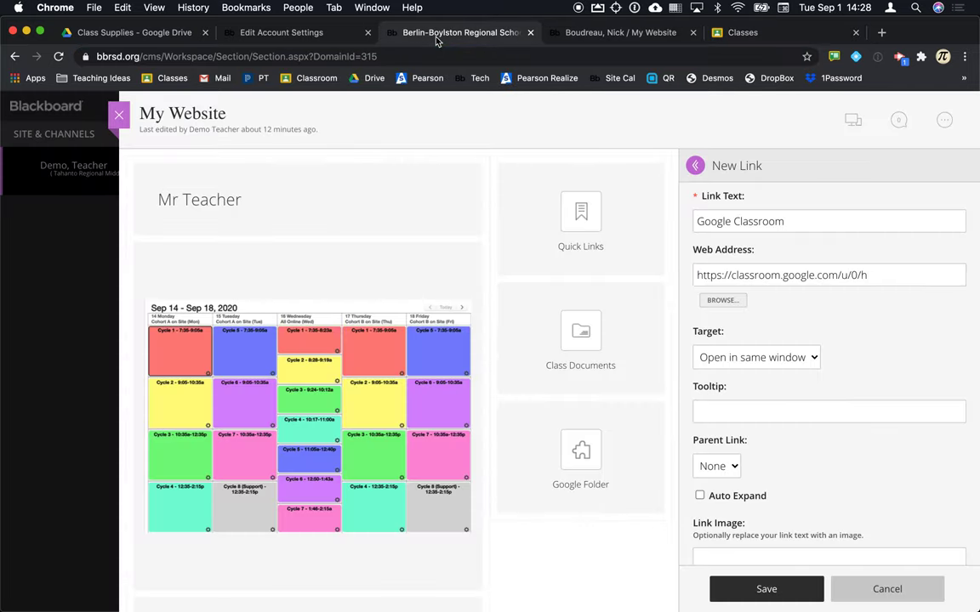
- Check the pasted web address and keep Target as Open in same window
{"action": "triple_click", "coordinate": [780, 274]}
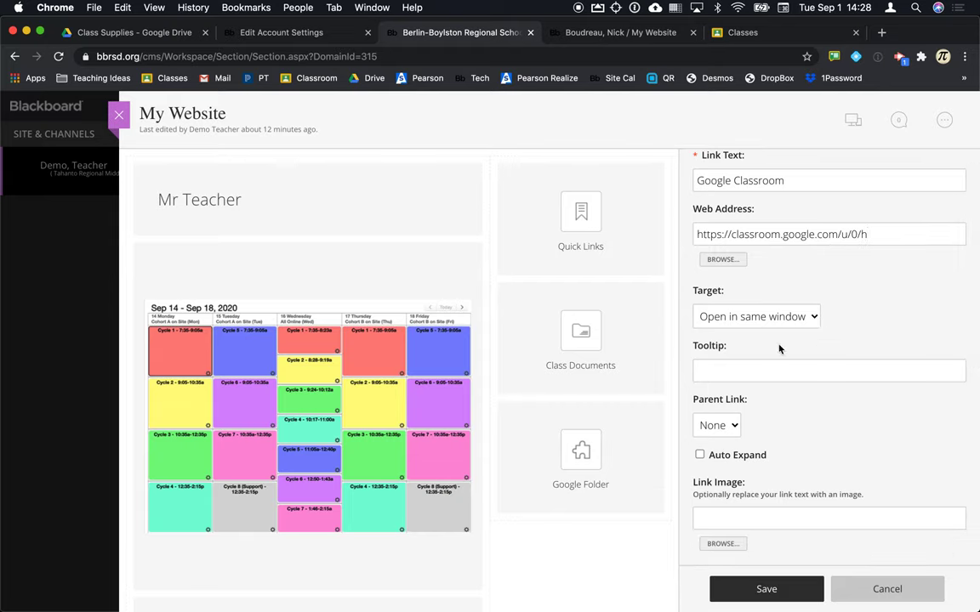
{"action": "left_click", "coordinate": [755, 316]}
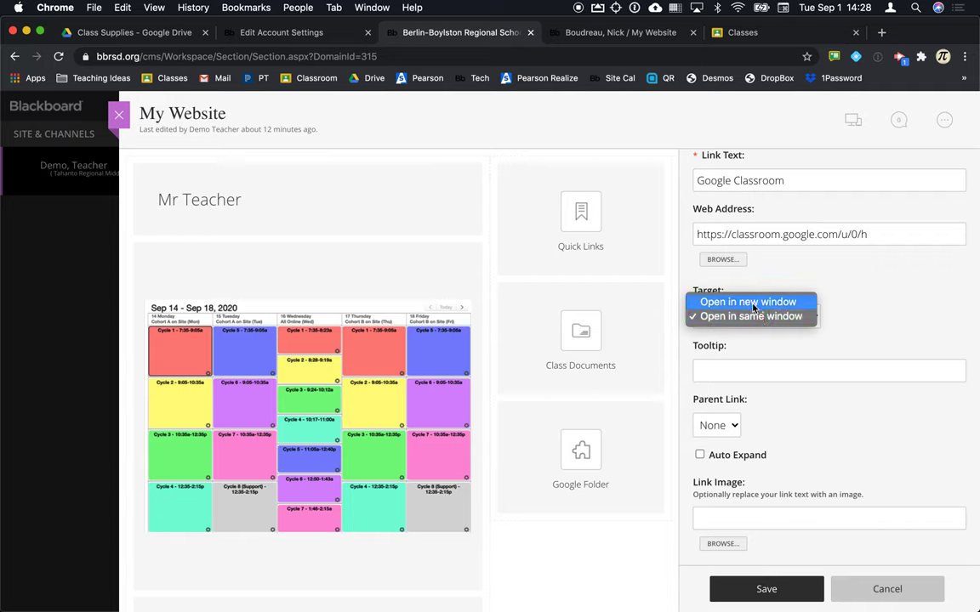
{"action": "left_click", "coordinate": [750, 316]}
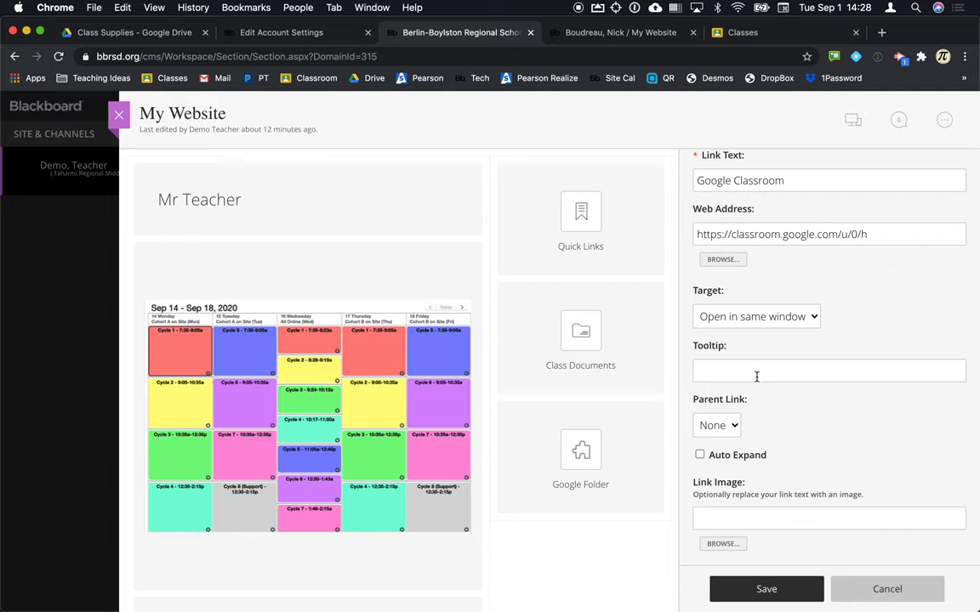
- Enter tooltip 'Click me to get to Google Classroom', leave Auto Expand off, and save the link
{"action": "type", "text": "Click me to get t"}
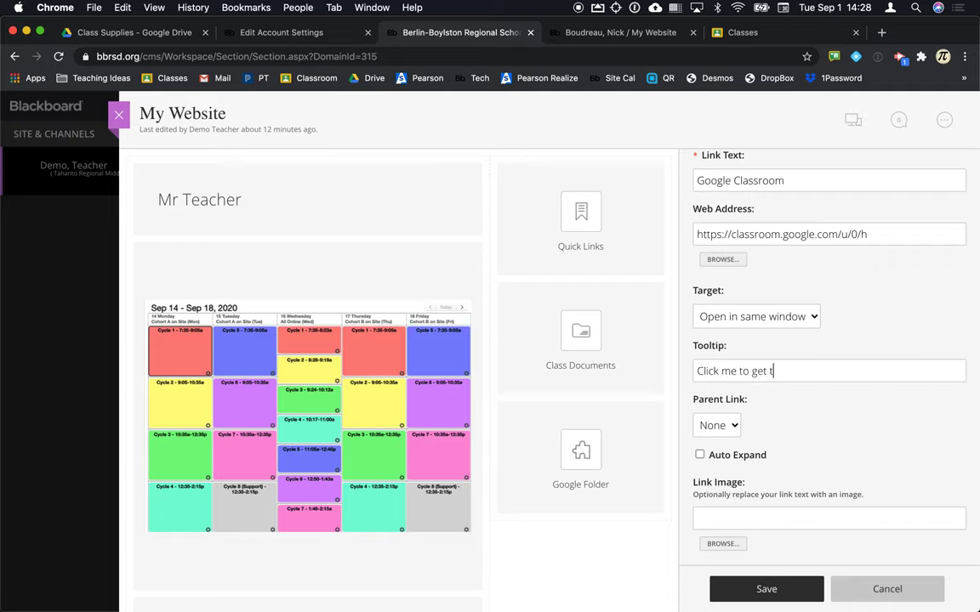
{"action": "type", "text": "o gcc"}
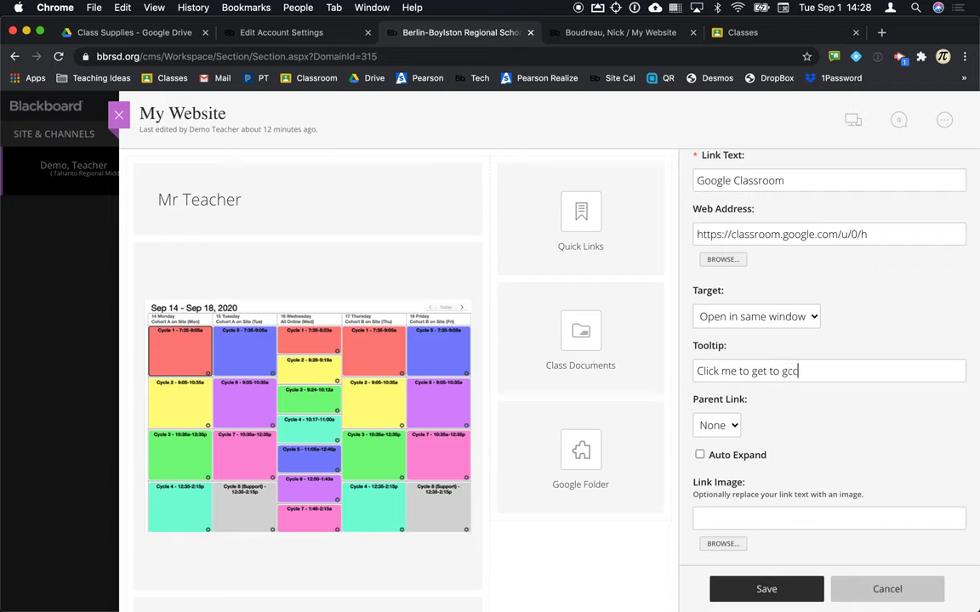
{"action": "left_click", "coordinate": [699, 454]}
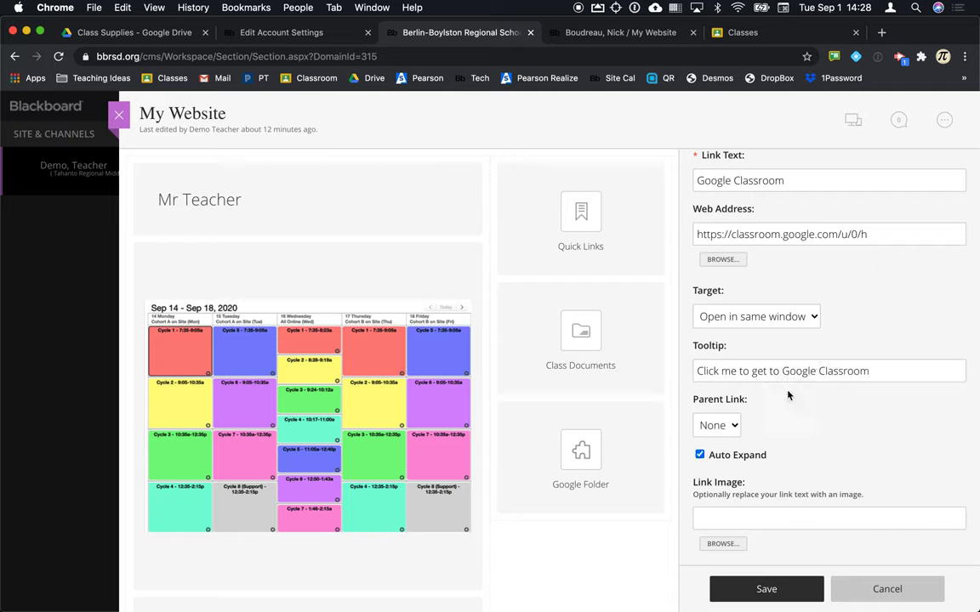
{"action": "left_click", "coordinate": [699, 454]}
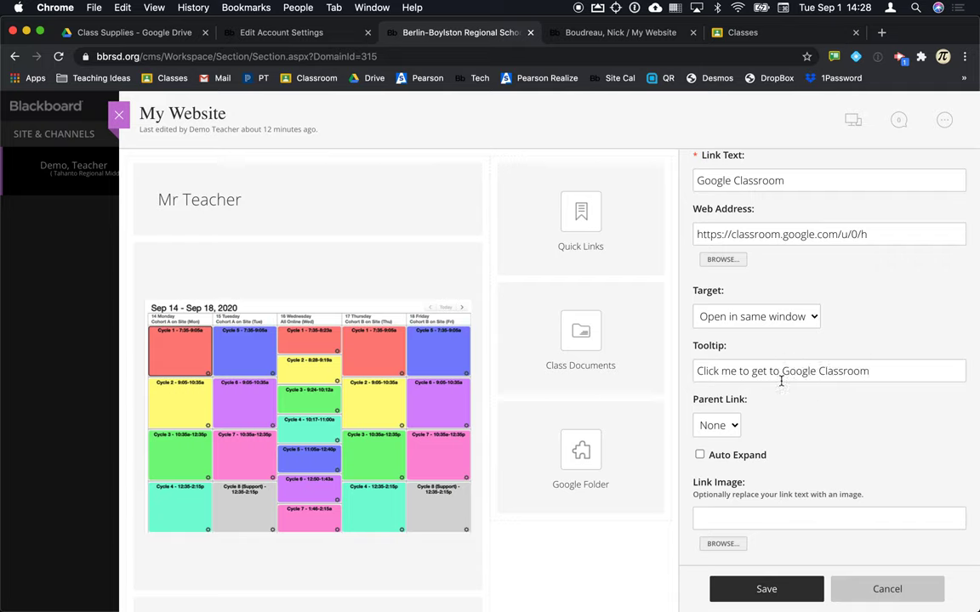
{"action": "mouse_move", "coordinate": [757, 302]}
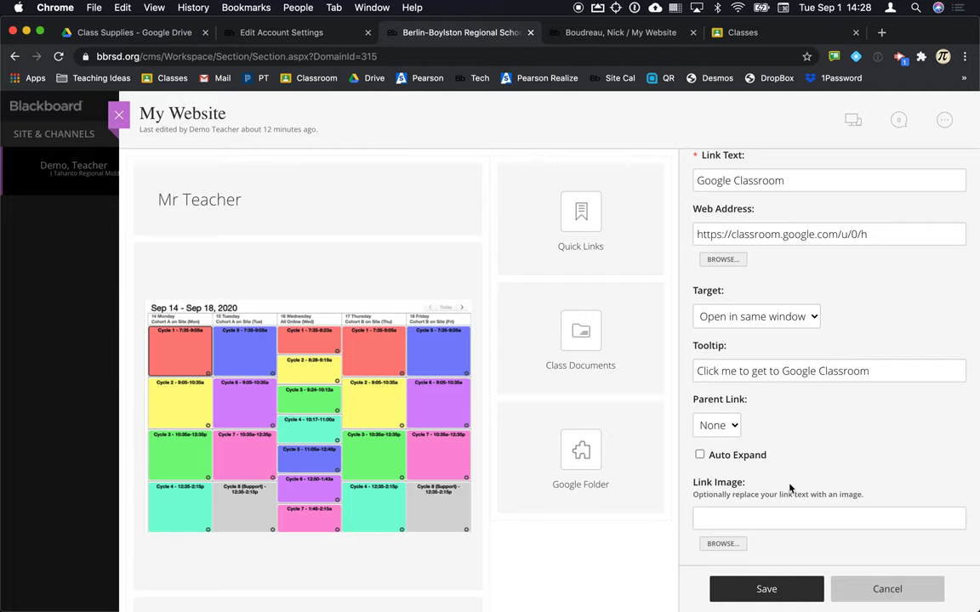
{"action": "left_click", "coordinate": [765, 588]}
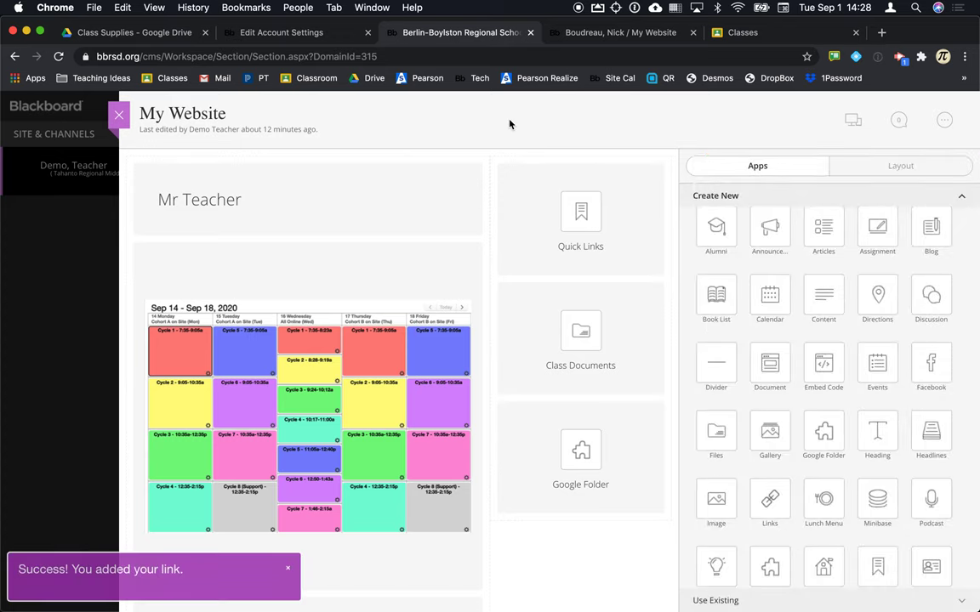
{"action": "scroll", "scroll_direction": "down", "scroll_amount": 3}
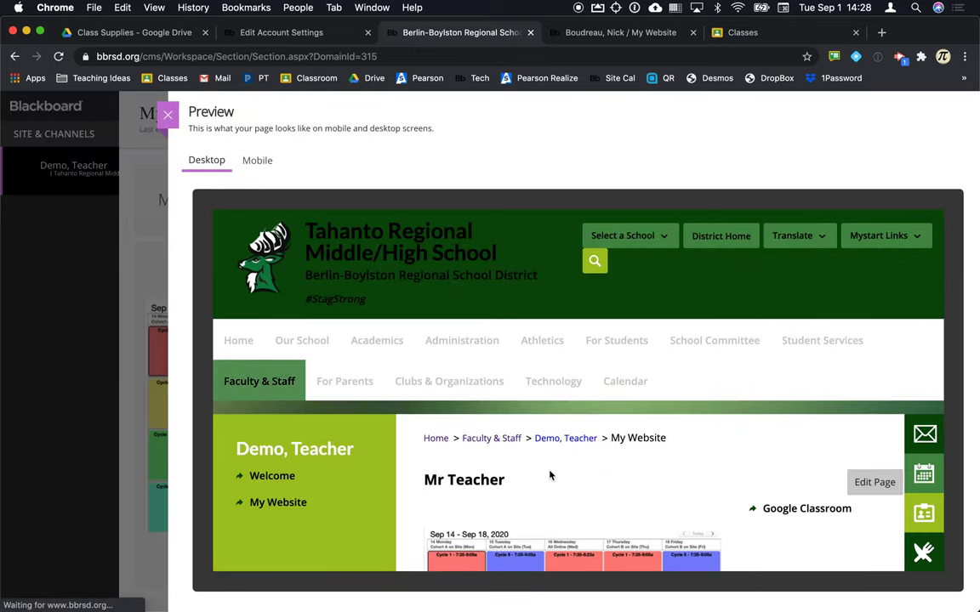
{"action": "scroll", "scroll_direction": "down", "scroll_amount": 3}
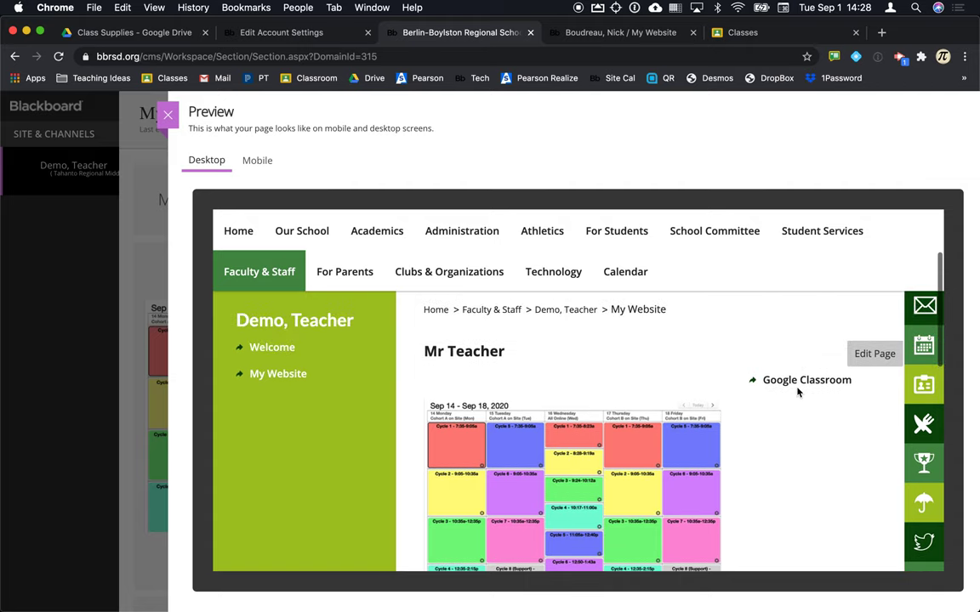
{"action": "mouse_move", "coordinate": [797, 380]}
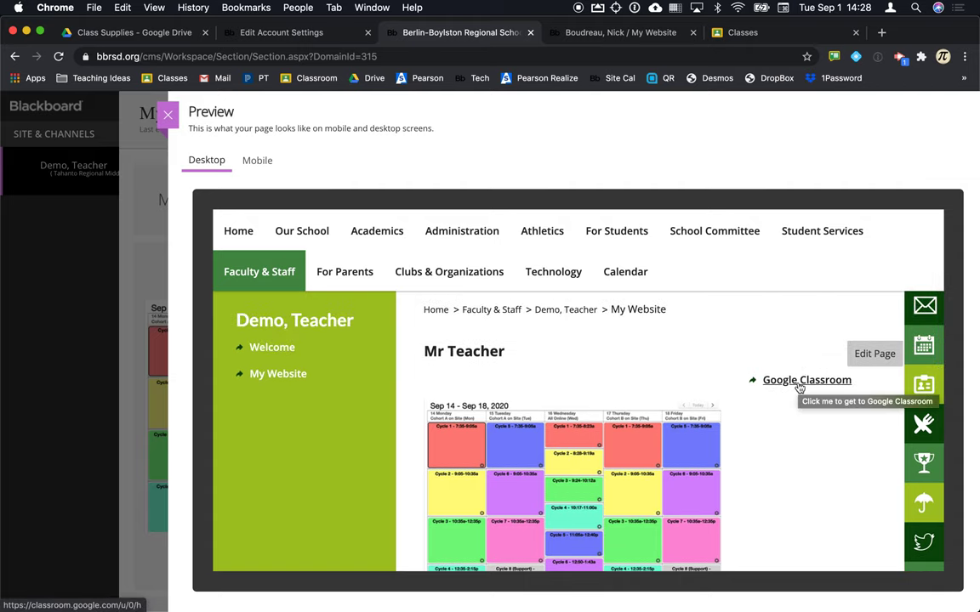
{"action": "scroll", "scroll_direction": "down", "scroll_amount": 3}
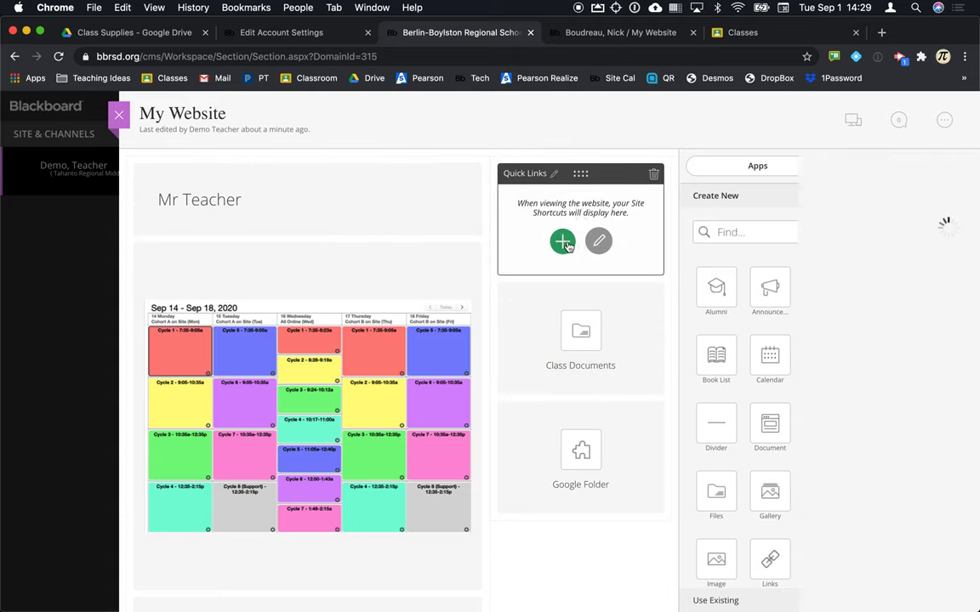
- Start a new quick link titled Khan Academy pointing to khanacademy.org
{"action": "left_click", "coordinate": [562, 242]}
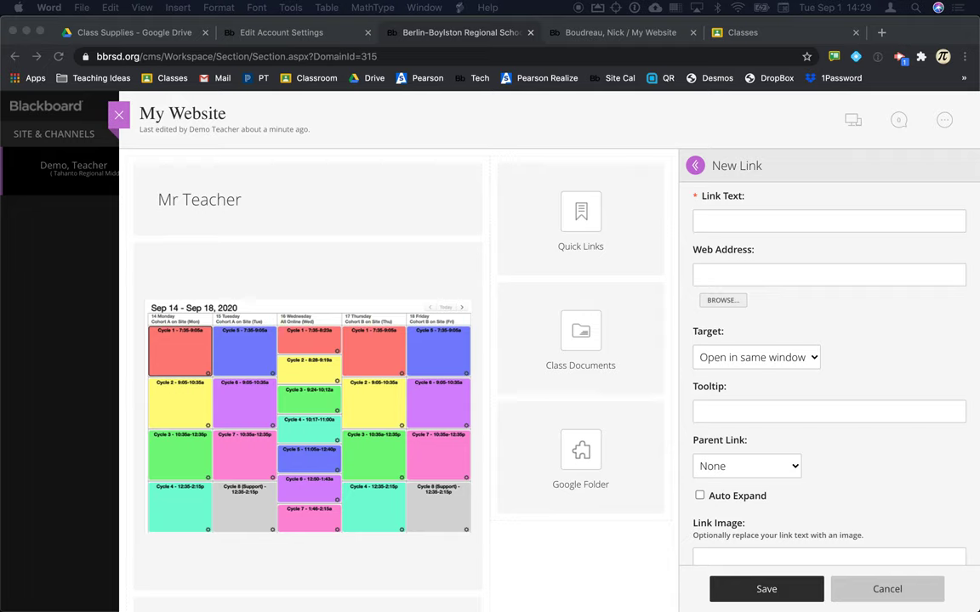
{"action": "left_click", "coordinate": [829, 275]}
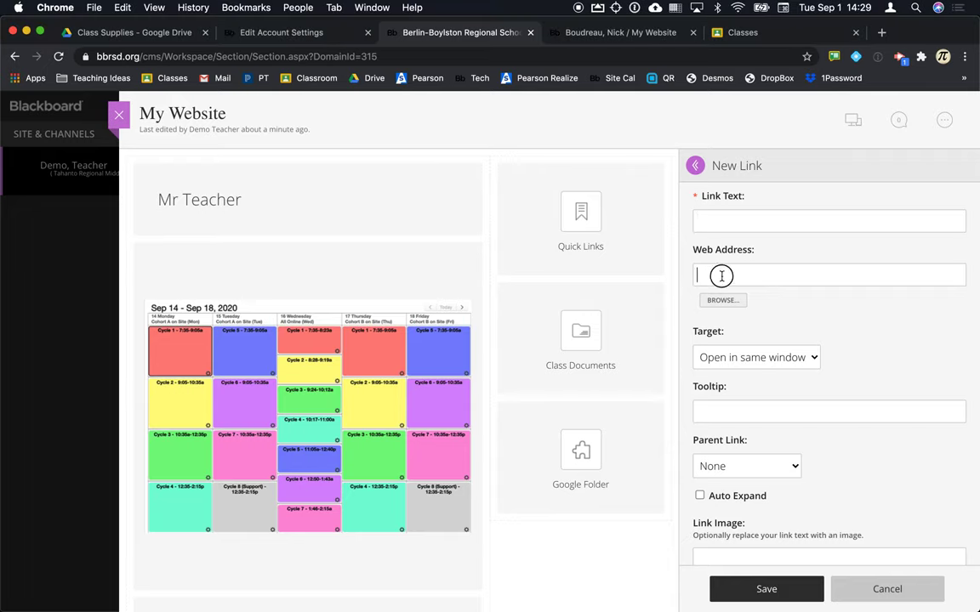
{"action": "type", "text": "Kah"}
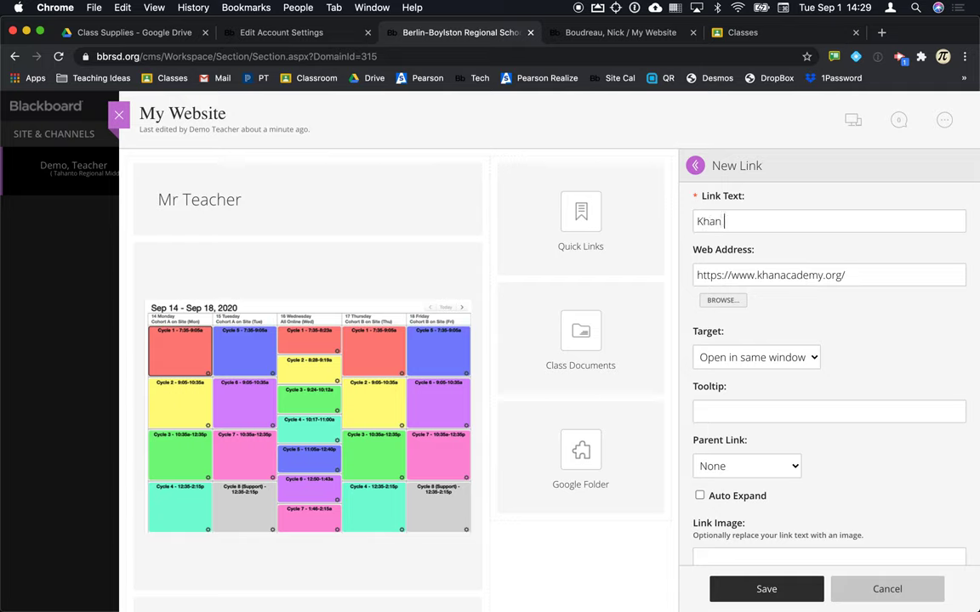
{"action": "type", "text": "Academy"}
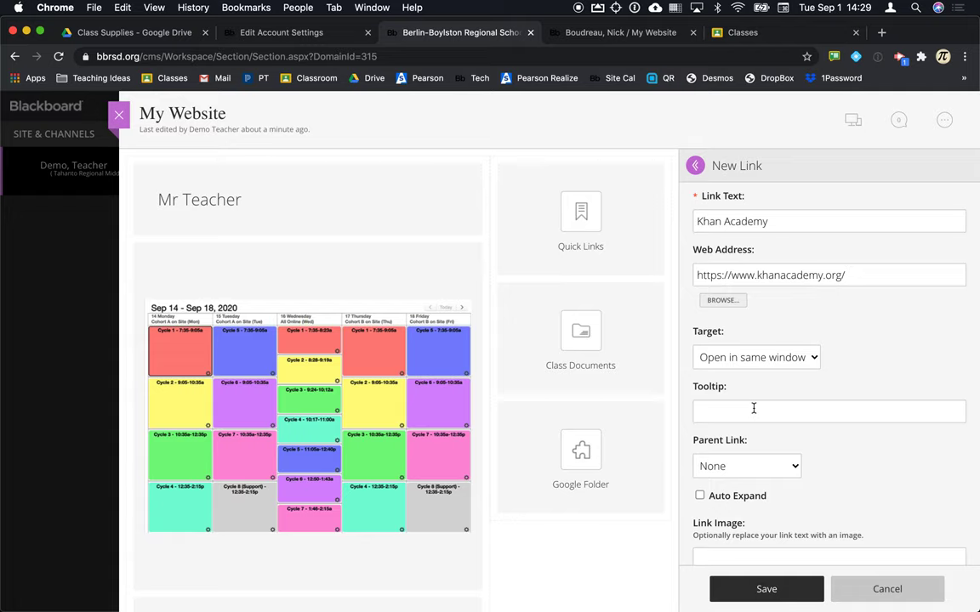
- Set the tooltip to 'Math Videos' and save the Khan Academy link
{"action": "type", "text": "Math Vide"}
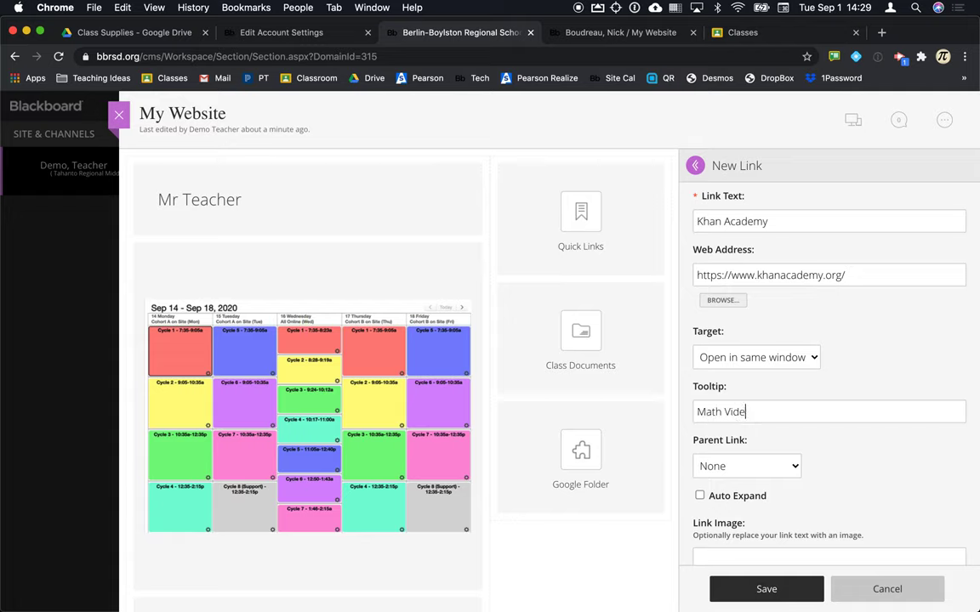
{"action": "scroll", "scroll_direction": "down", "scroll_amount": 3}
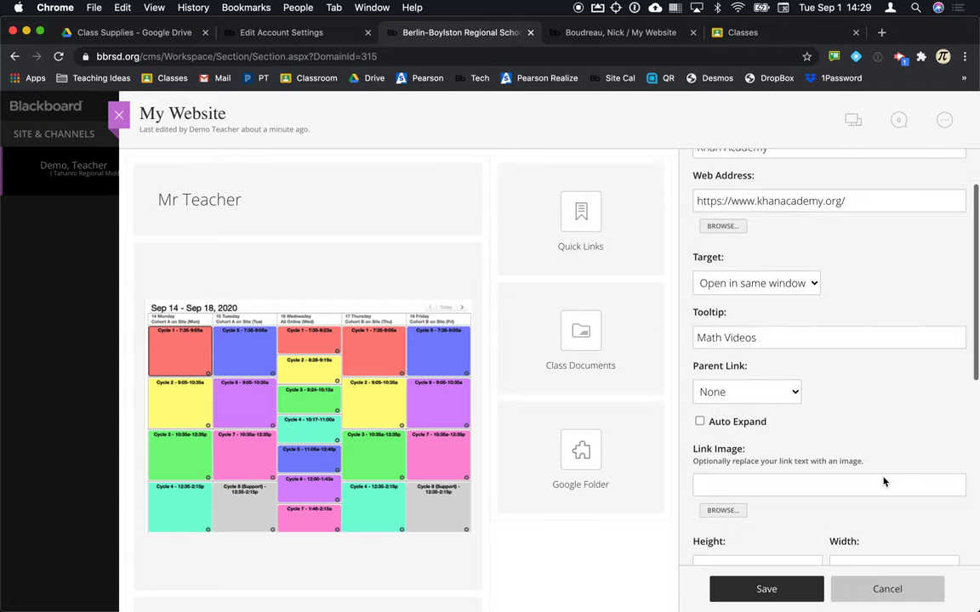
{"action": "scroll", "scroll_direction": "down", "scroll_amount": 3}
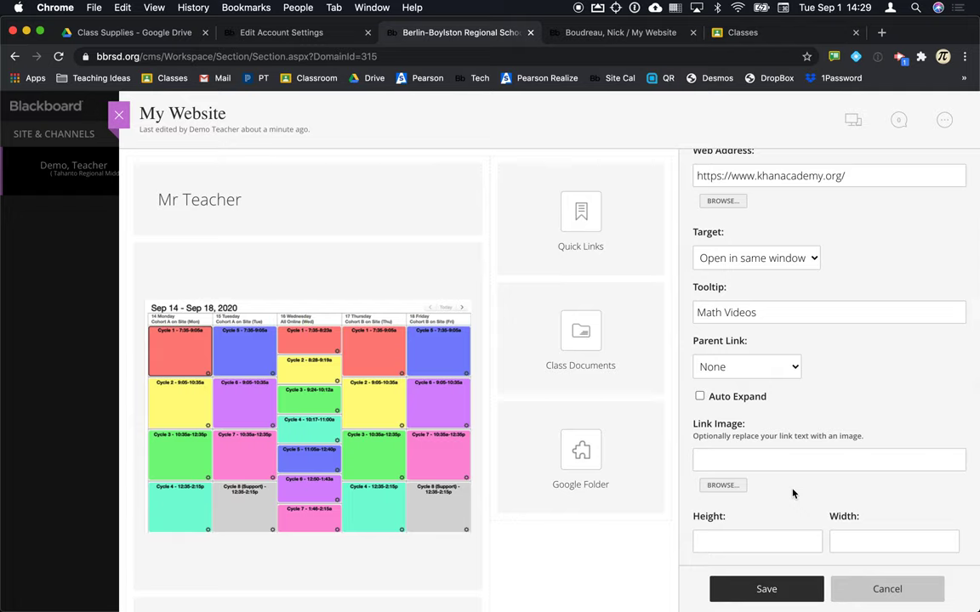
{"action": "mouse_move", "coordinate": [742, 229]}
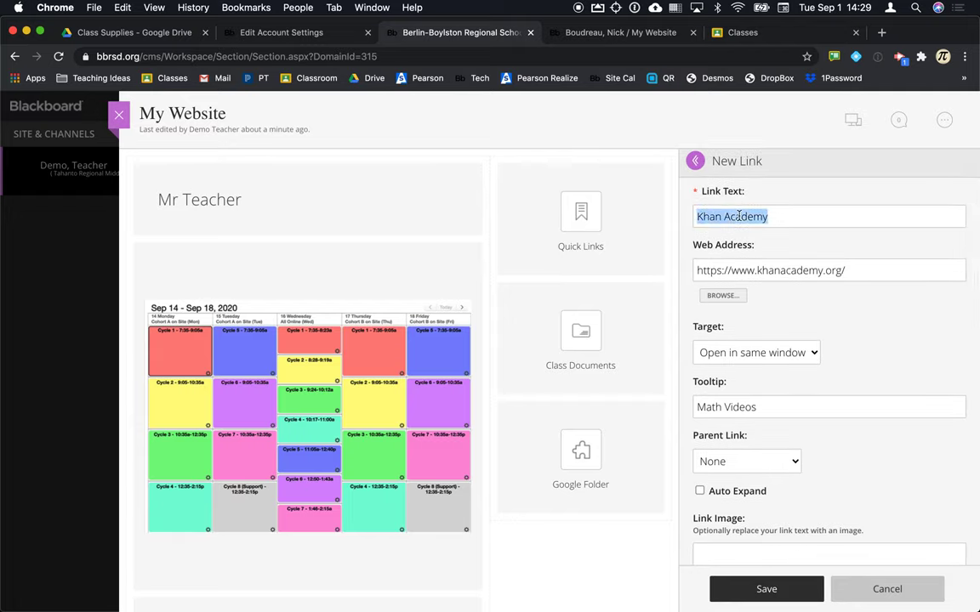
{"action": "scroll", "scroll_direction": "down", "scroll_amount": 3}
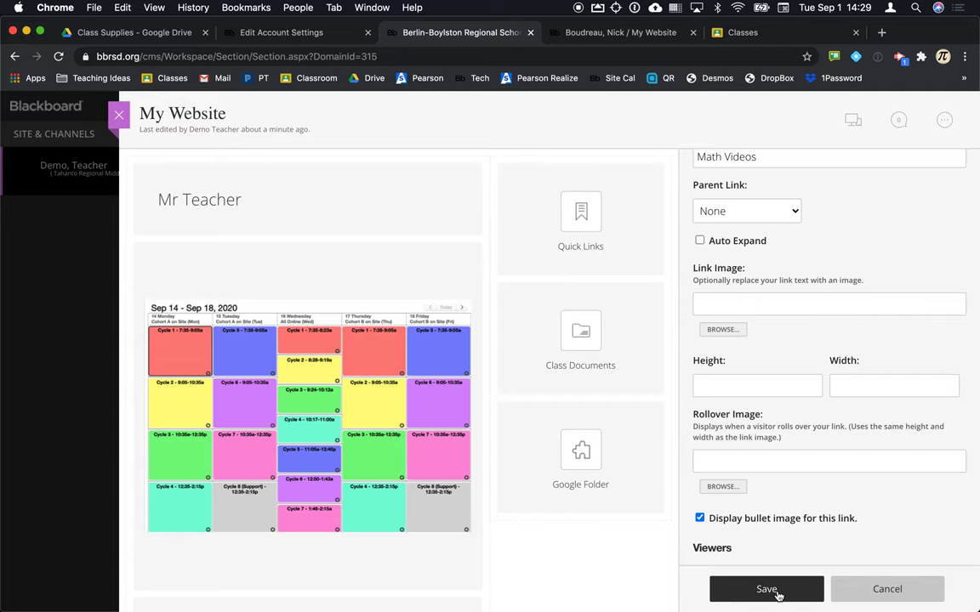
{"action": "left_click", "coordinate": [765, 589]}
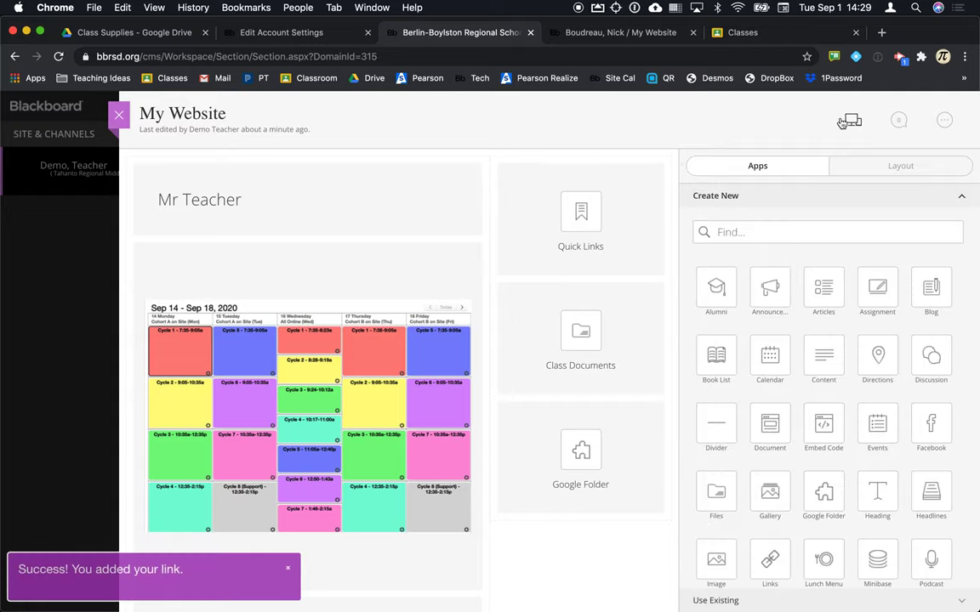
- Preview the page to confirm the Khan Academy and Google Classroom quick links, then leave the preview
{"action": "left_click", "coordinate": [848, 120]}
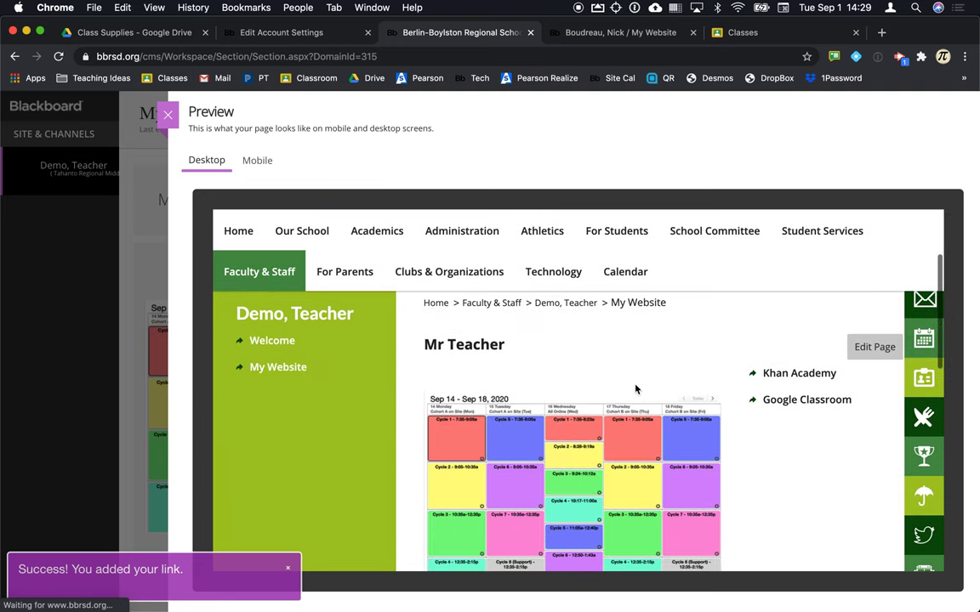
{"action": "mouse_move", "coordinate": [798, 374]}
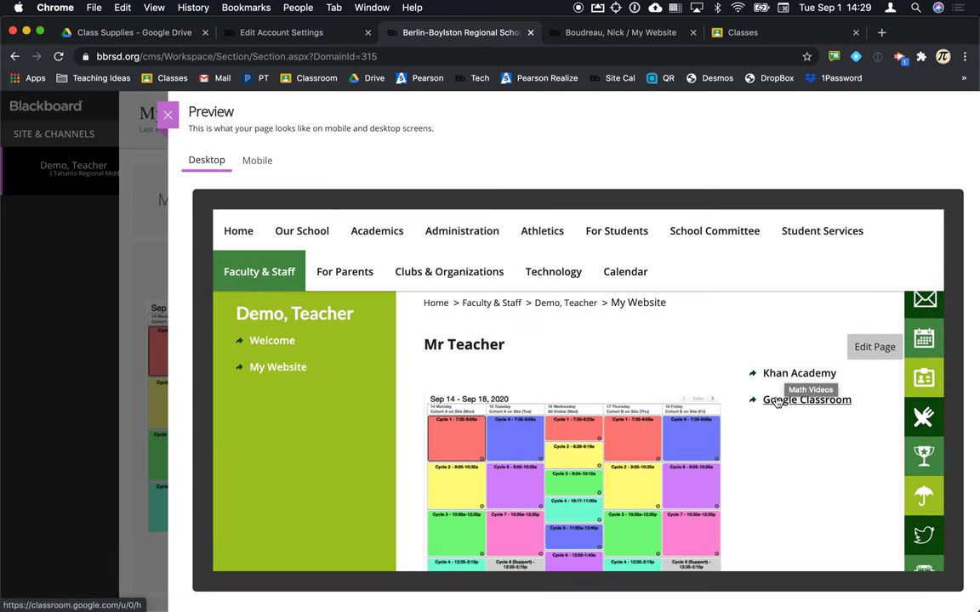
{"action": "mouse_move", "coordinate": [806, 400]}
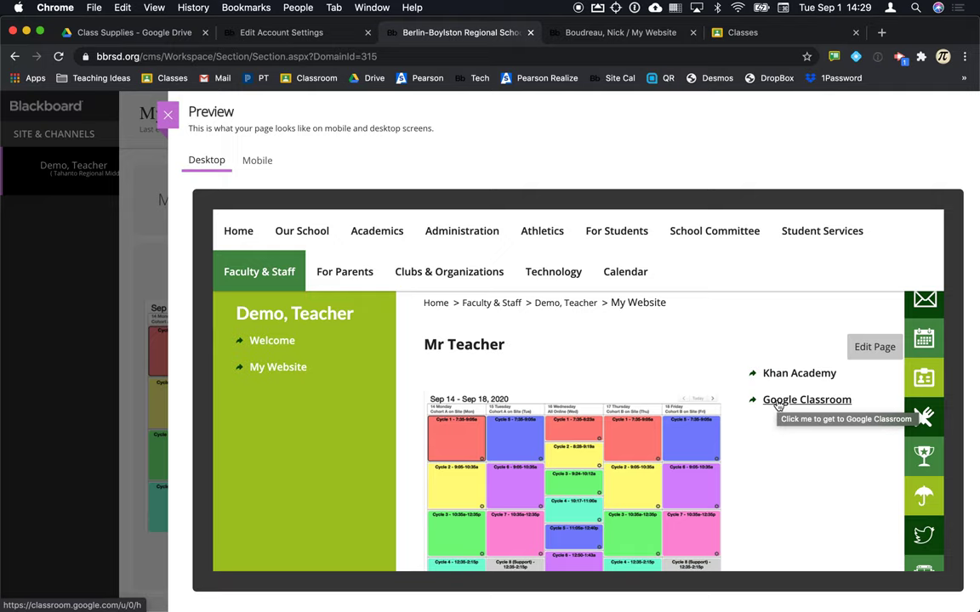
{"action": "scroll", "scroll_direction": "down", "scroll_amount": 3}
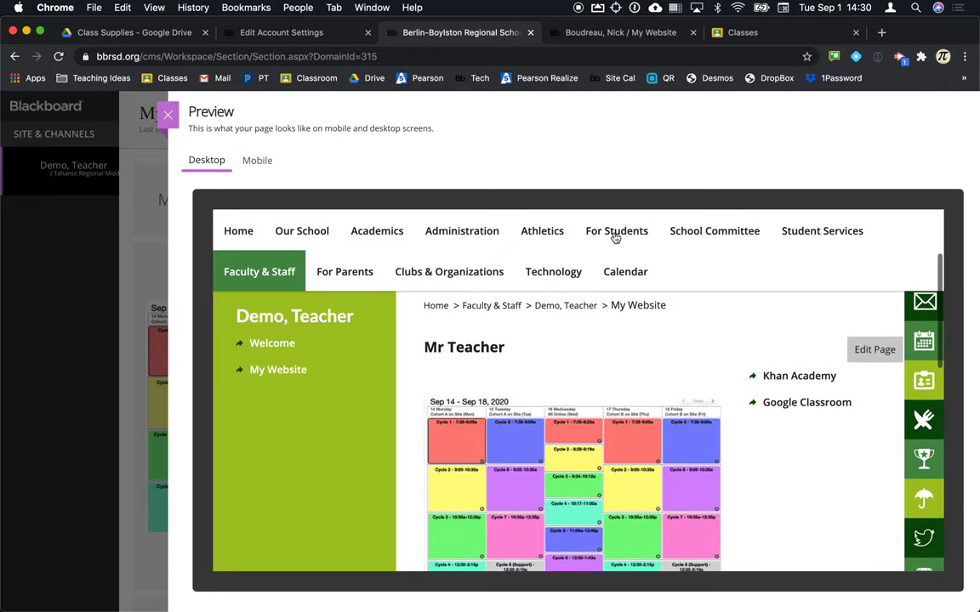
{"action": "left_click", "coordinate": [168, 115]}
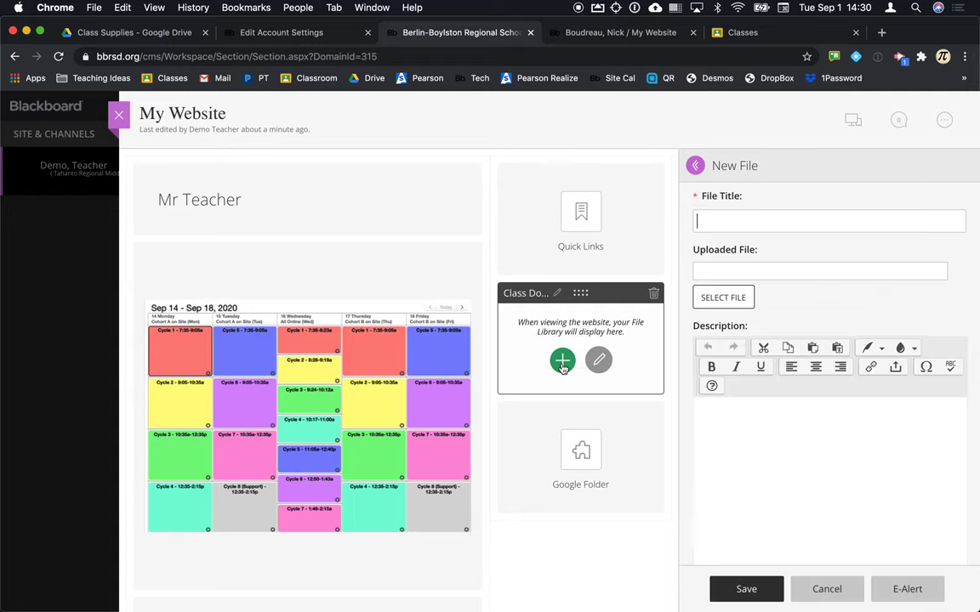
- Title the entry 'Alg 1 Syllabus' and attach A1 Syllabus 2019-20.pdf from the computer
{"action": "type", "text": "Alg 1 Sy"}
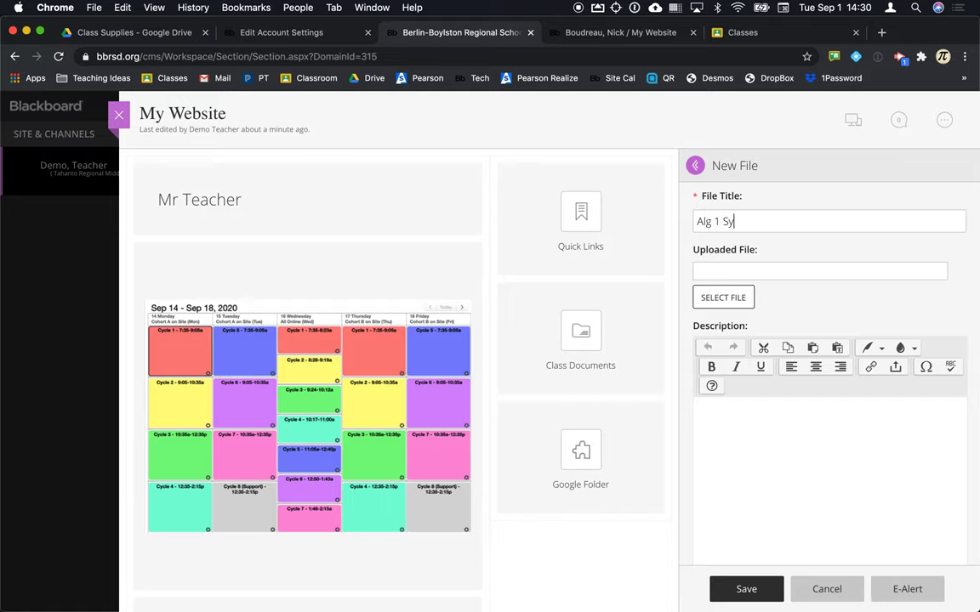
{"action": "type", "text": "llabus"}
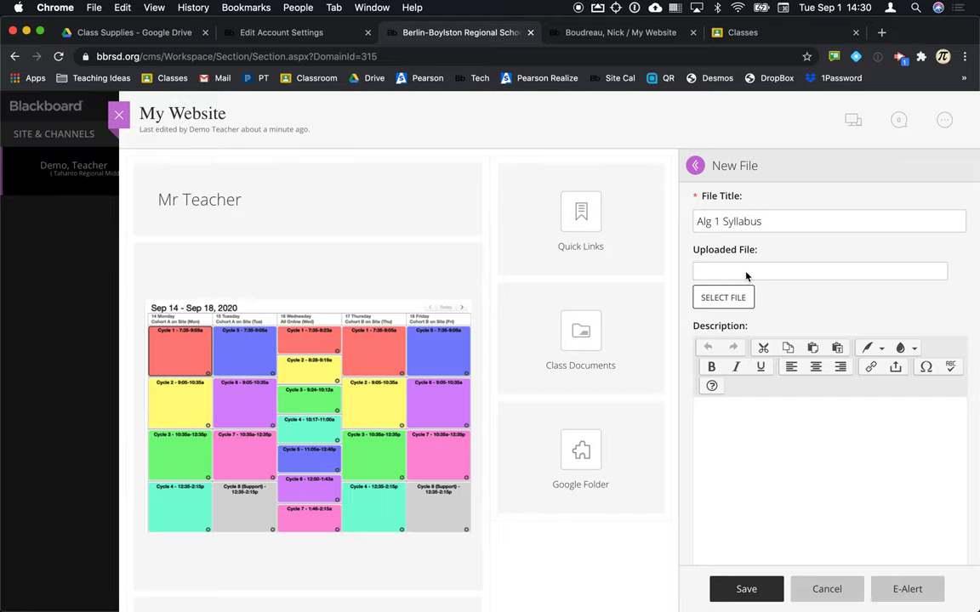
{"action": "left_click", "coordinate": [722, 297]}
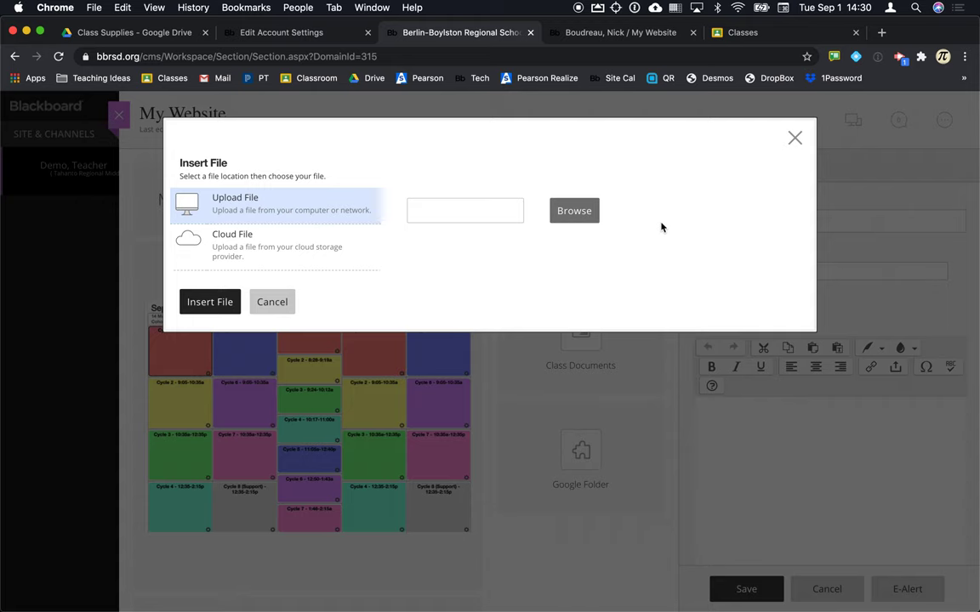
{"action": "left_click", "coordinate": [574, 210]}
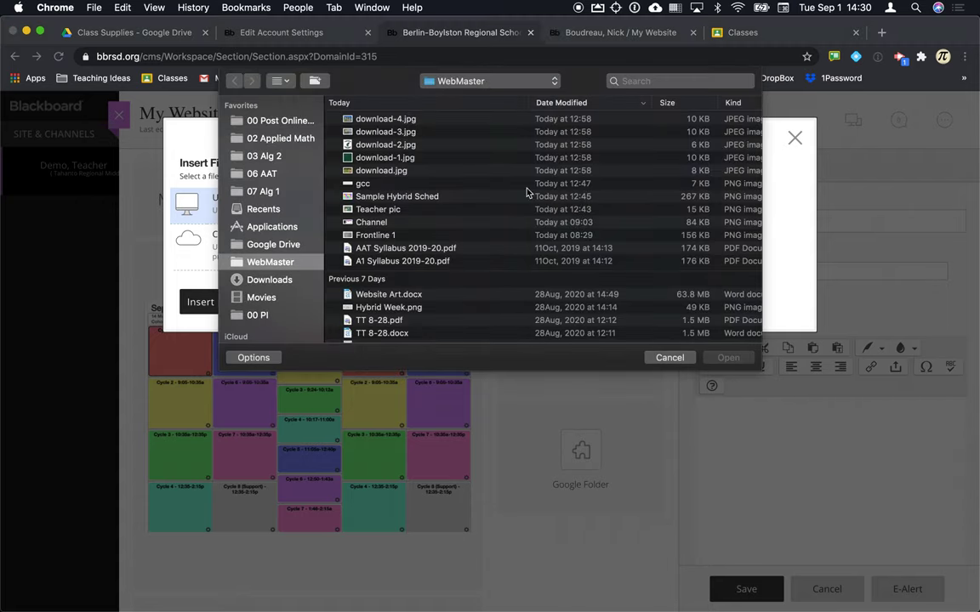
{"action": "left_click", "coordinate": [402, 261]}
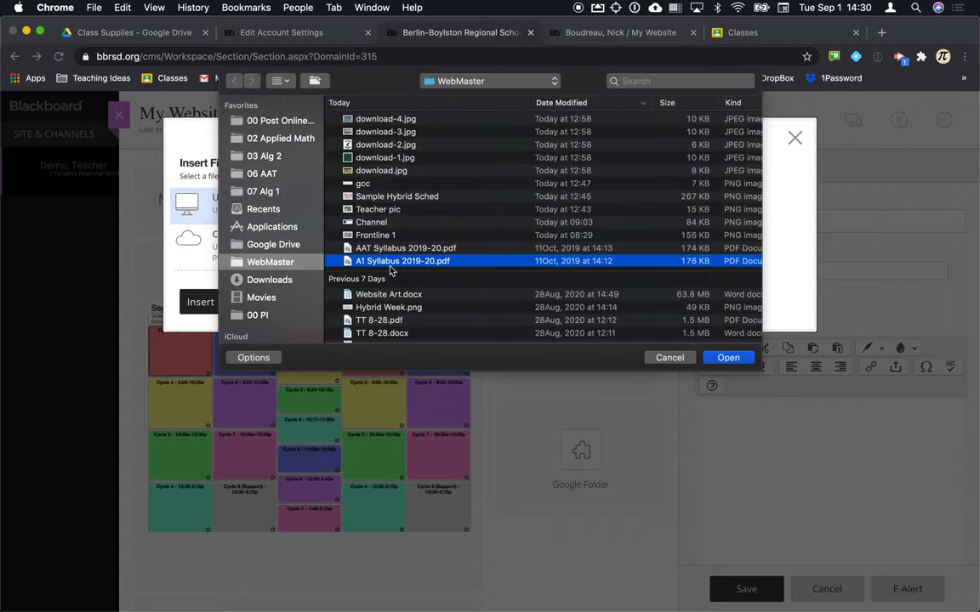
{"action": "left_click", "coordinate": [728, 357]}
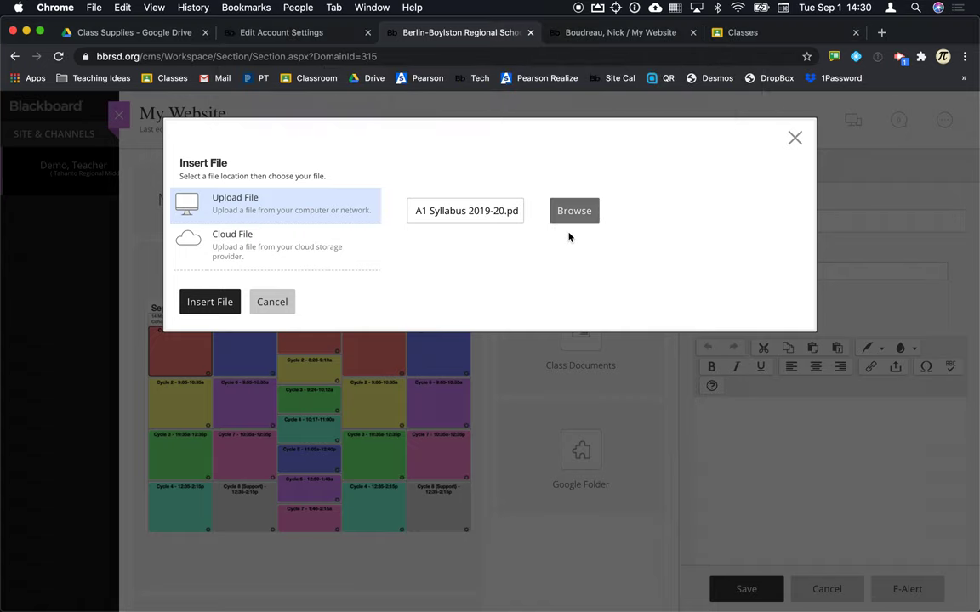
{"action": "mouse_move", "coordinate": [210, 302]}
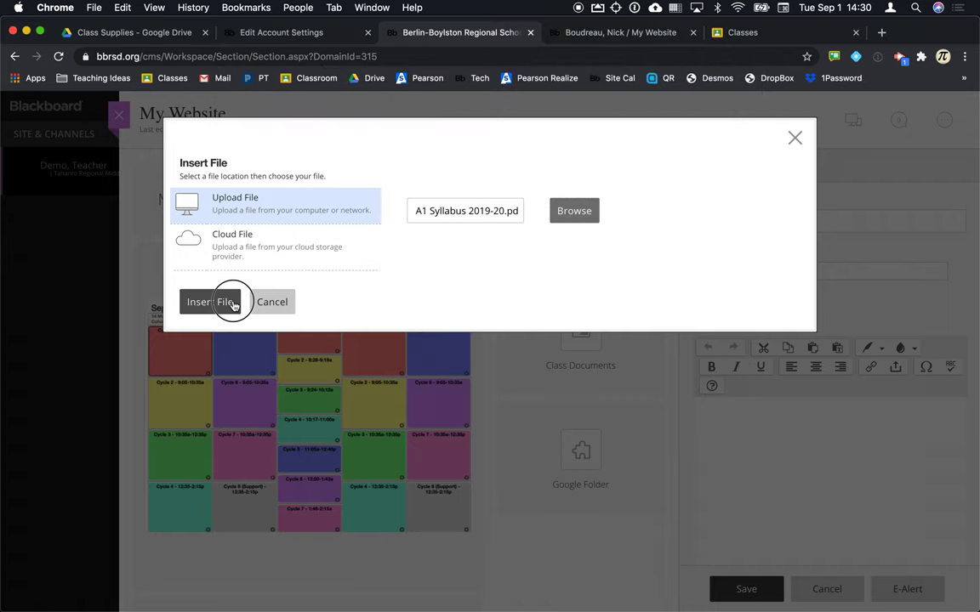
{"action": "left_click", "coordinate": [209, 302]}
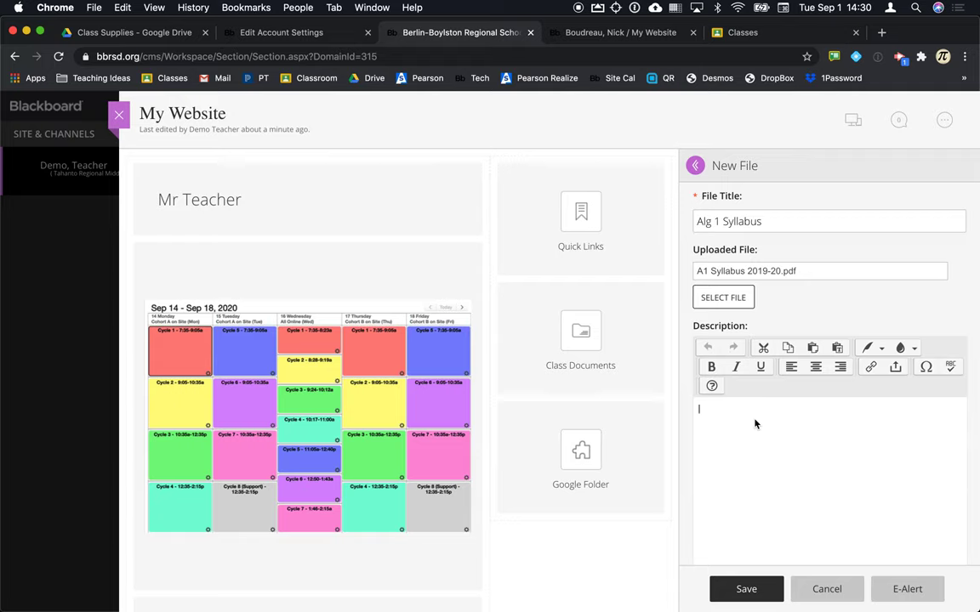
- Describe it as the syllabus for Algebra 1 2020-2021 and save the file entry
{"action": "type", "text": "Here is the syllabus"}
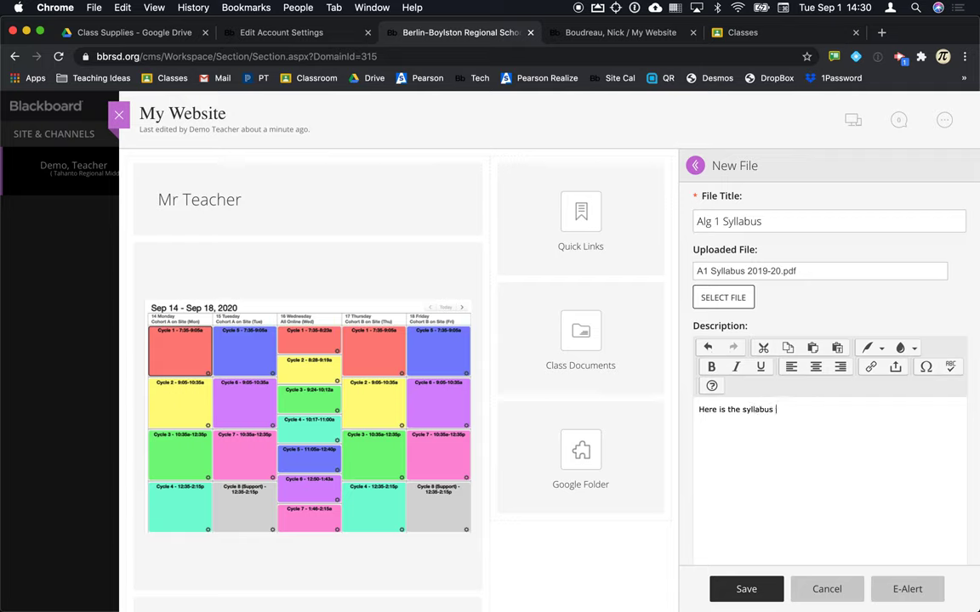
{"action": "type", "text": "for rAlgebra"}
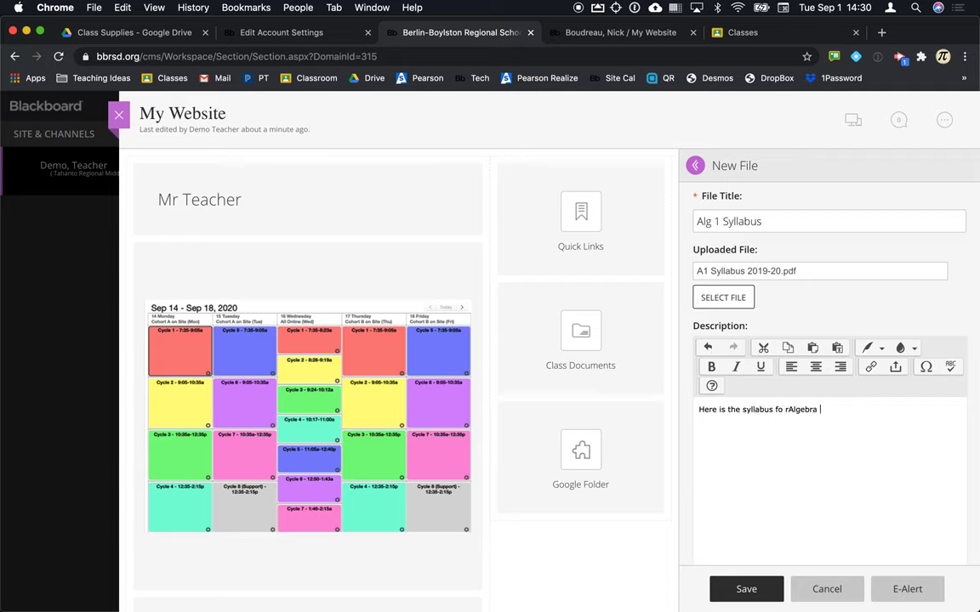
{"action": "type", "text": "1"}
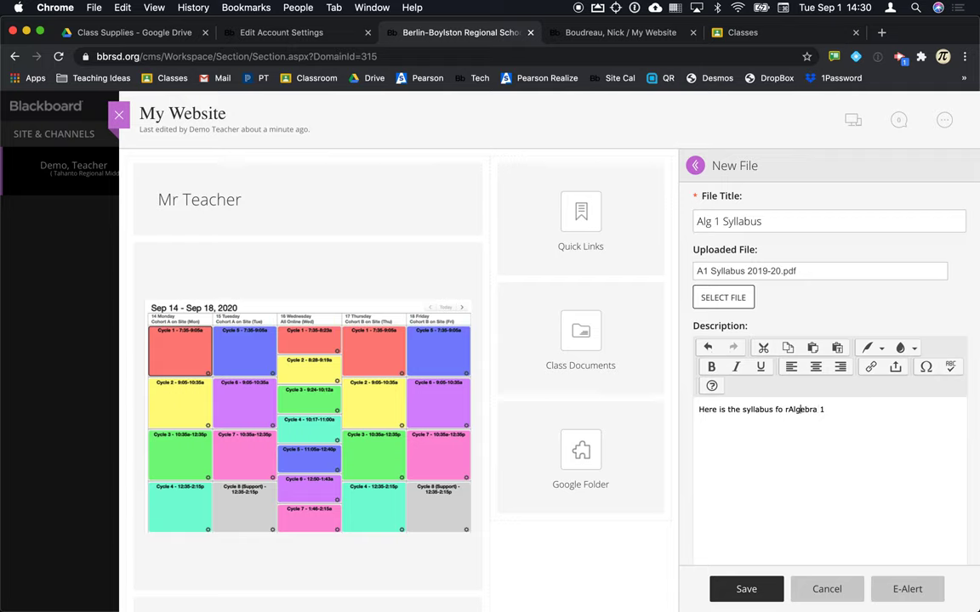
{"action": "key", "text": "Backspace"}
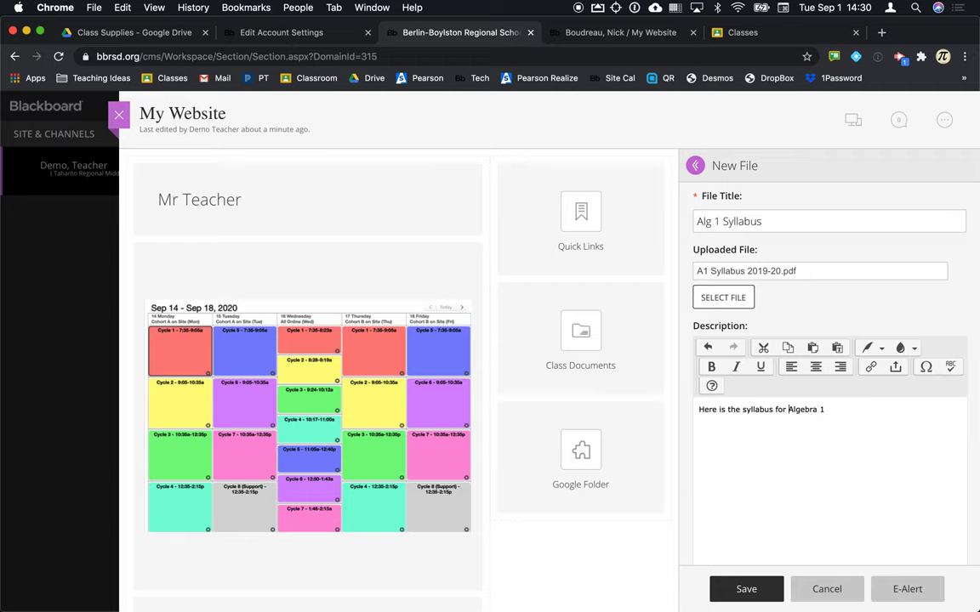
{"action": "type", "text": "2020-2021."}
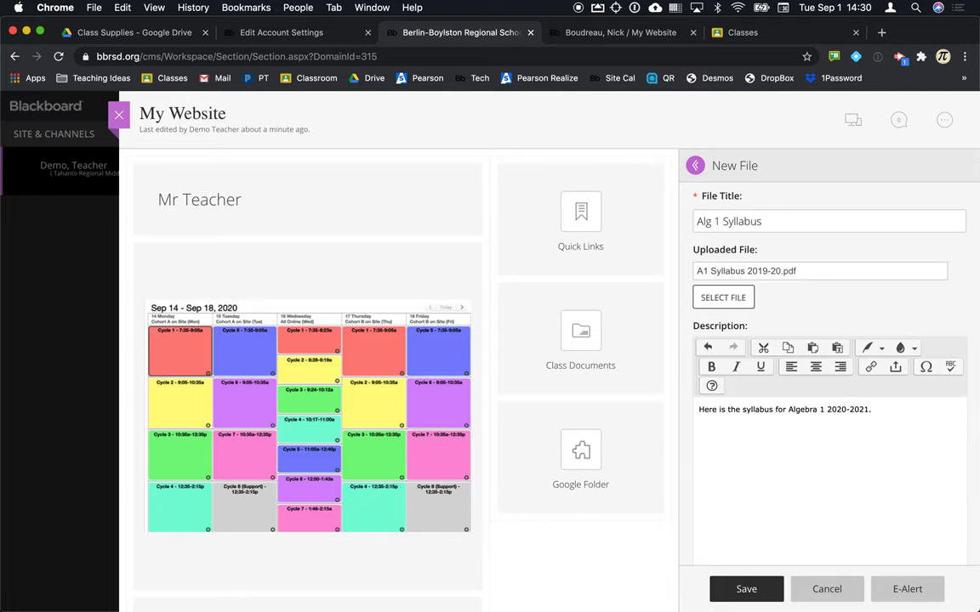
{"action": "left_click", "coordinate": [745, 588]}
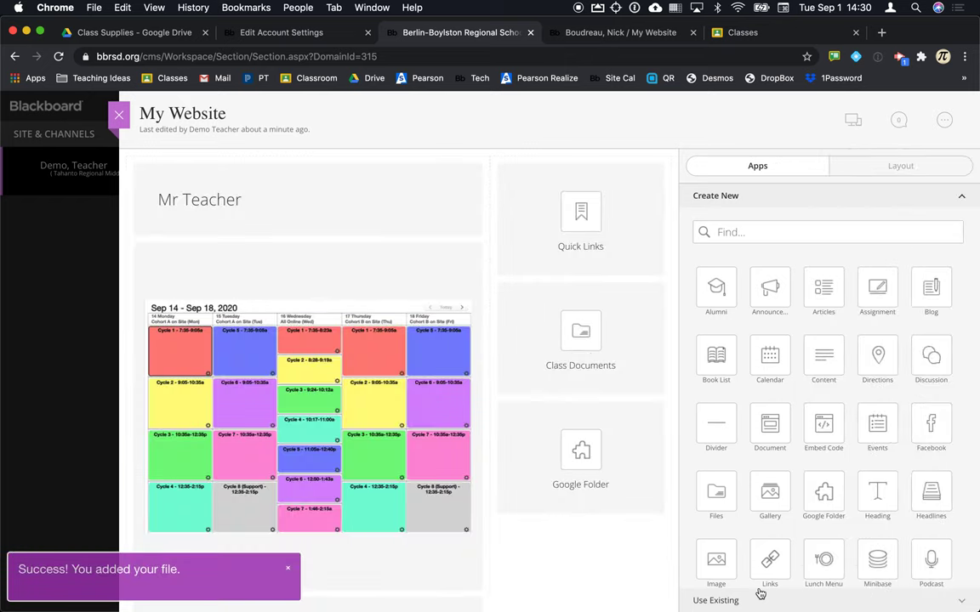
{"action": "left_click", "coordinate": [852, 119]}
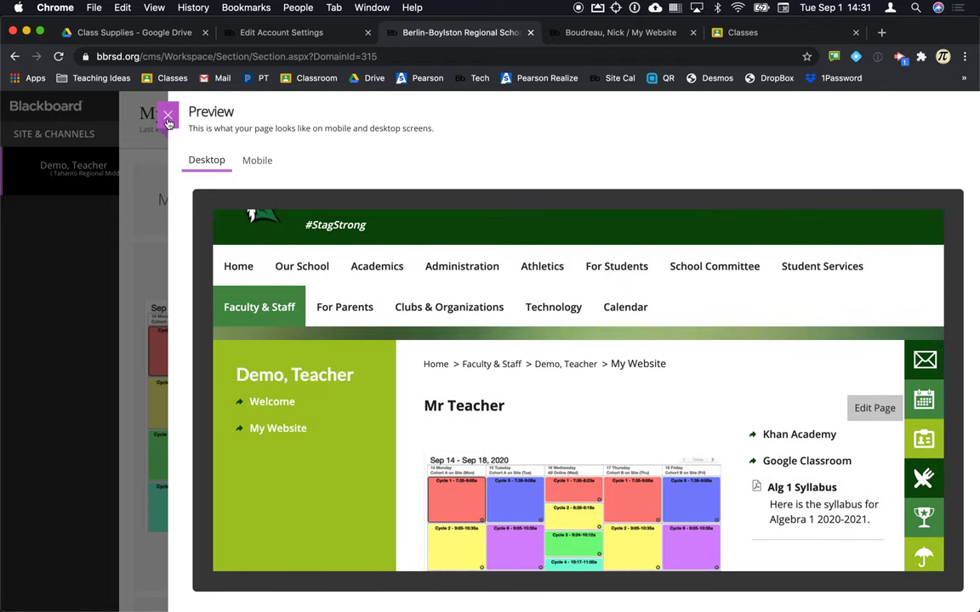
{"action": "left_click", "coordinate": [168, 115]}
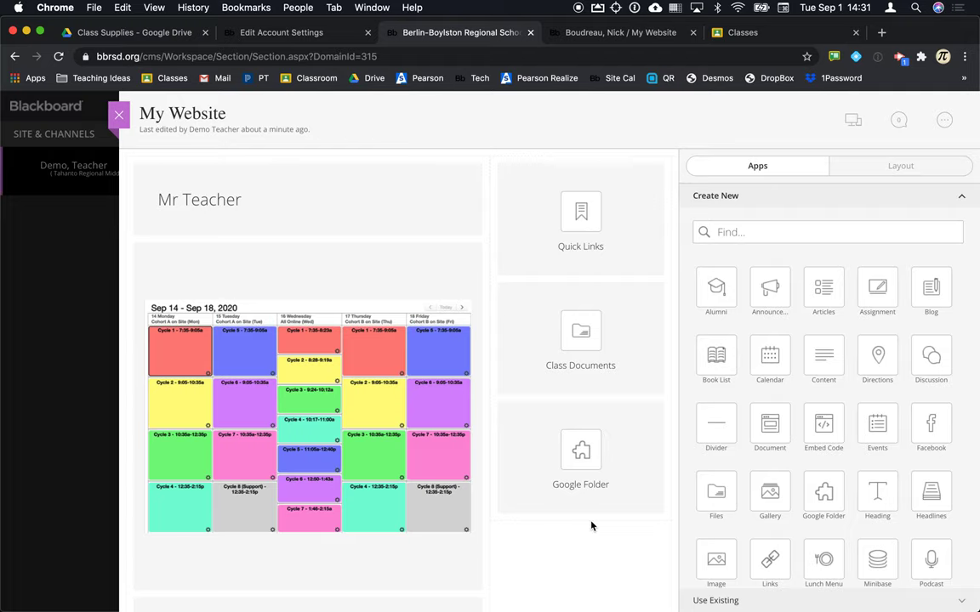
{"action": "left_click", "coordinate": [580, 450]}
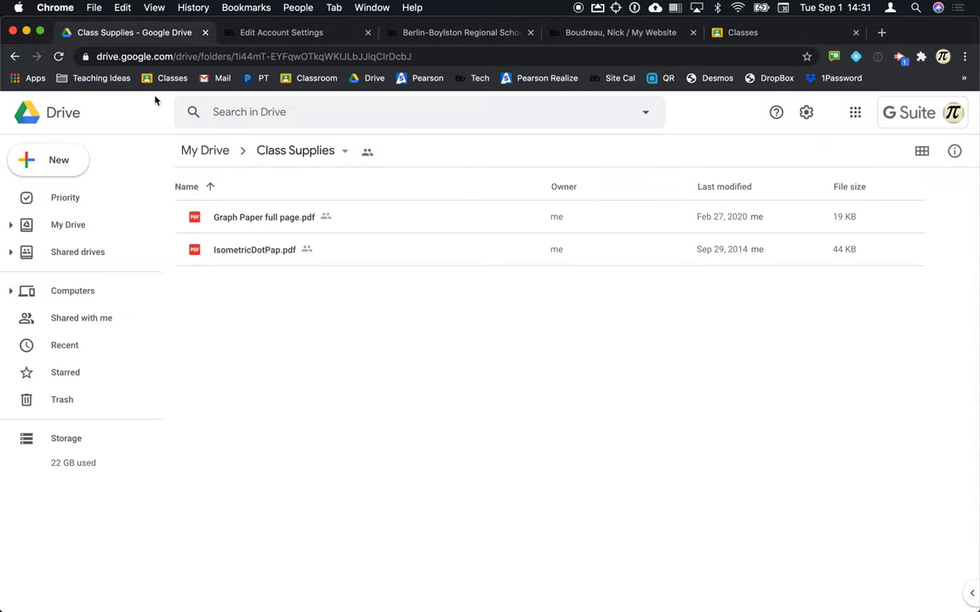
- Browse My Drive and look inside the Class Supplies folder, then go back up
{"action": "left_click", "coordinate": [68, 225]}
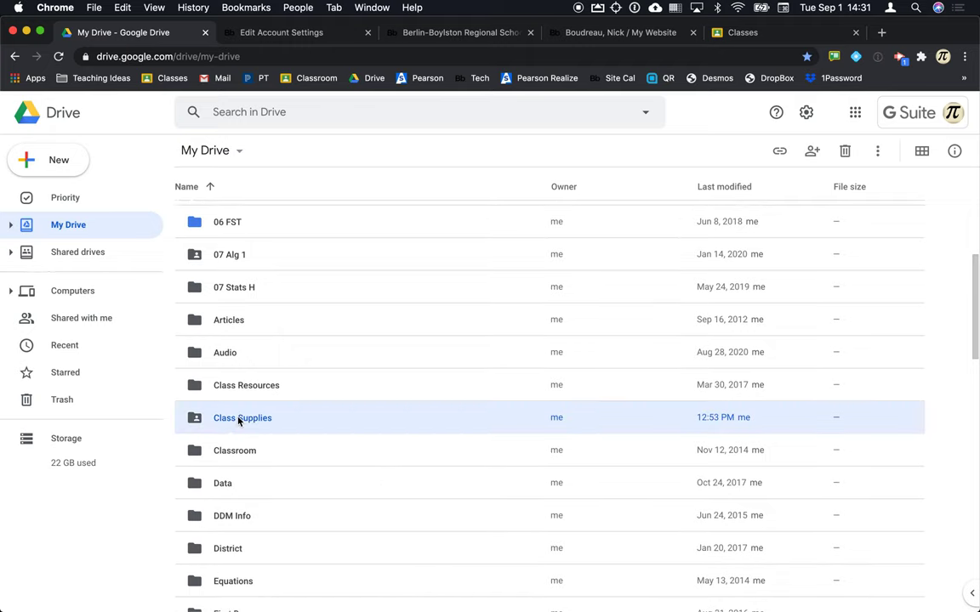
{"action": "double_click", "coordinate": [242, 418]}
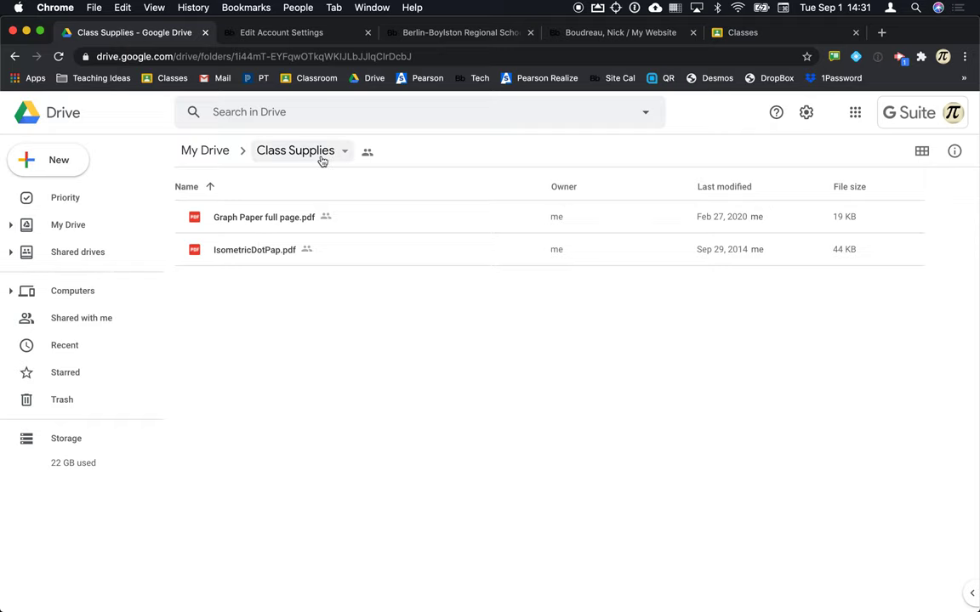
{"action": "left_click", "coordinate": [344, 151]}
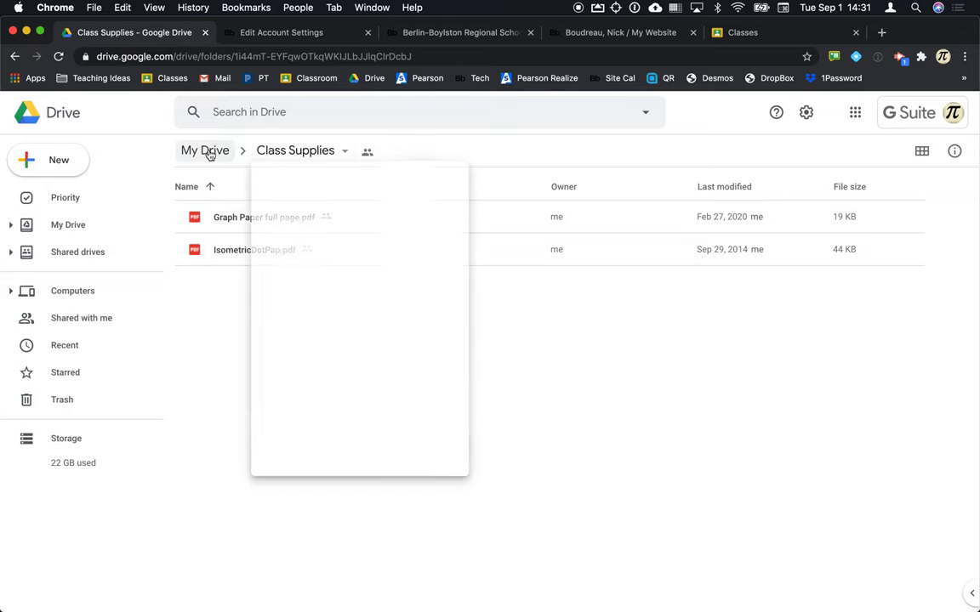
{"action": "left_click", "coordinate": [205, 151]}
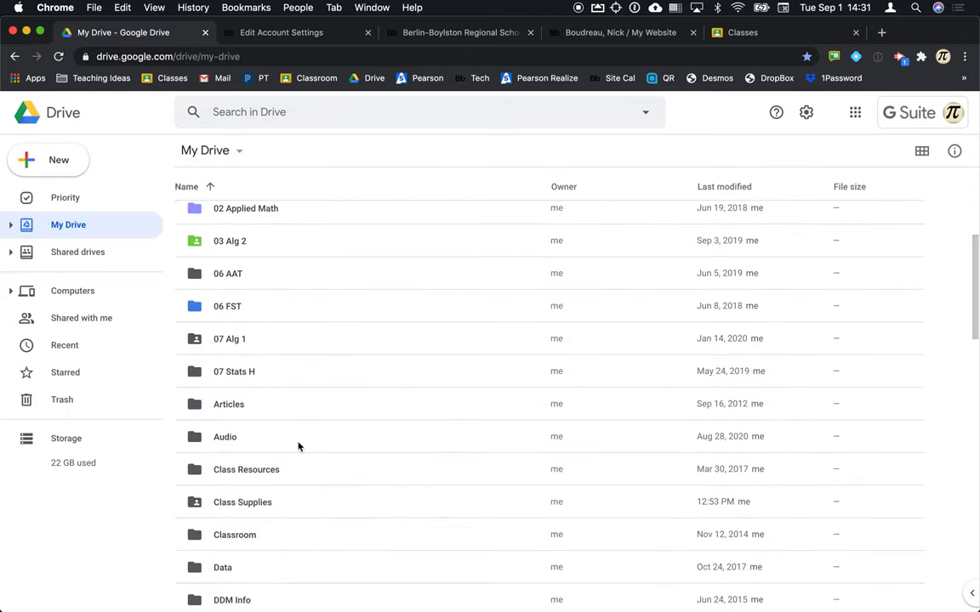
{"action": "mouse_move", "coordinate": [245, 469]}
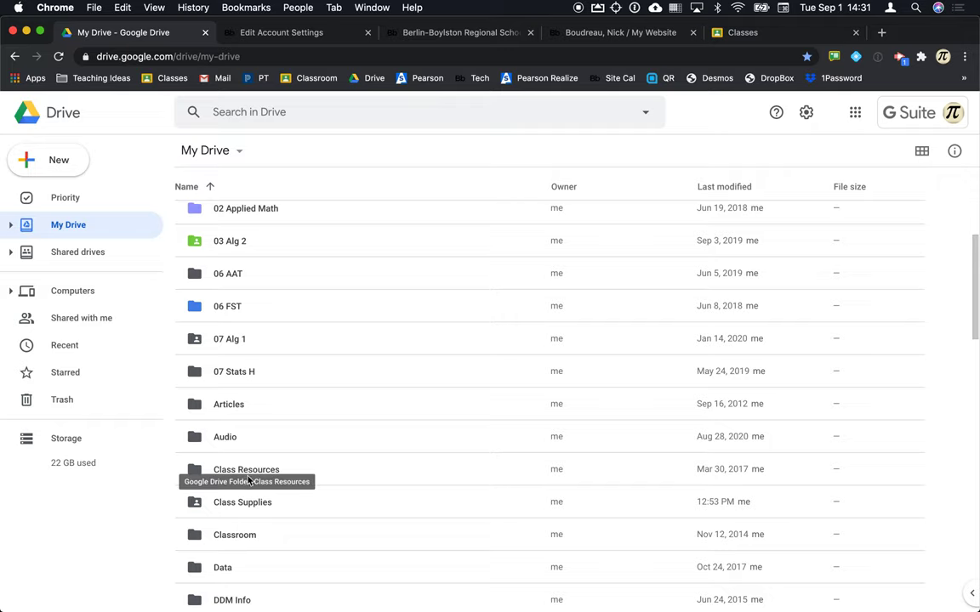
- Share Class Supplies with anyone who has the link and copy the shareable link
{"action": "right_click", "coordinate": [242, 502]}
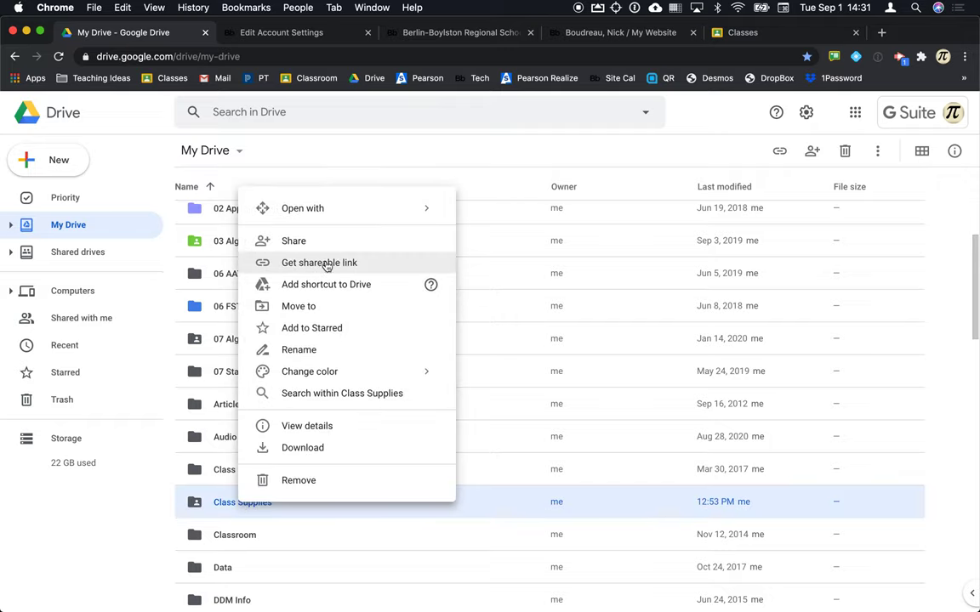
{"action": "left_click", "coordinate": [319, 262]}
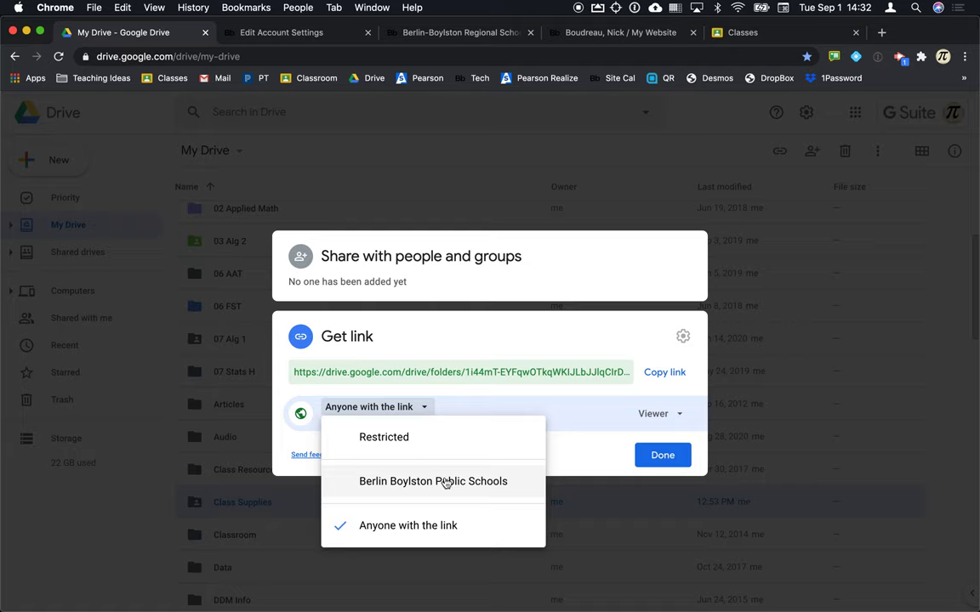
{"action": "mouse_move", "coordinate": [533, 457]}
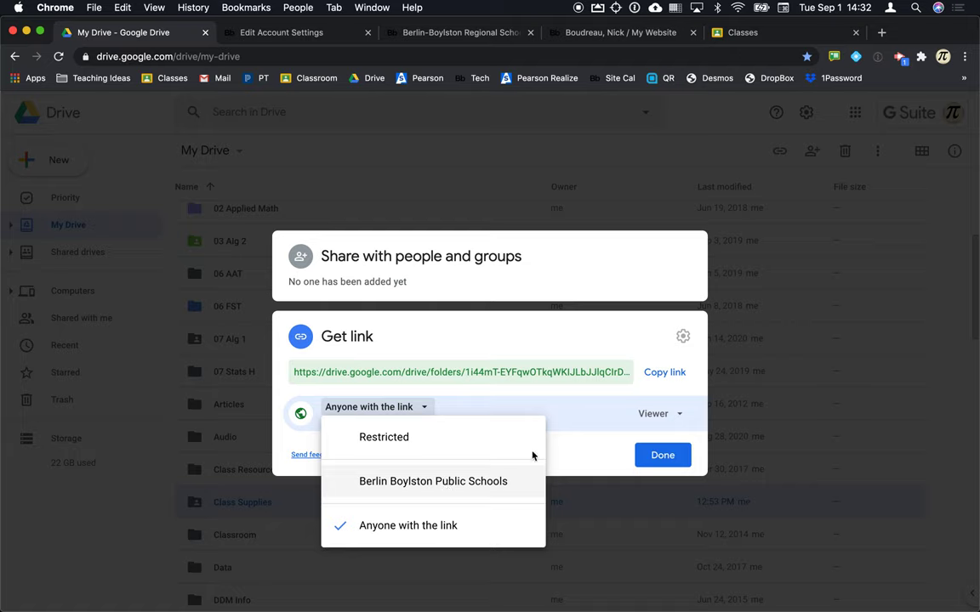
{"action": "left_click", "coordinate": [408, 524]}
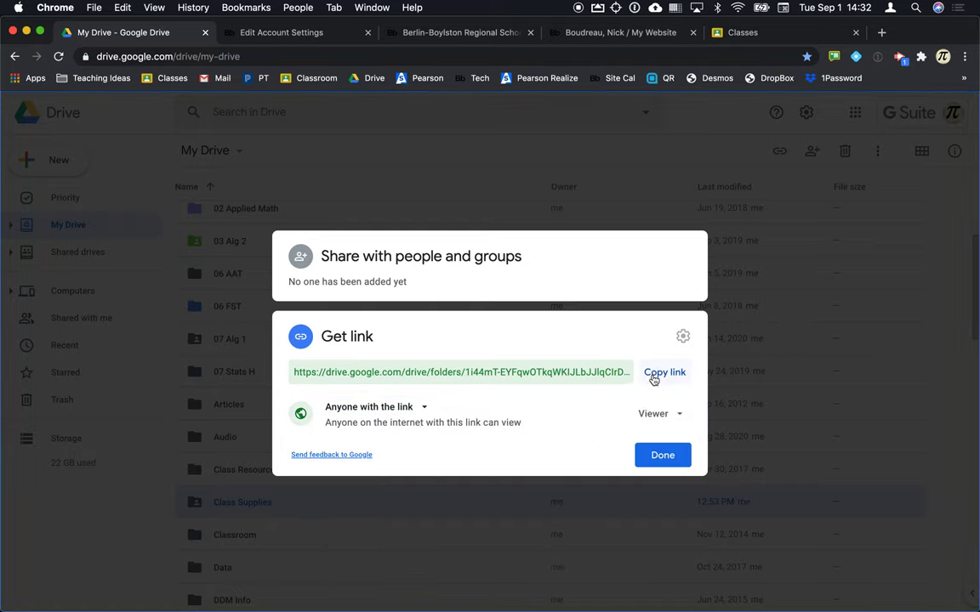
{"action": "left_click", "coordinate": [664, 371]}
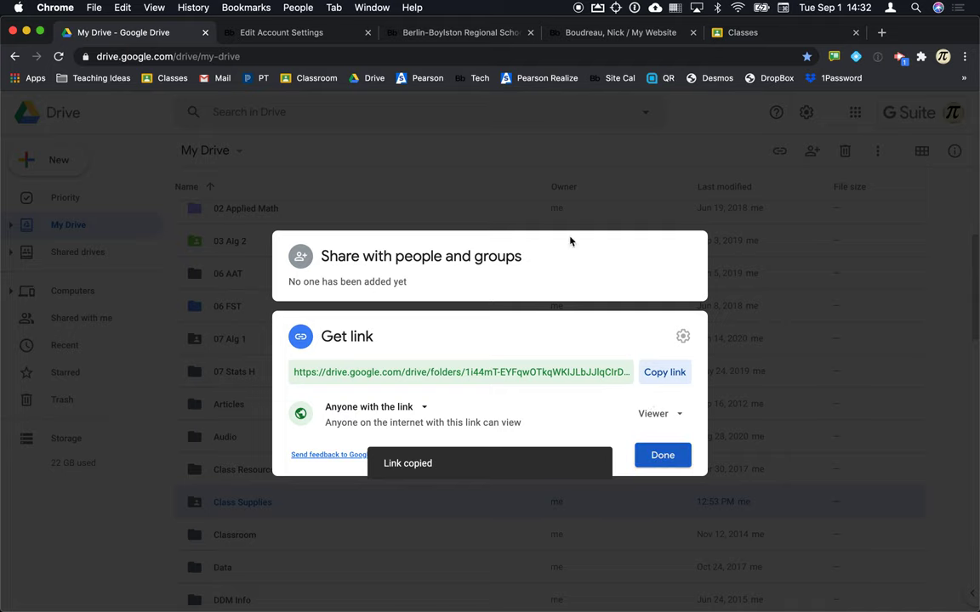
{"action": "left_click", "coordinate": [459, 32]}
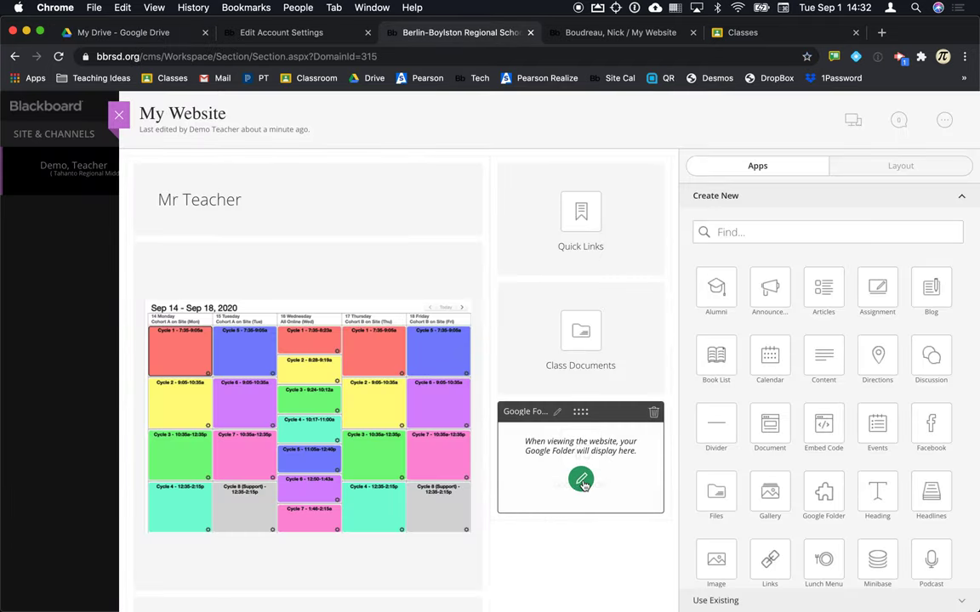
- Link the Google Folder app to the Class Supplies folder and save it in Grid view
{"action": "left_click", "coordinate": [582, 480]}
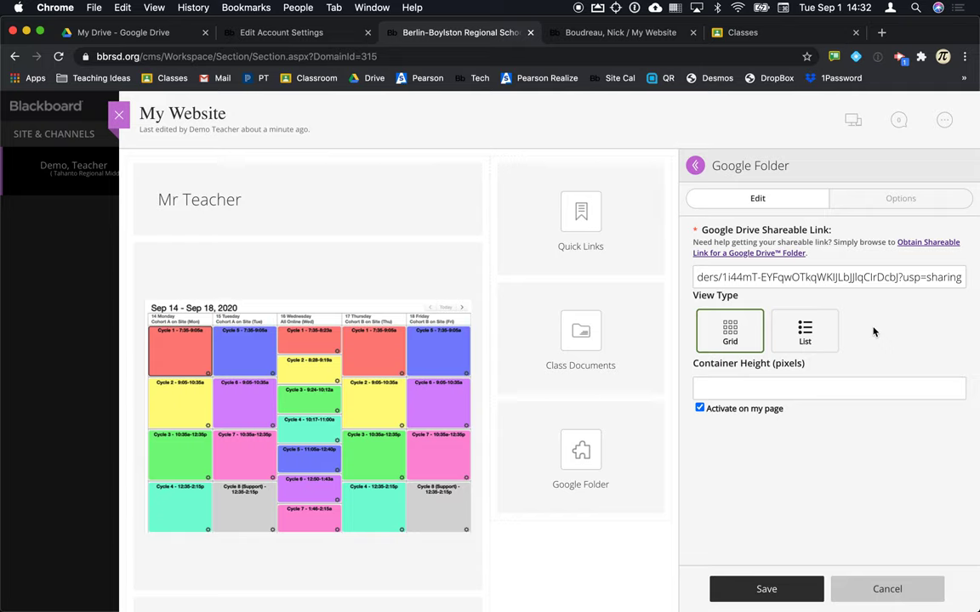
{"action": "mouse_move", "coordinate": [839, 317]}
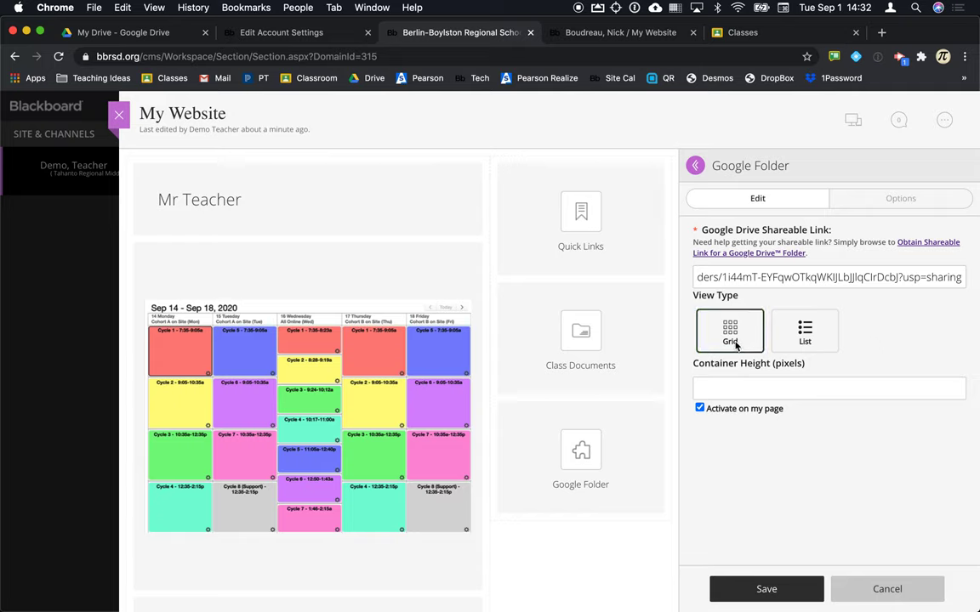
{"action": "left_click", "coordinate": [804, 331]}
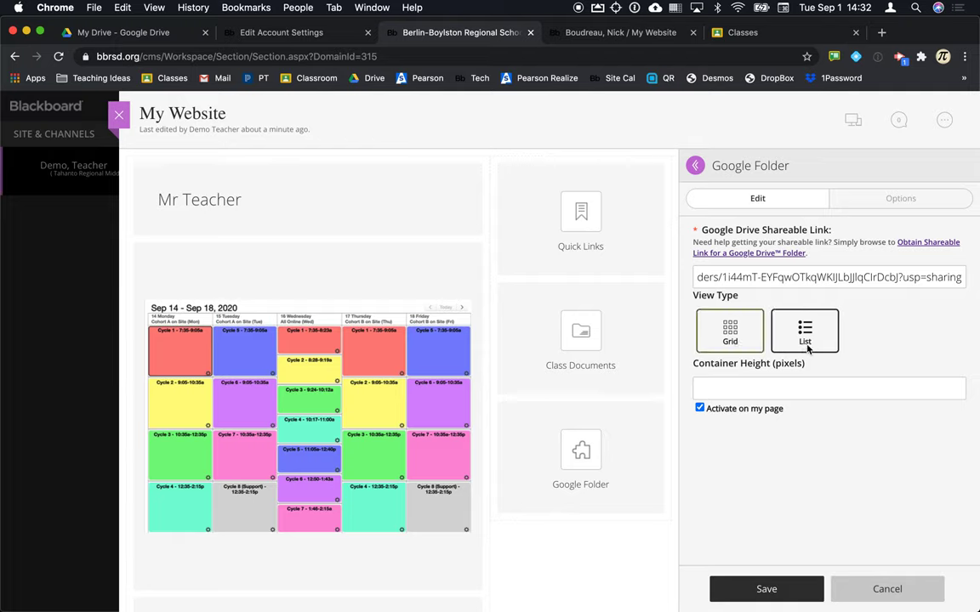
{"action": "left_click", "coordinate": [730, 331]}
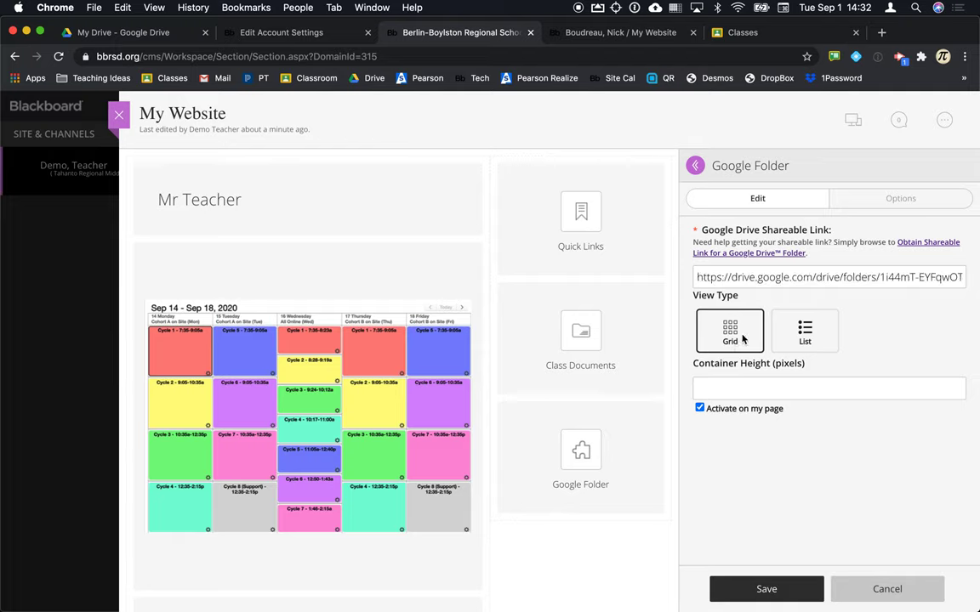
{"action": "left_click", "coordinate": [766, 589]}
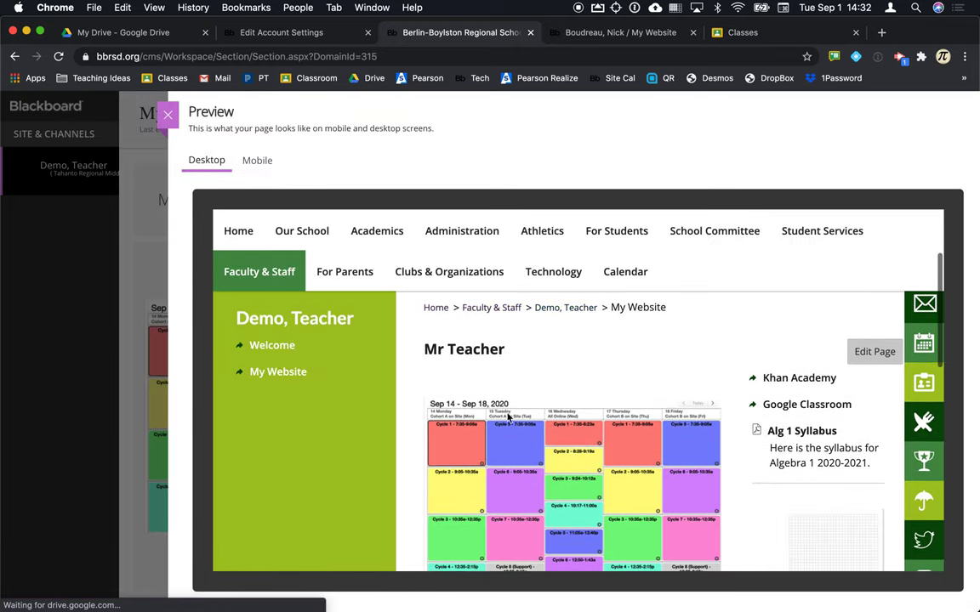
- In the preview, view the Graph Paper and Isometric Dot Paper PDFs from the folder and return
{"action": "scroll", "scroll_direction": "down", "scroll_amount": 3}
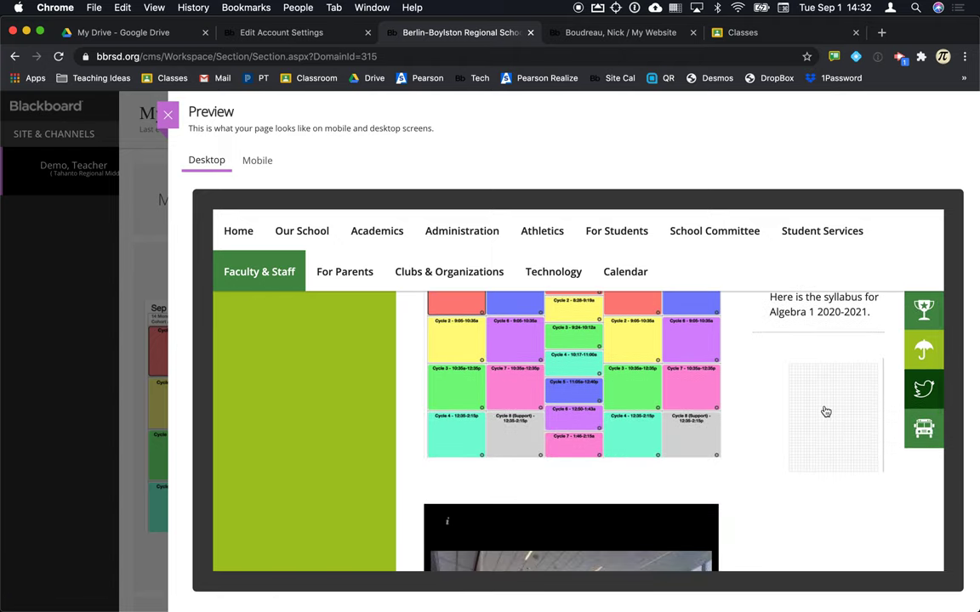
{"action": "scroll", "scroll_direction": "down", "scroll_amount": 3}
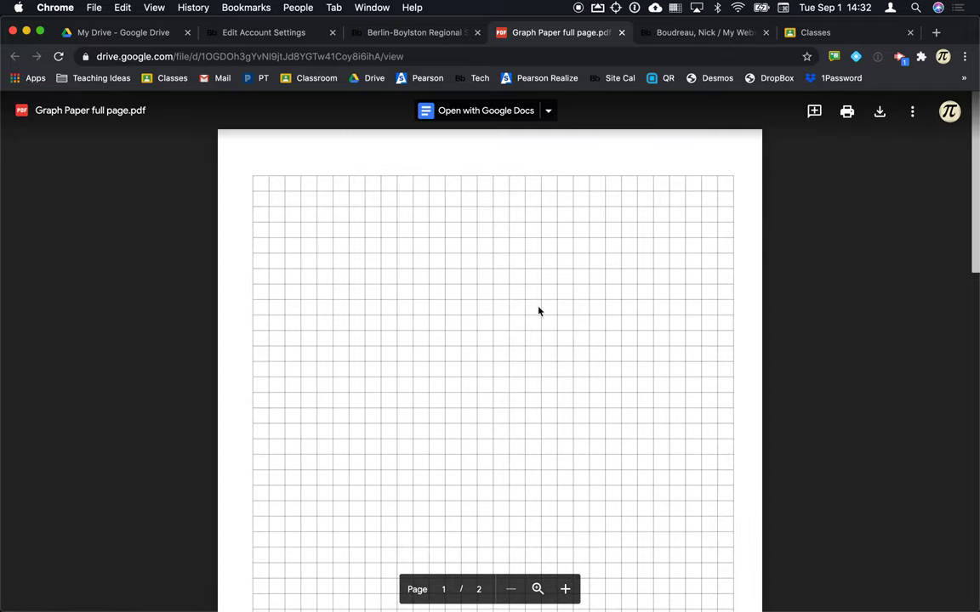
{"action": "left_click", "coordinate": [417, 32]}
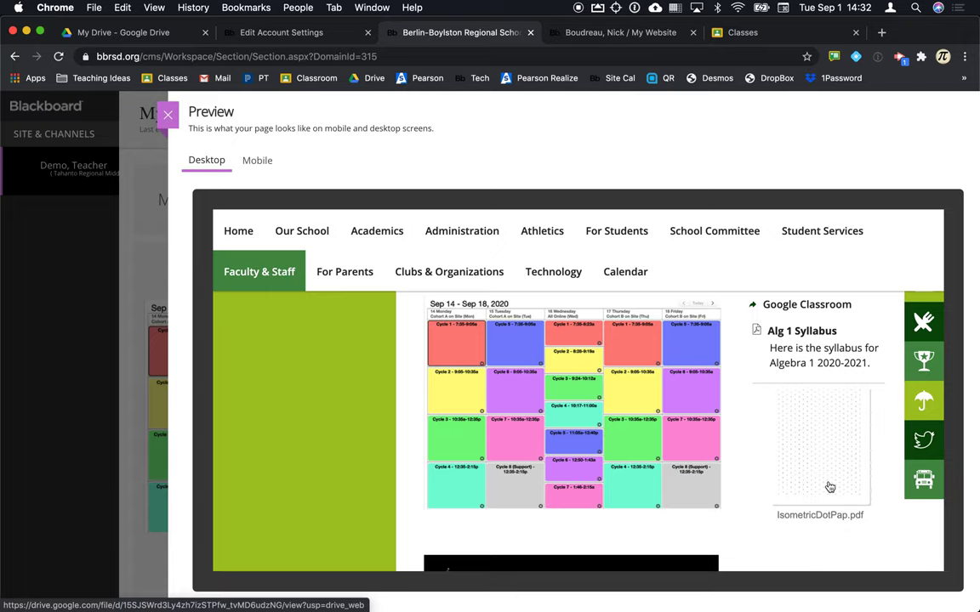
{"action": "left_click", "coordinate": [819, 447]}
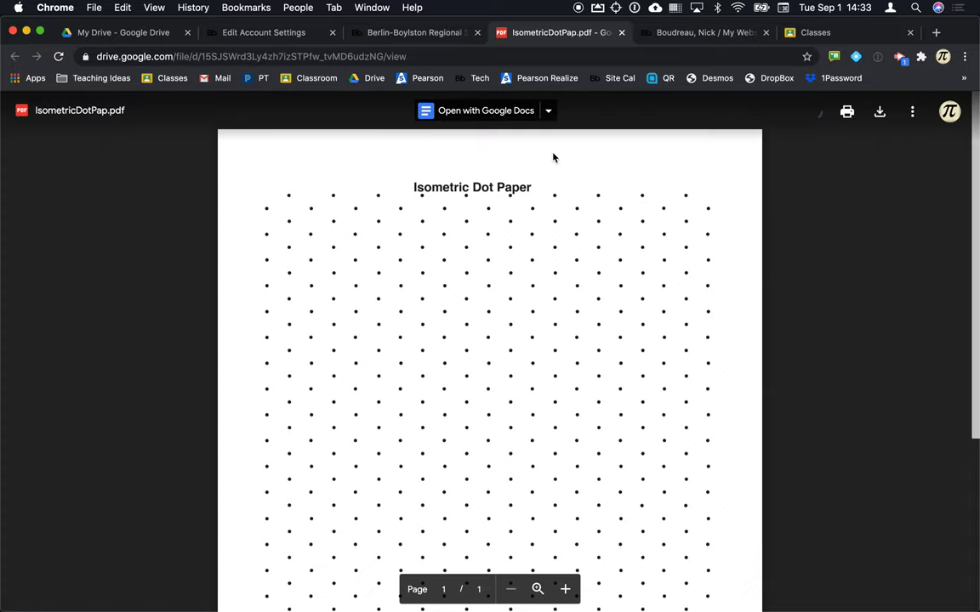
{"action": "left_click", "coordinate": [416, 32]}
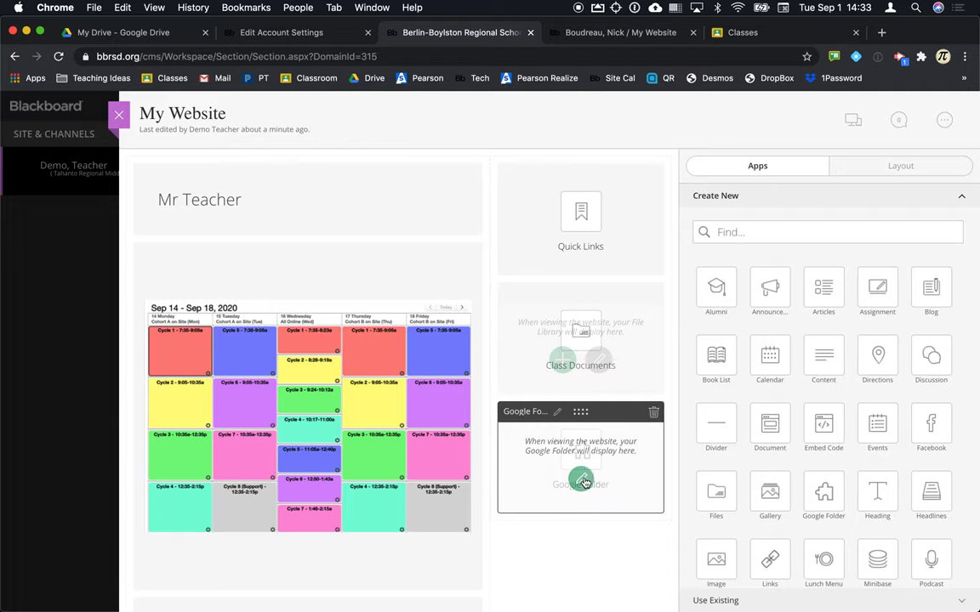
- Switch the Google Folder app to List view, save, and check the Class Supplies list in preview
{"action": "left_click", "coordinate": [580, 480]}
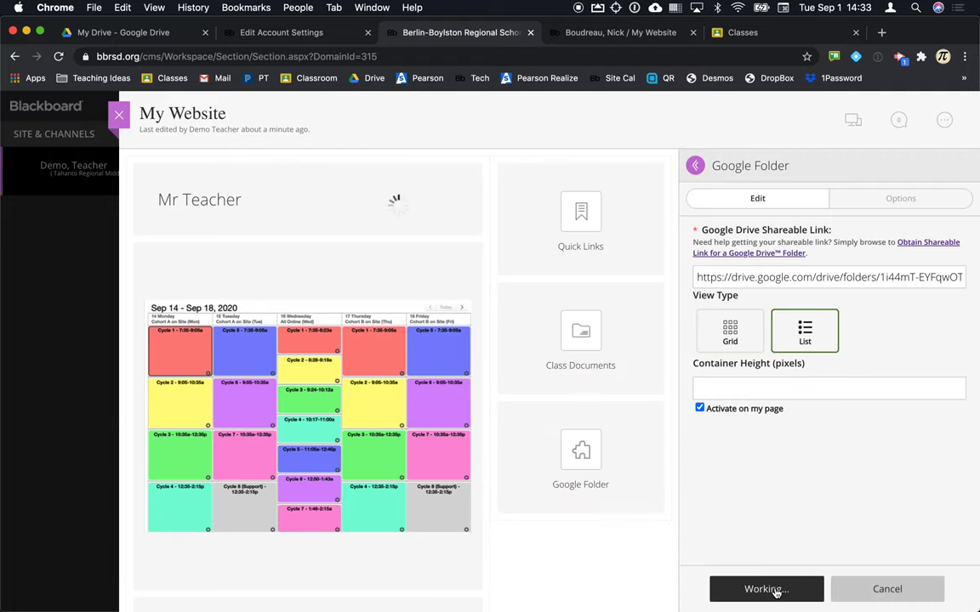
{"action": "left_click", "coordinate": [766, 588]}
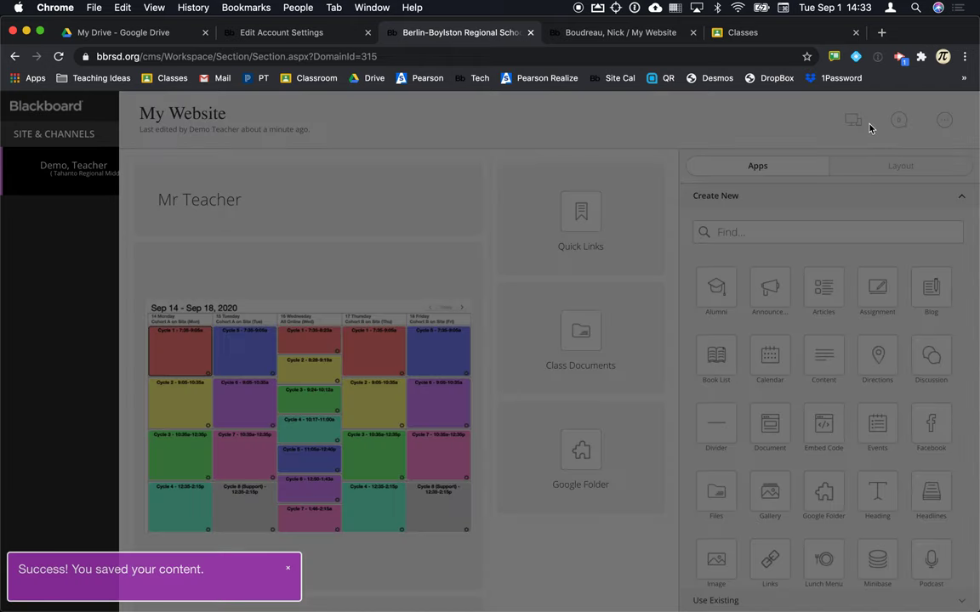
{"action": "left_click", "coordinate": [852, 119]}
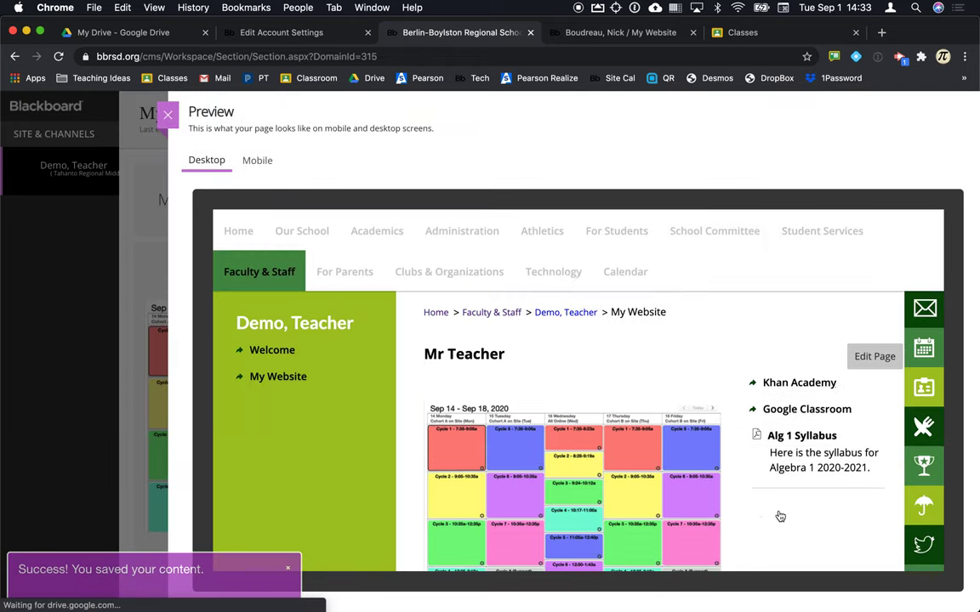
{"action": "scroll", "scroll_direction": "down", "scroll_amount": 3}
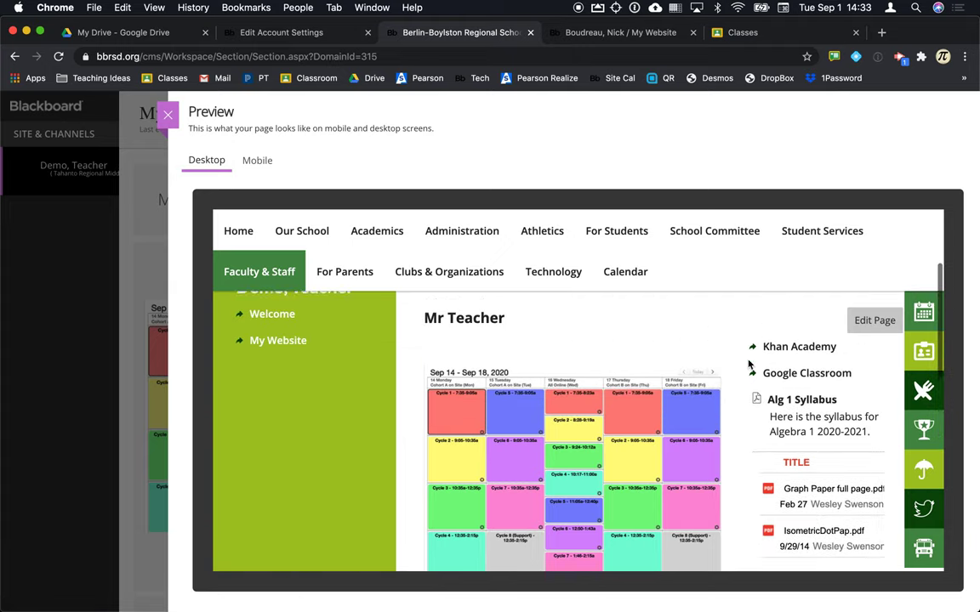
{"action": "scroll", "scroll_direction": "down", "scroll_amount": 3}
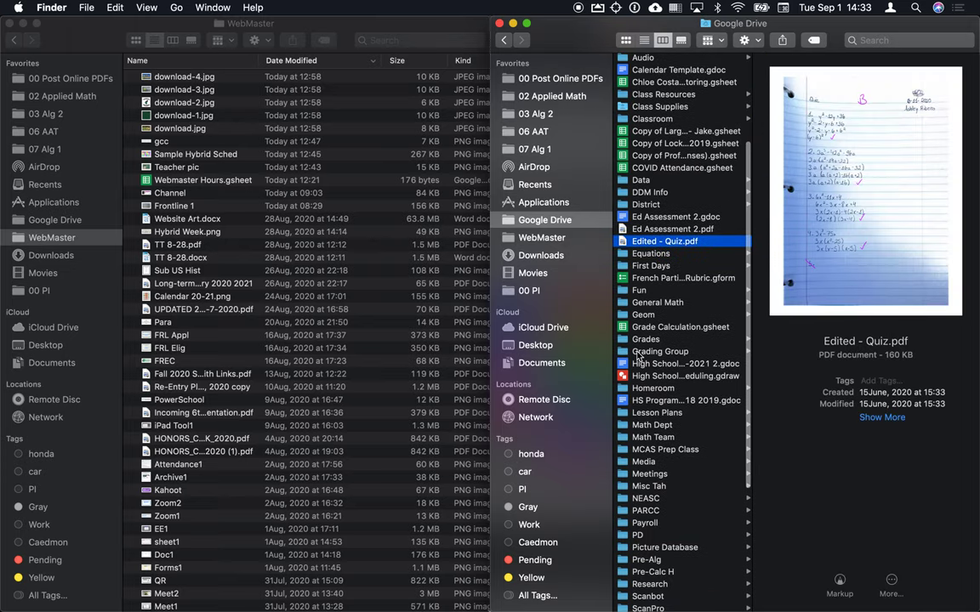
- Browse the synced Google Drive folders in Finder beside the WebMaster images
{"action": "left_click", "coordinate": [649, 436]}
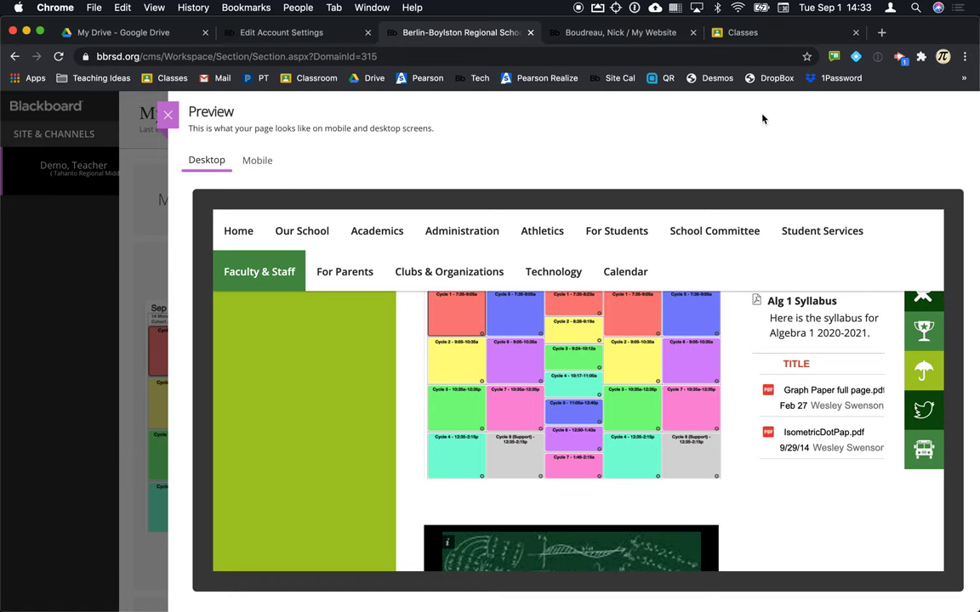
{"action": "mouse_move", "coordinate": [744, 499]}
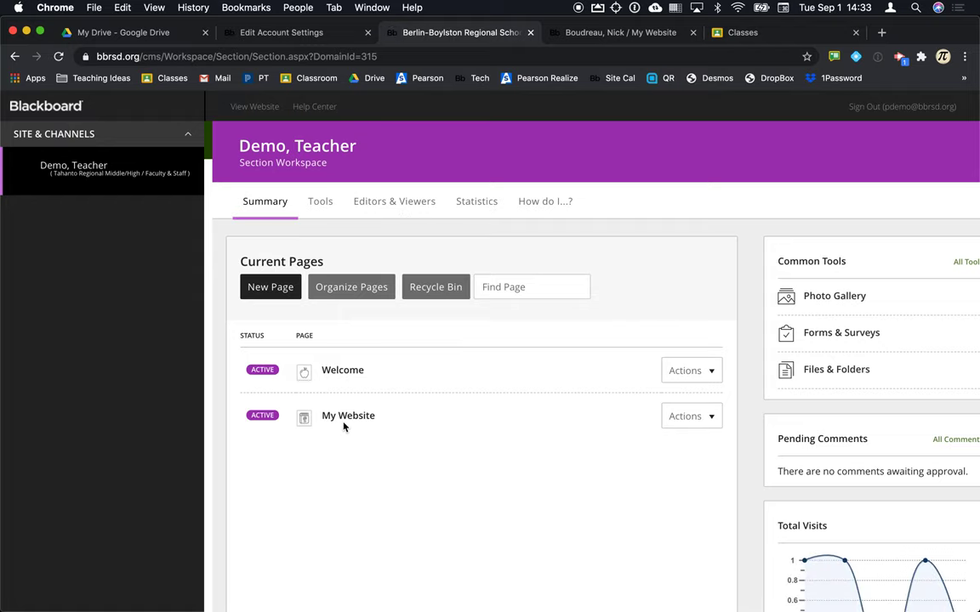
- Preview My Website, open download-1.jpg from the Class Supplies list, and return to the editor
{"action": "left_click", "coordinate": [347, 415]}
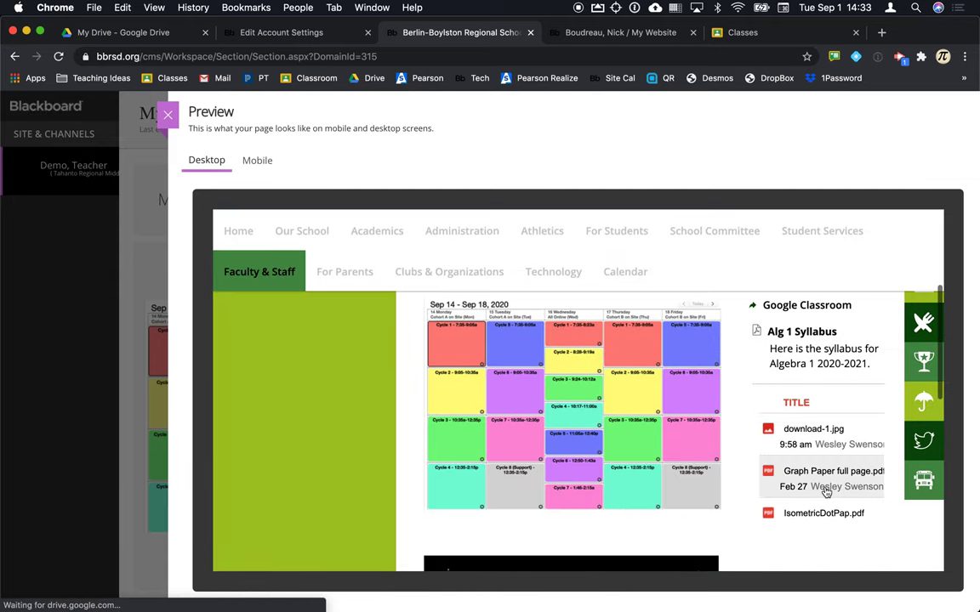
{"action": "mouse_move", "coordinate": [832, 471]}
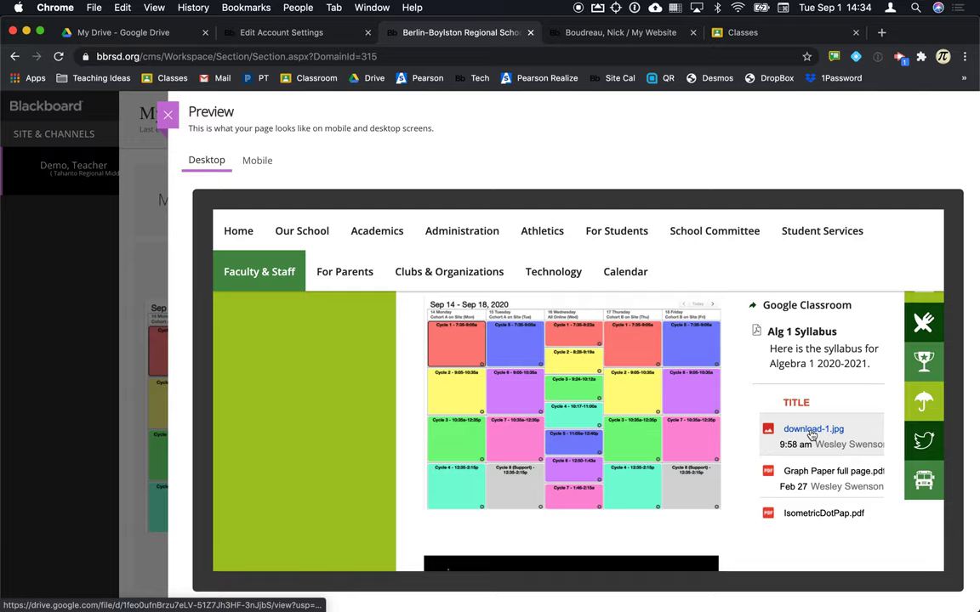
{"action": "left_click", "coordinate": [813, 429]}
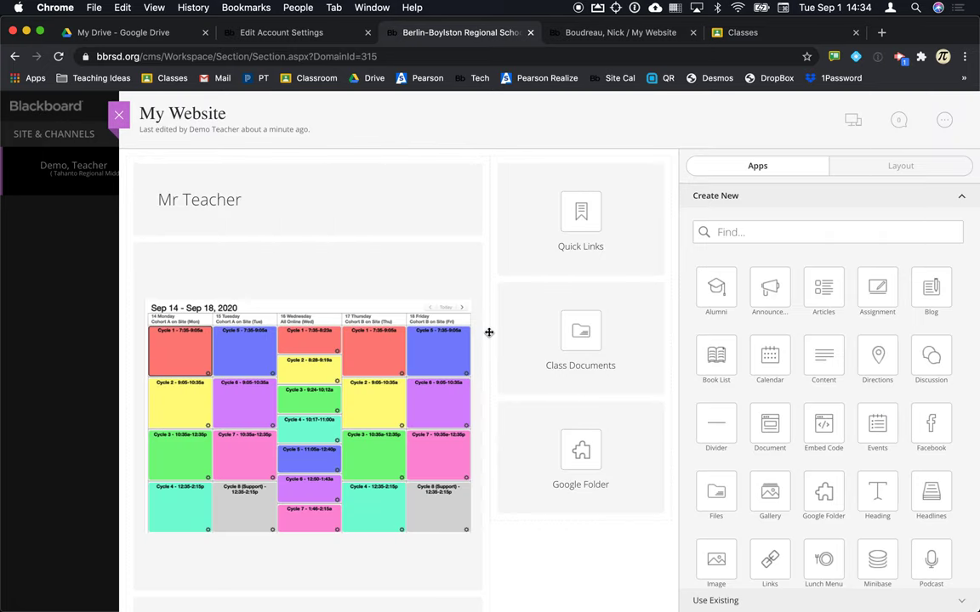
{"action": "scroll", "scroll_direction": "down", "scroll_amount": 3}
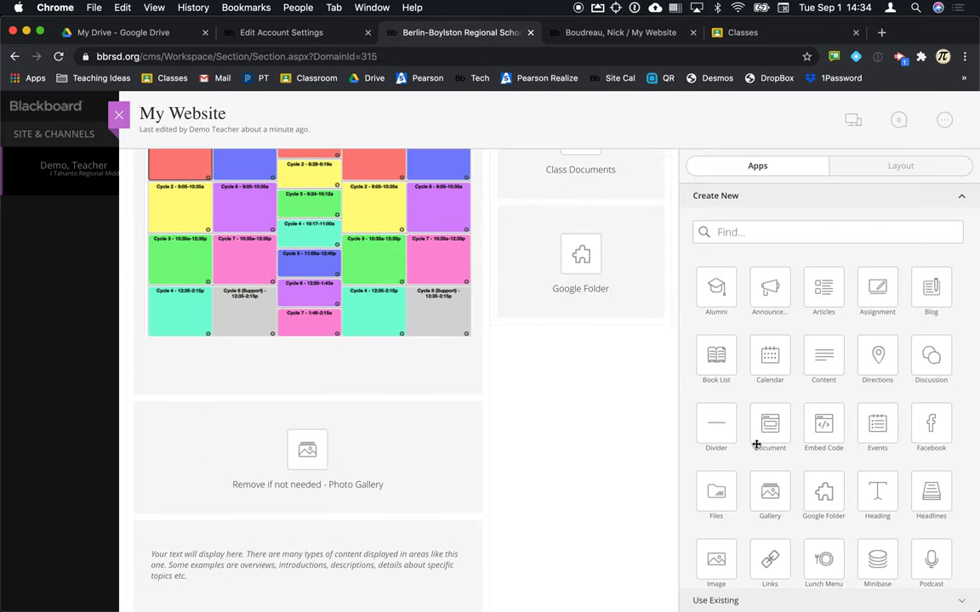